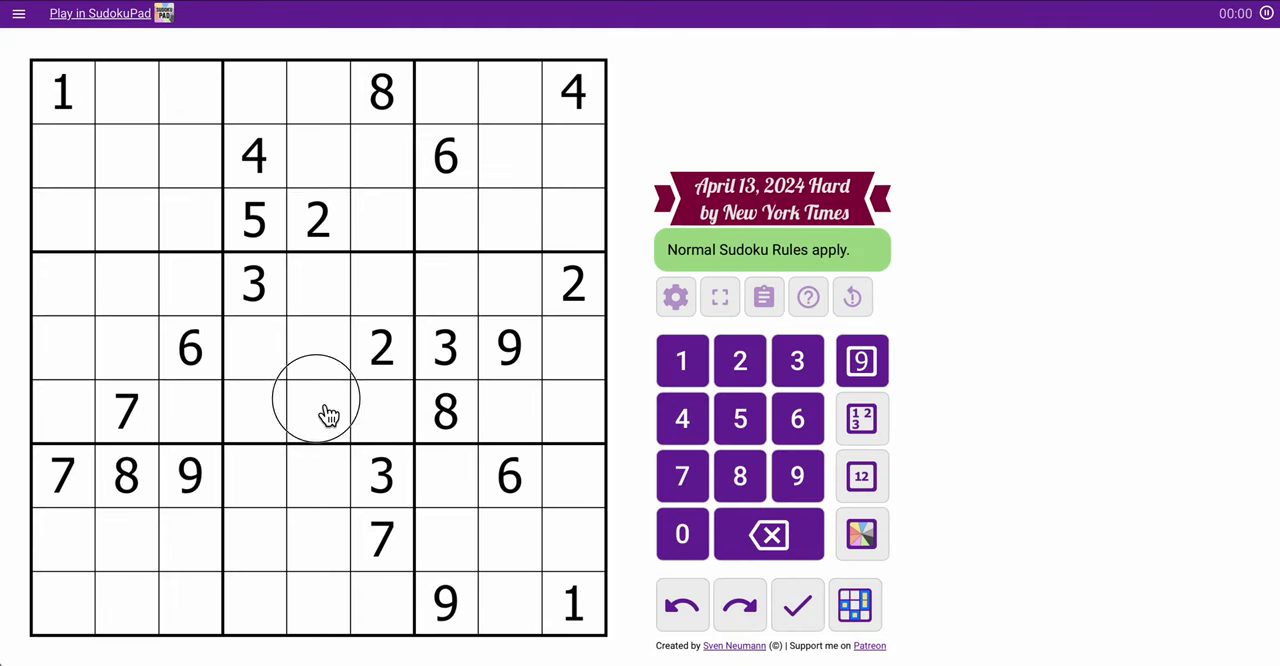
# Corner-mark 4 in r3c1–c3, centre-mark 23 in r6c1 and r6c3, and place 7 in r9c8.
pyautogui.click(254, 156)
pyautogui.write('4')
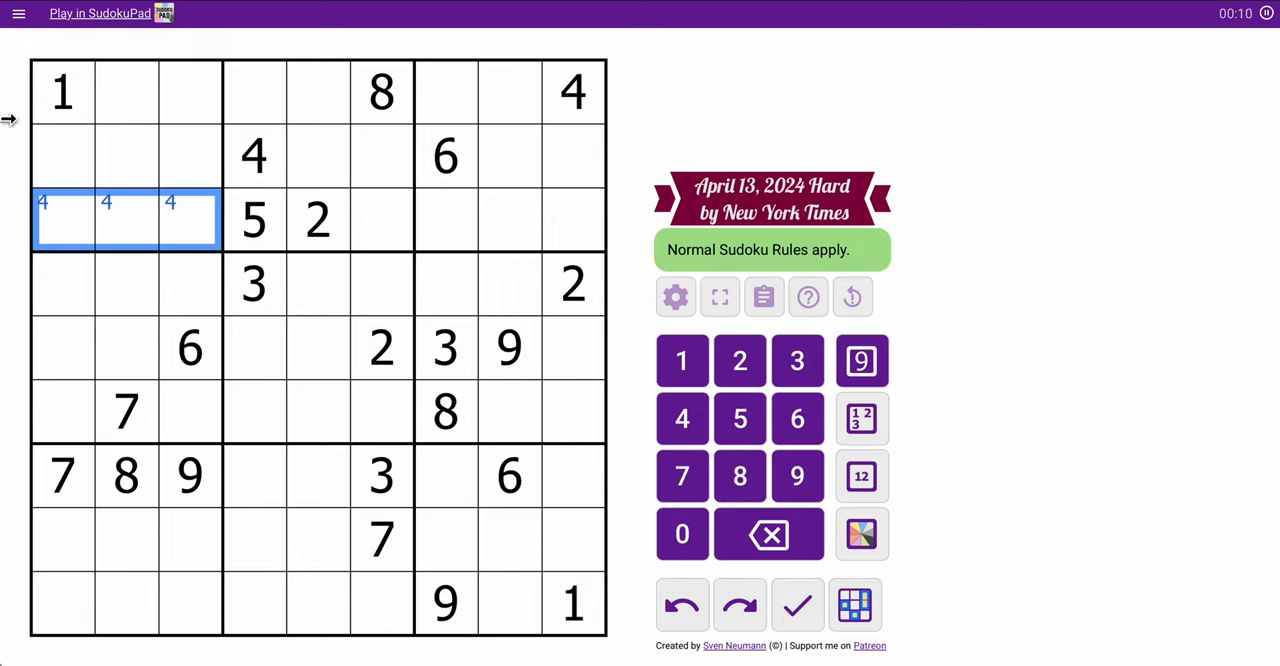
pyautogui.moveTo(401, 355)
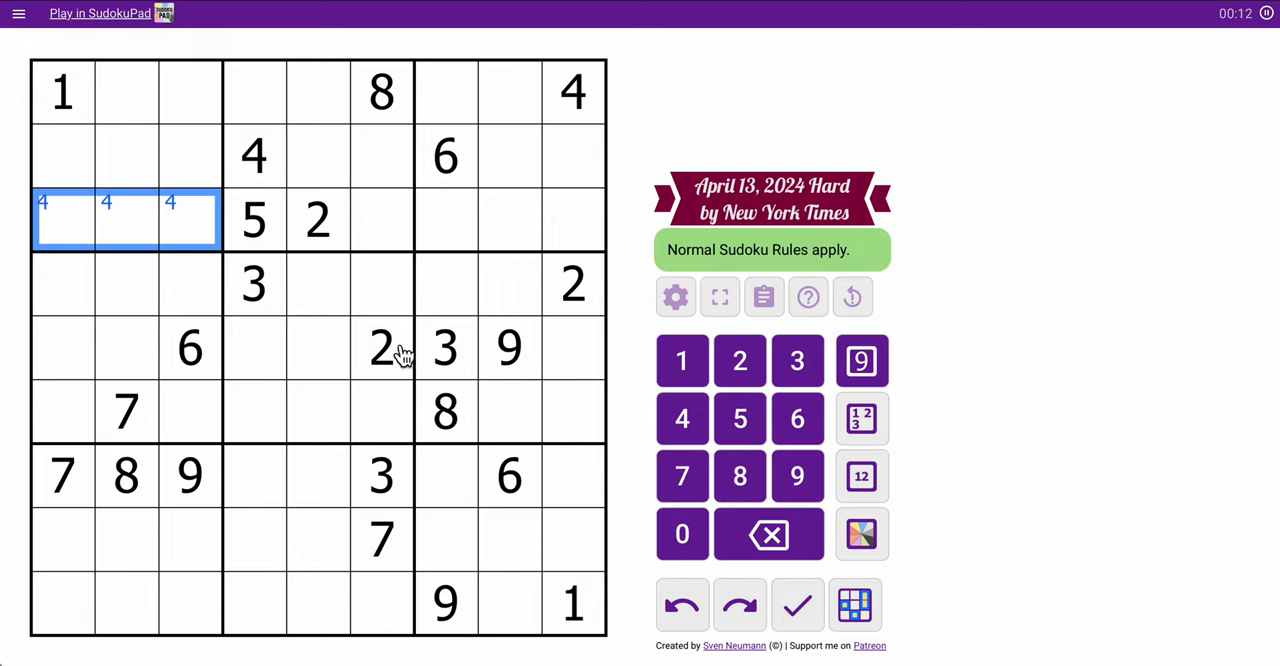
pyautogui.click(413, 348)
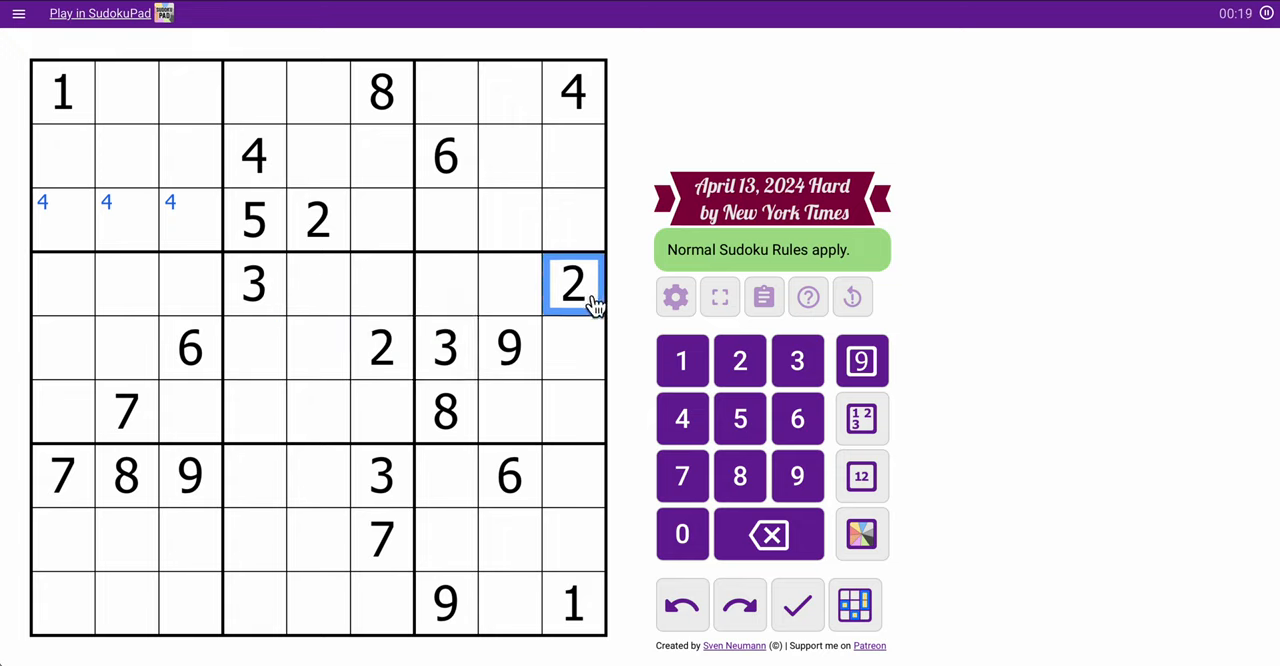
pyautogui.click(446, 348)
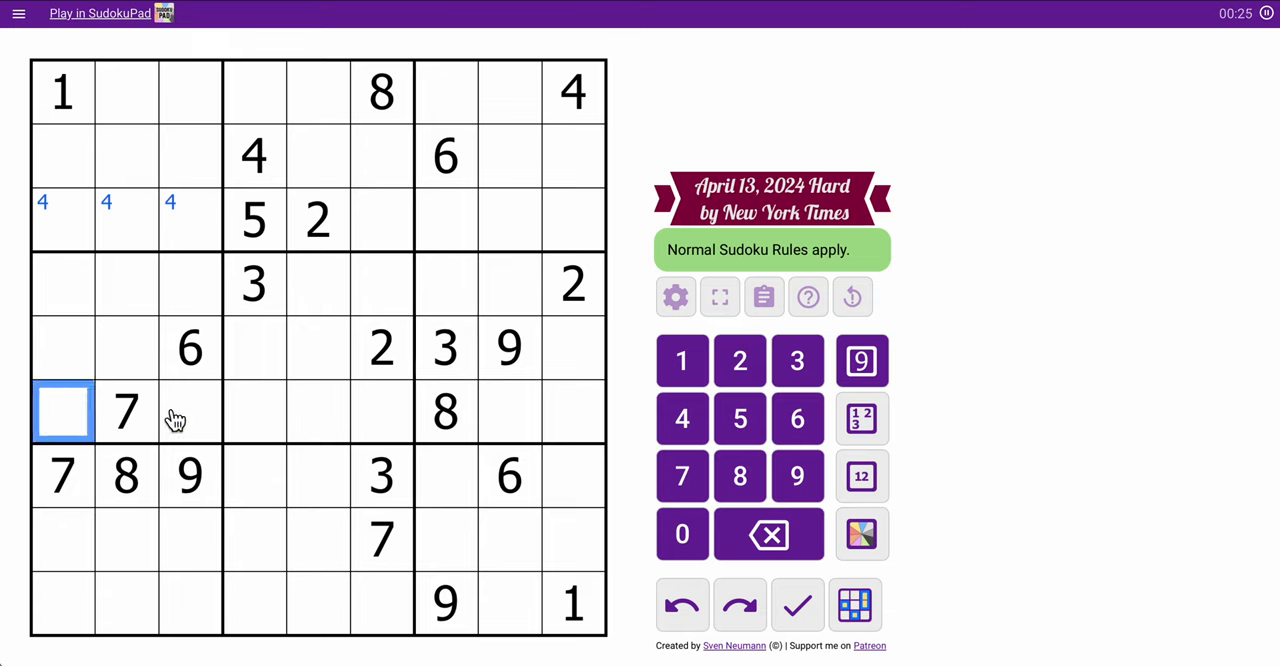
pyautogui.click(190, 412)
pyautogui.write('23')
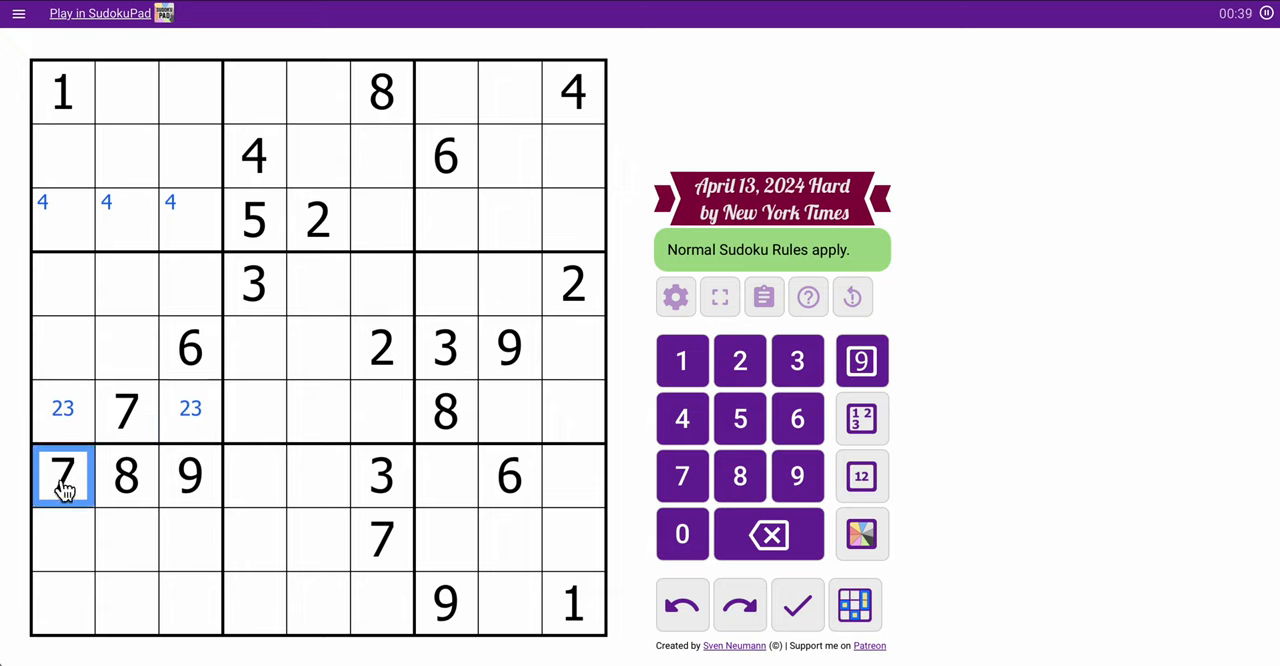
pyautogui.click(510, 603)
pyautogui.write('7')
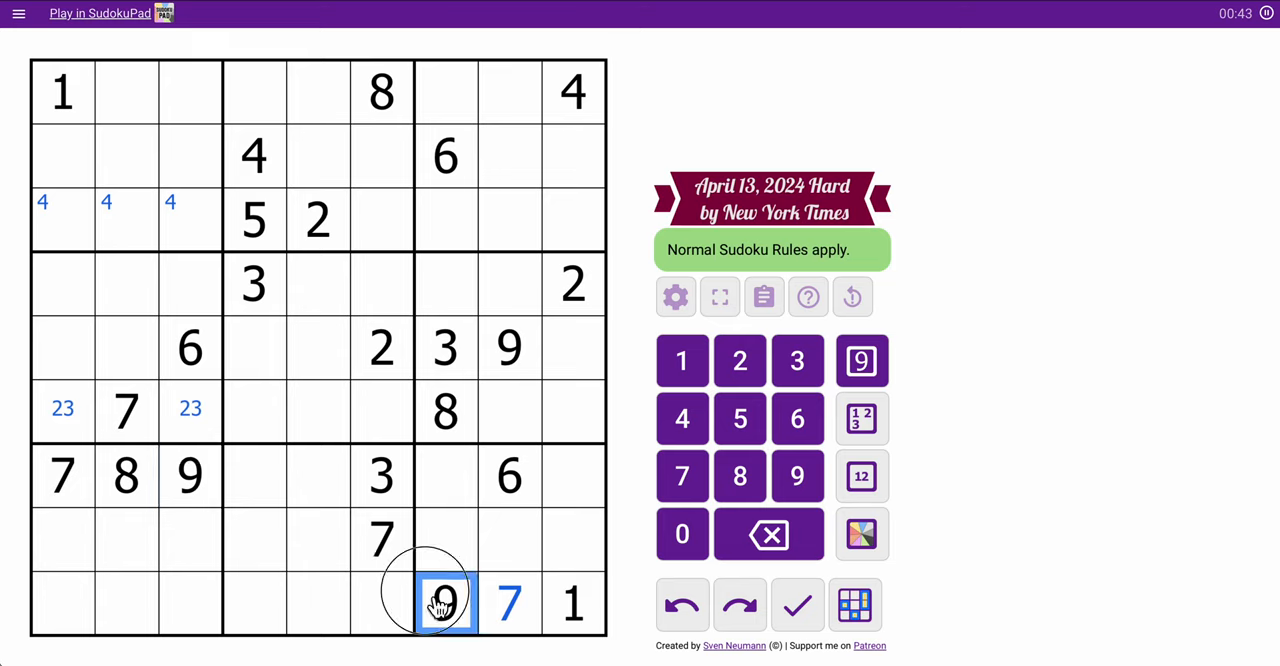
# Corner-mark 9 in the cell pairs r8c4–c5, r4c1–c2 and r6c4–c5.
pyautogui.click(446, 540)
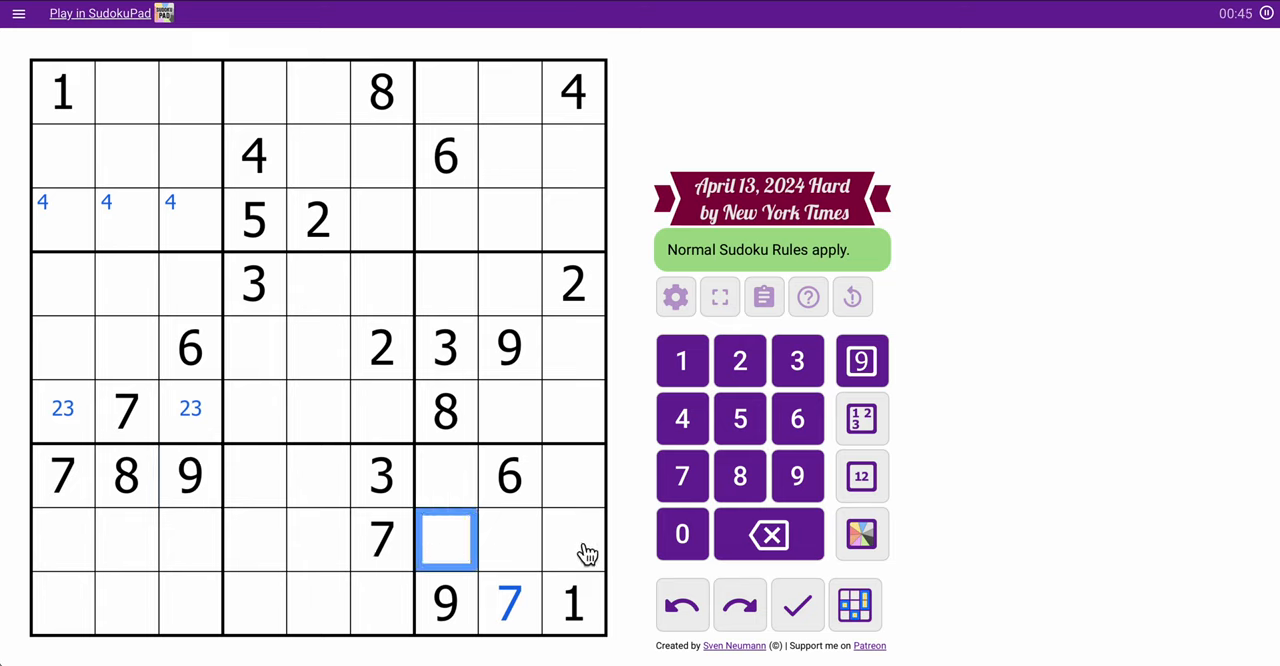
pyautogui.click(287, 540)
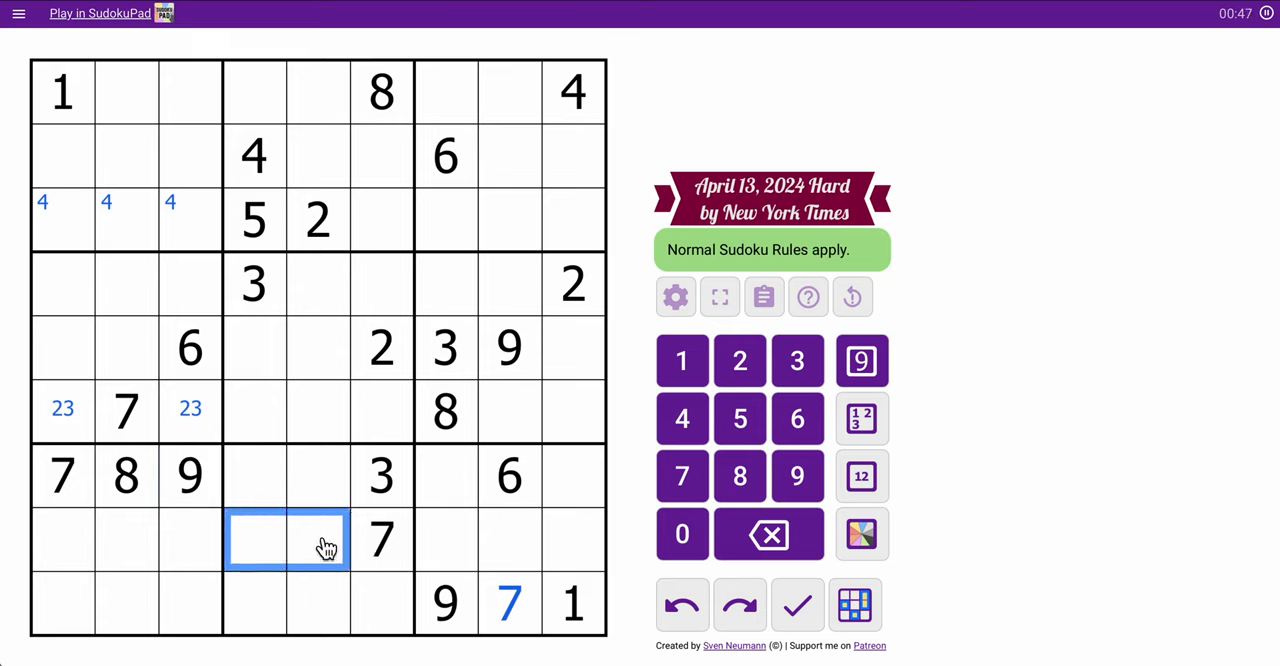
pyautogui.click(861, 360)
pyautogui.write('9')
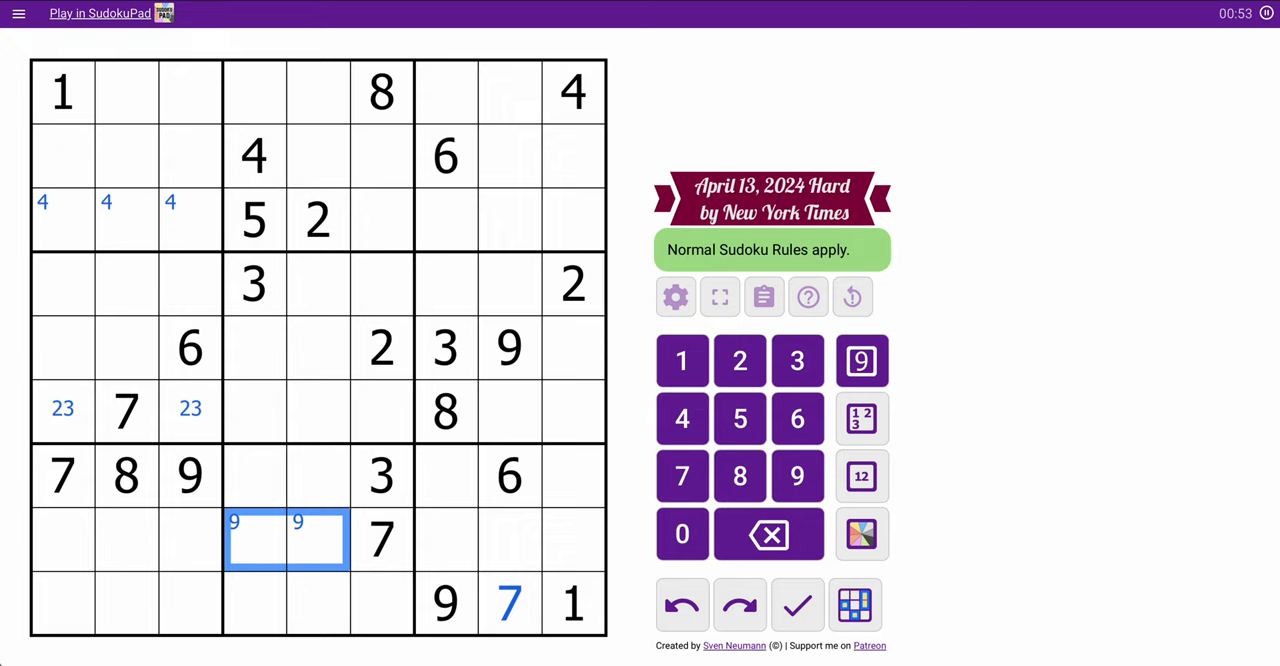
pyautogui.click(95, 347)
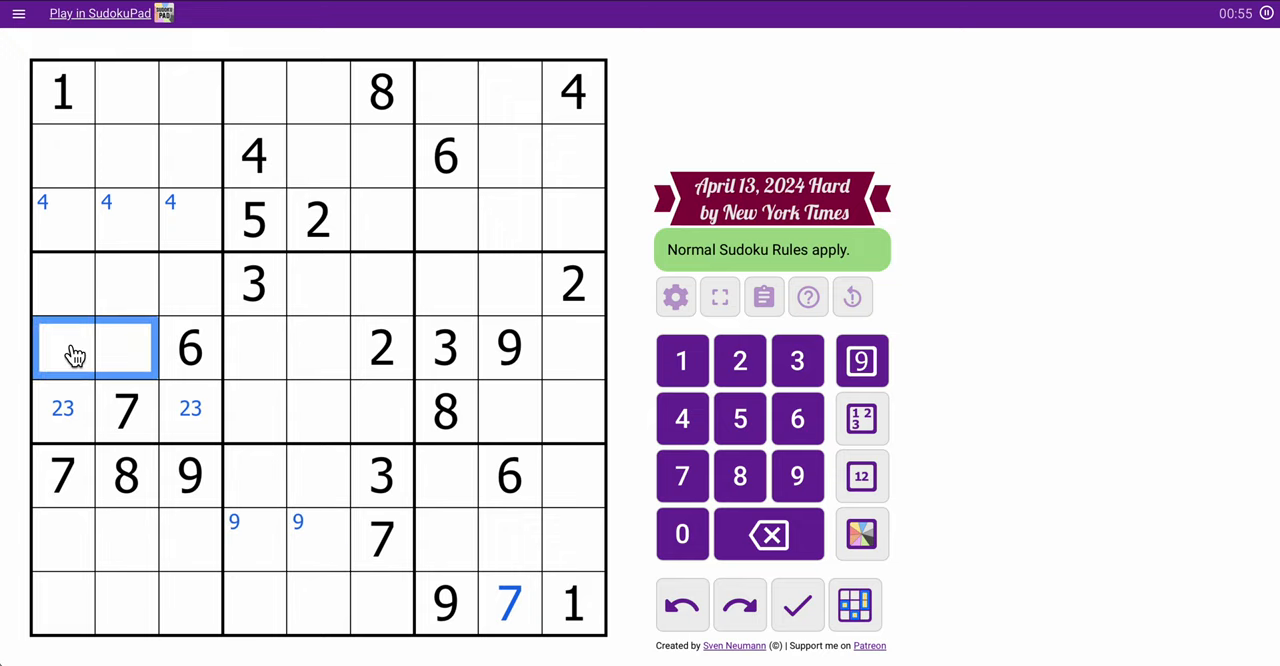
pyautogui.click(510, 348)
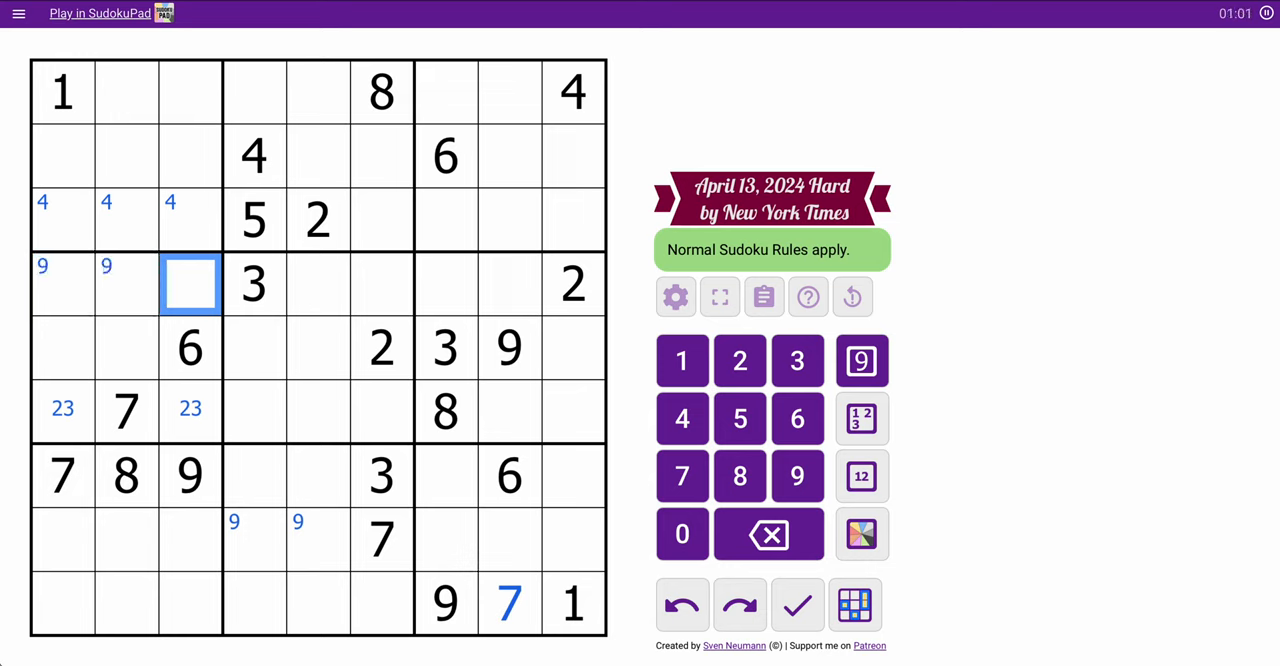
pyautogui.click(285, 412)
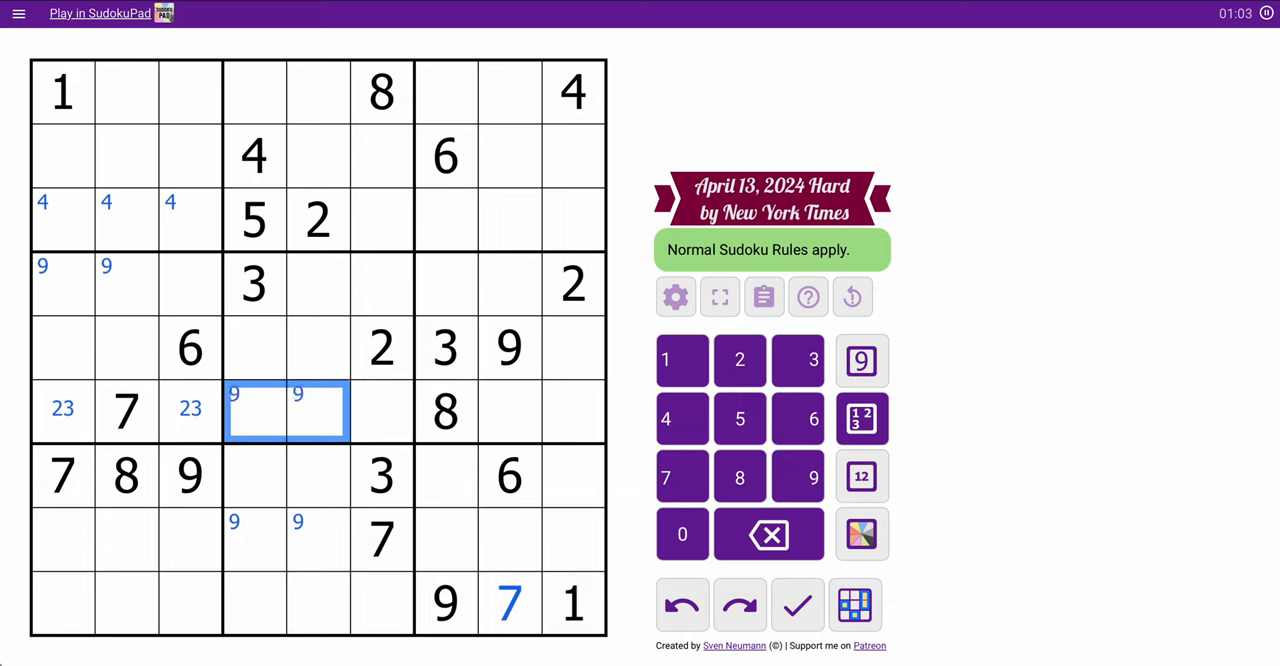
pyautogui.click(318, 539)
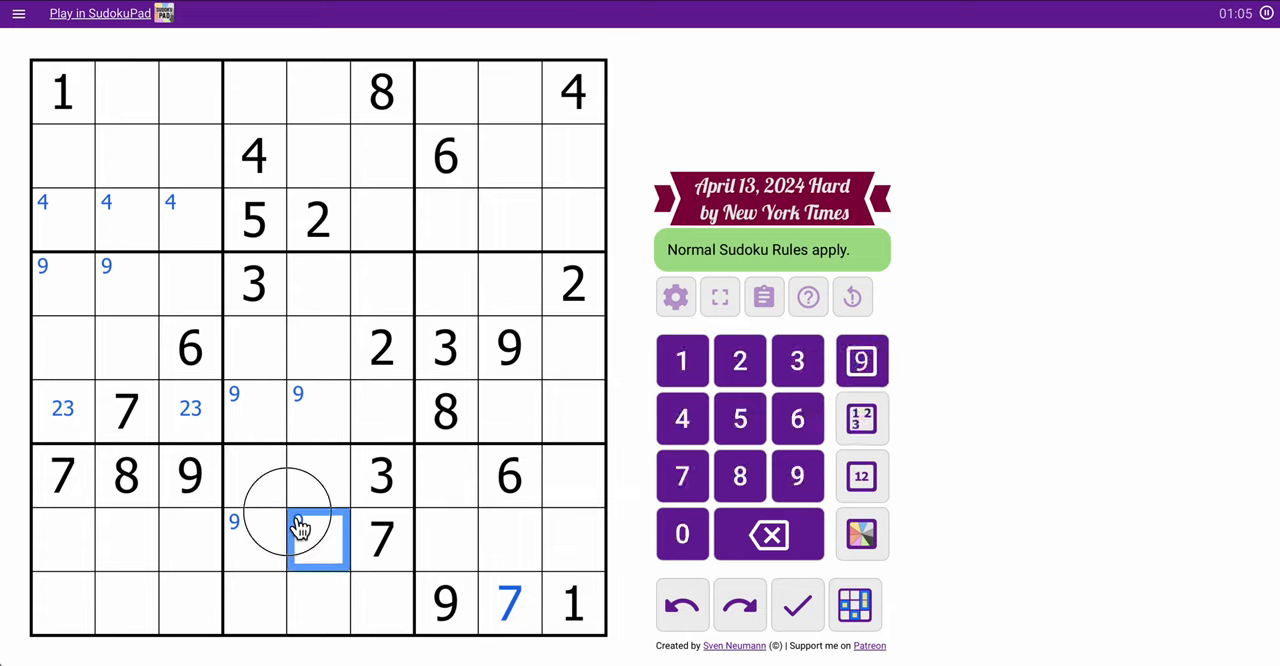
pyautogui.click(255, 540)
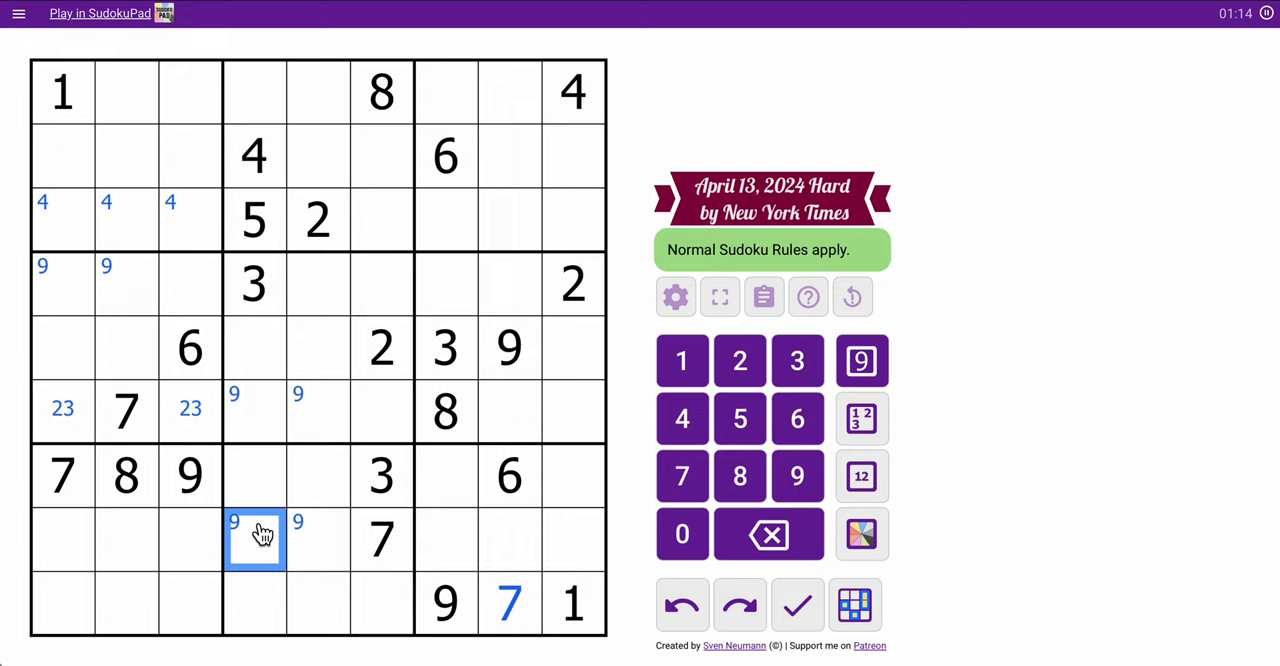
# Corner-mark 7 in r1c3–r3c3, 2 in r7c4–r9c4, and 3 in r1c5–r2c5.
pyautogui.click(190, 90)
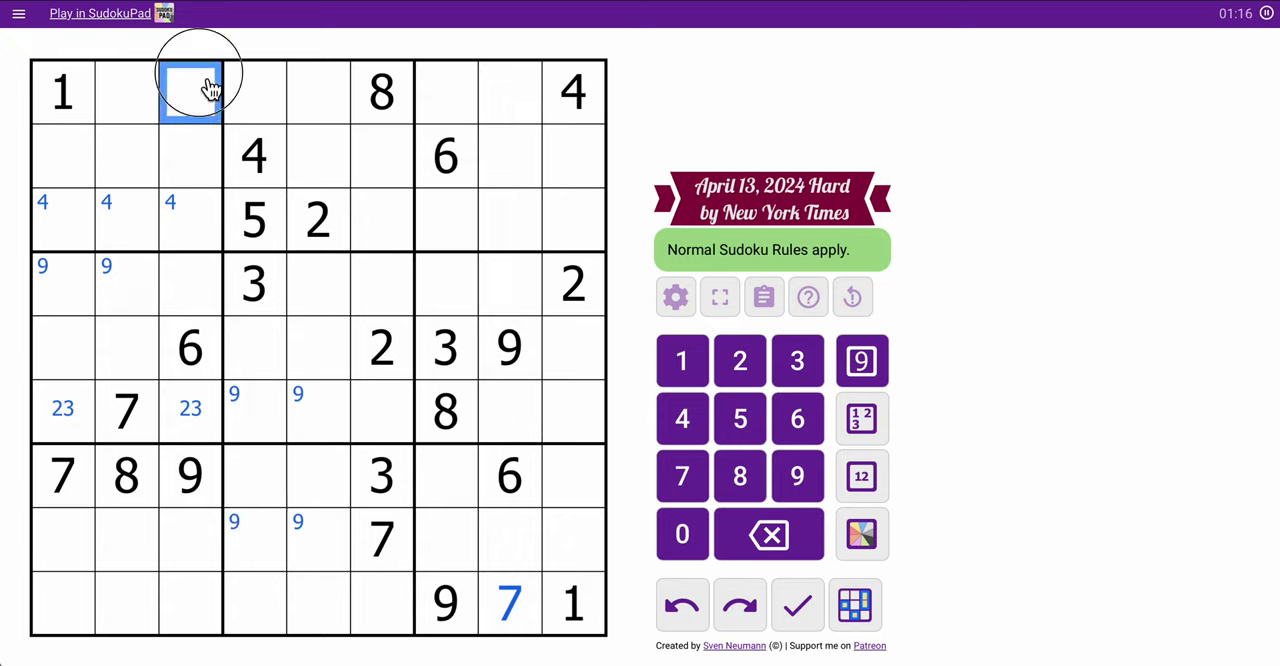
pyautogui.click(682, 476)
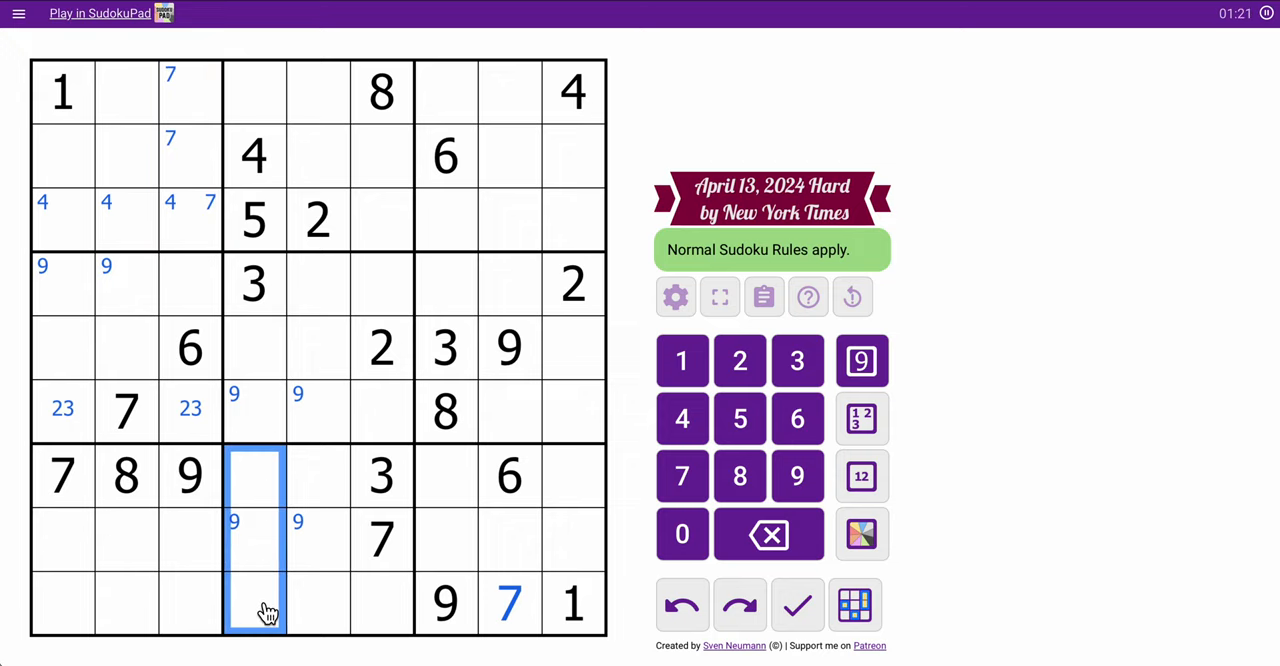
pyautogui.click(739, 360)
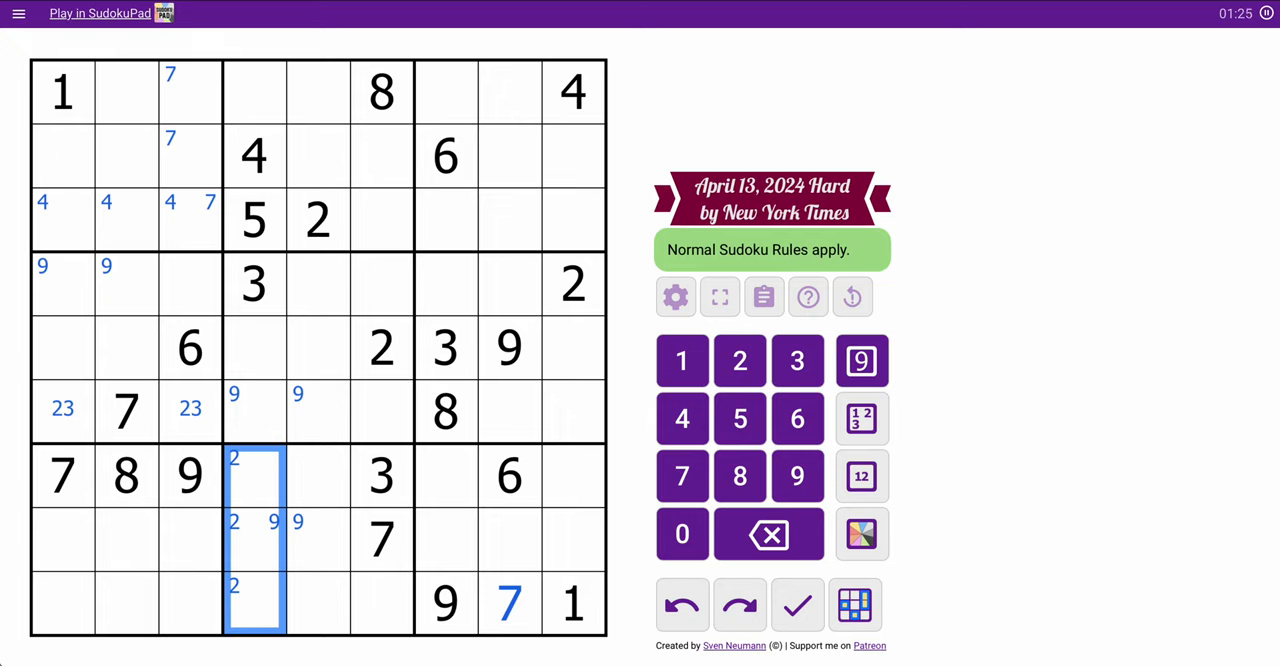
pyautogui.click(318, 125)
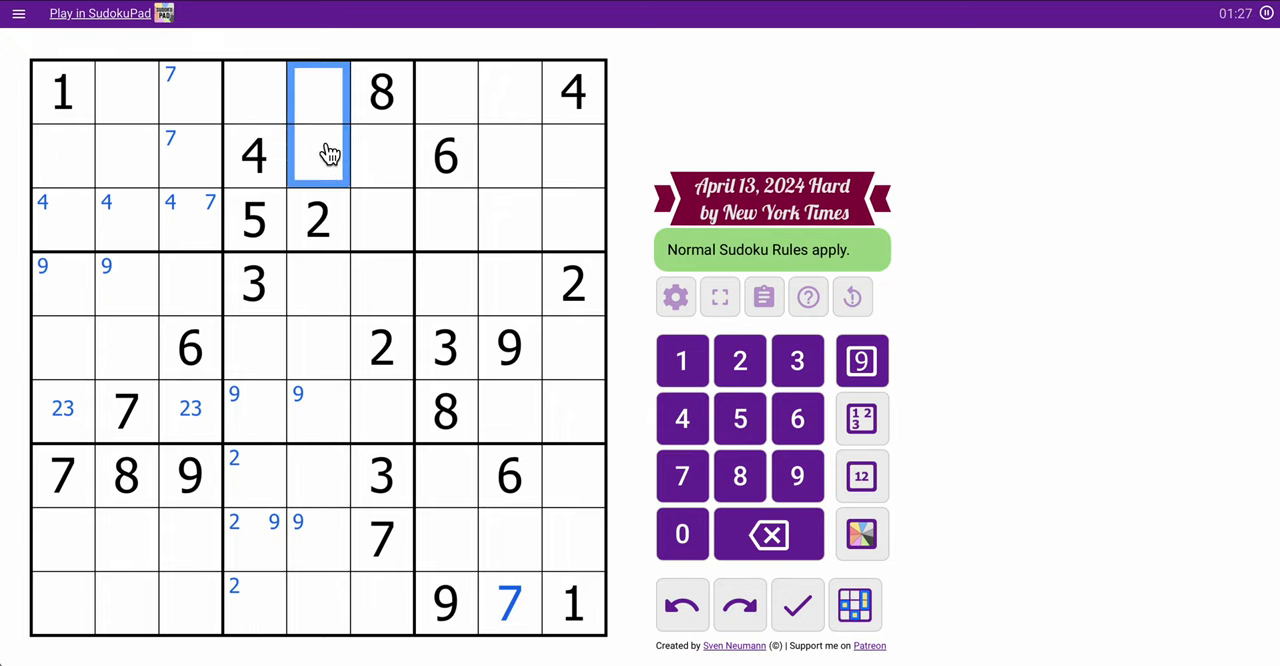
pyautogui.click(797, 360)
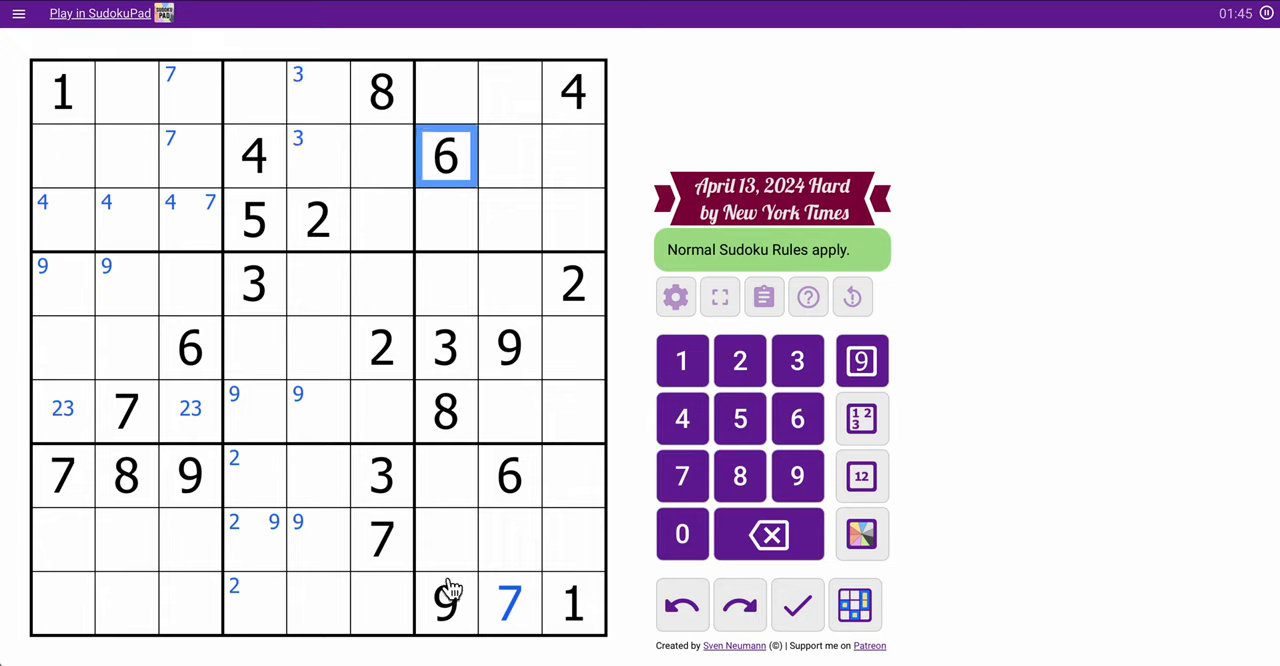
# Enter 6 in r6c9 and 5 in r7c9.
pyautogui.click(510, 411)
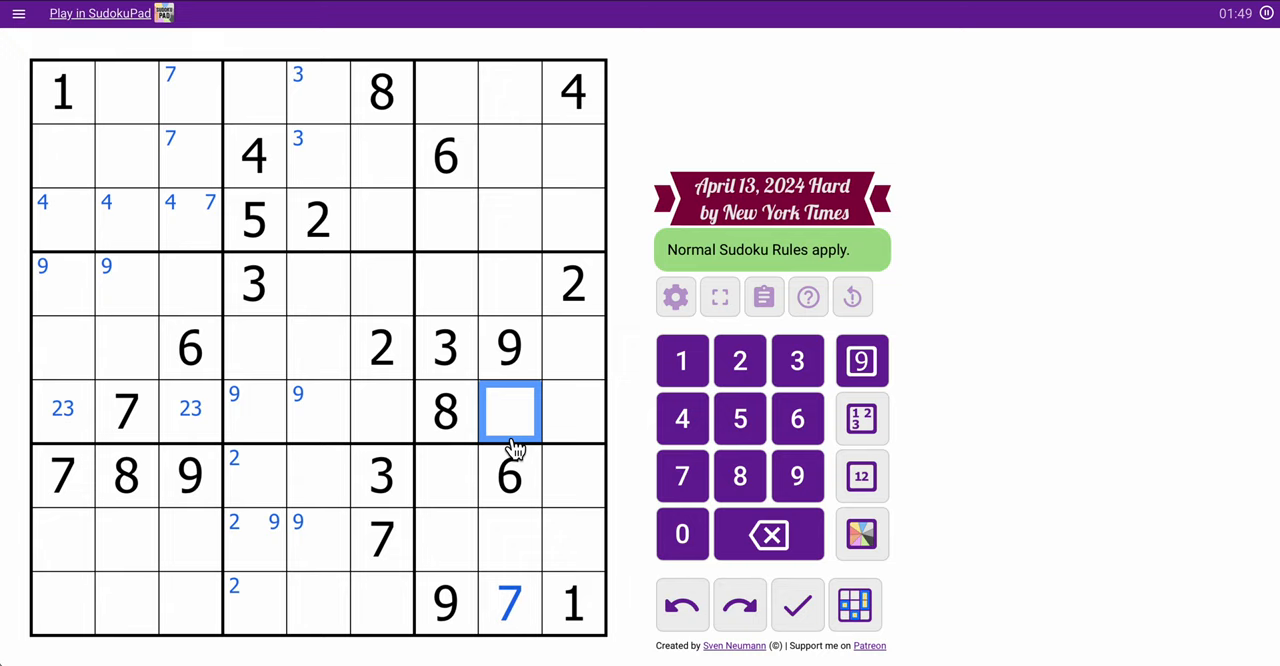
pyautogui.click(573, 412)
pyautogui.write('6')
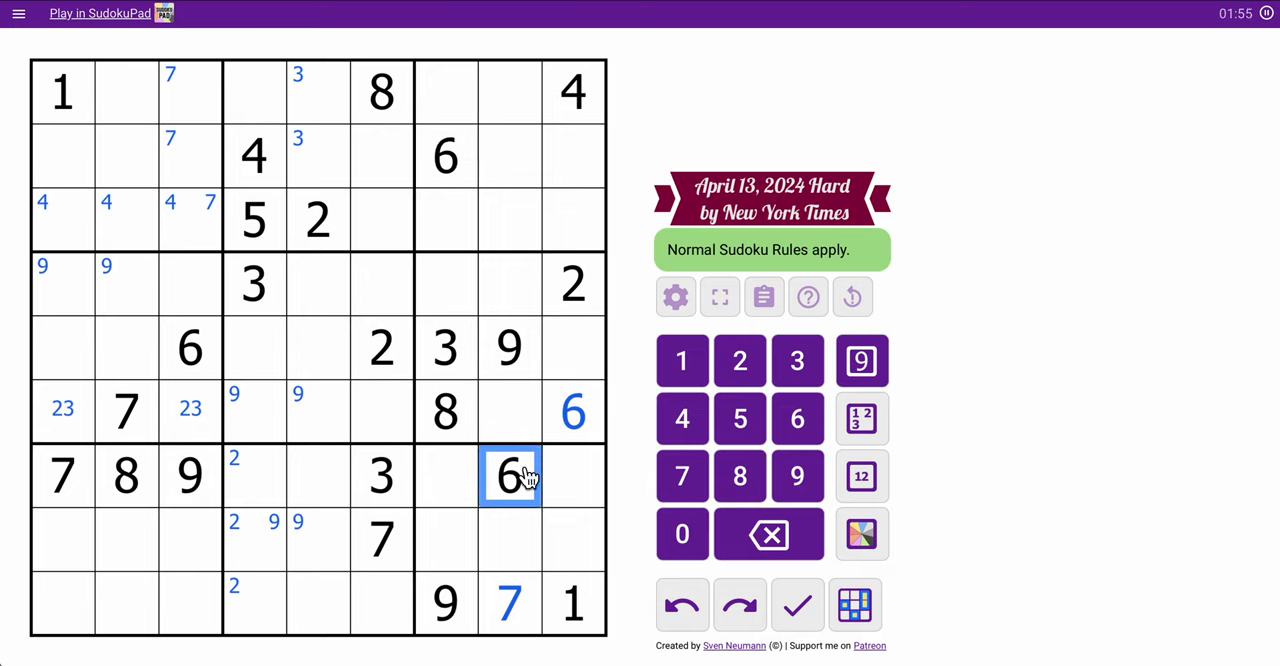
pyautogui.click(190, 347)
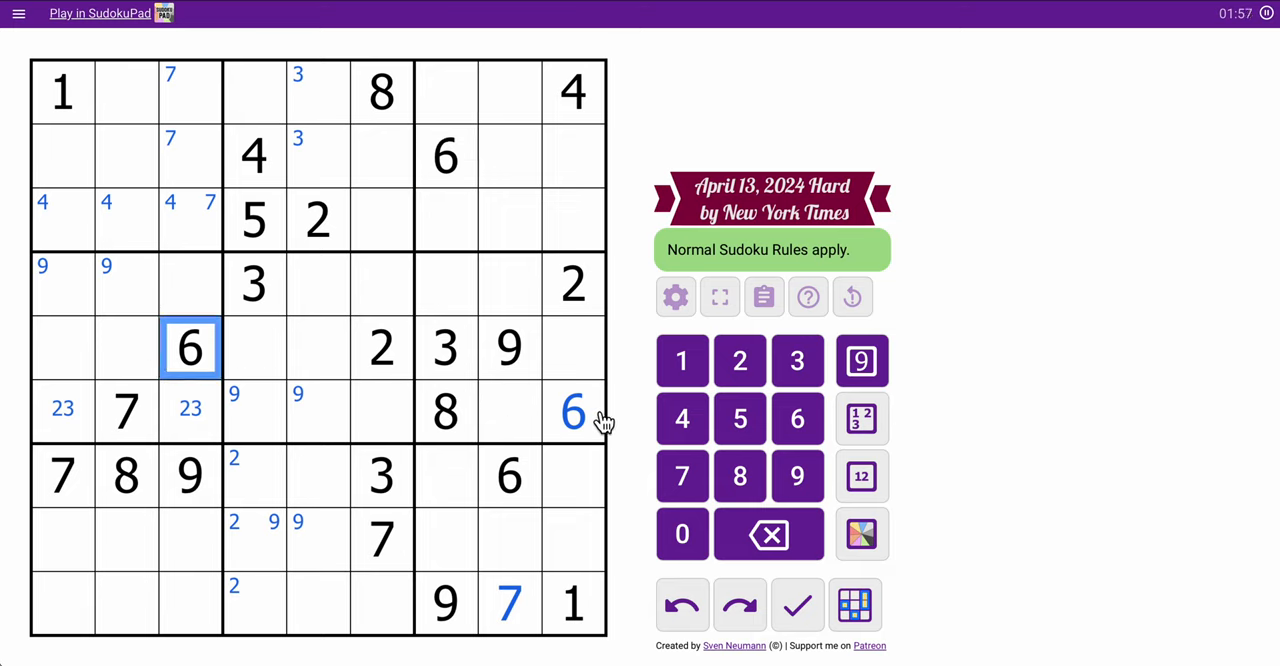
pyautogui.click(573, 411)
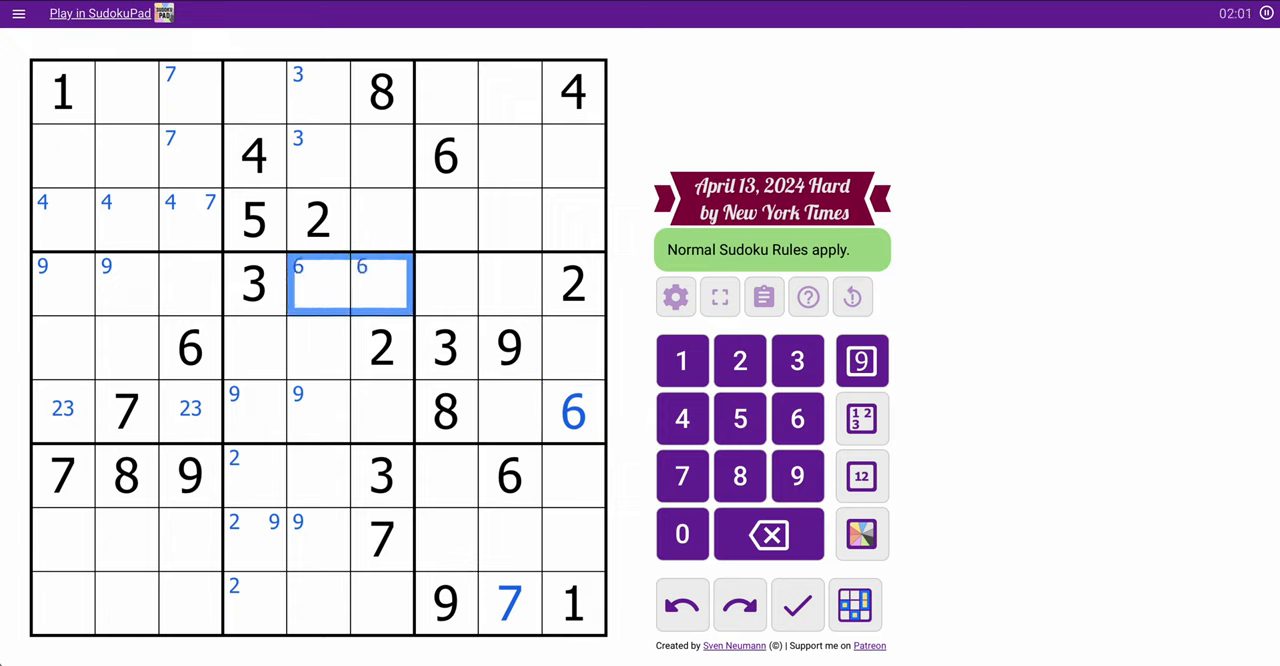
# Corner-mark 6 in r4c5–c6 and 9 in r2c9–r3c9; centre-mark 1245 and 24 in row 7.
pyautogui.click(446, 602)
pyautogui.write('9')
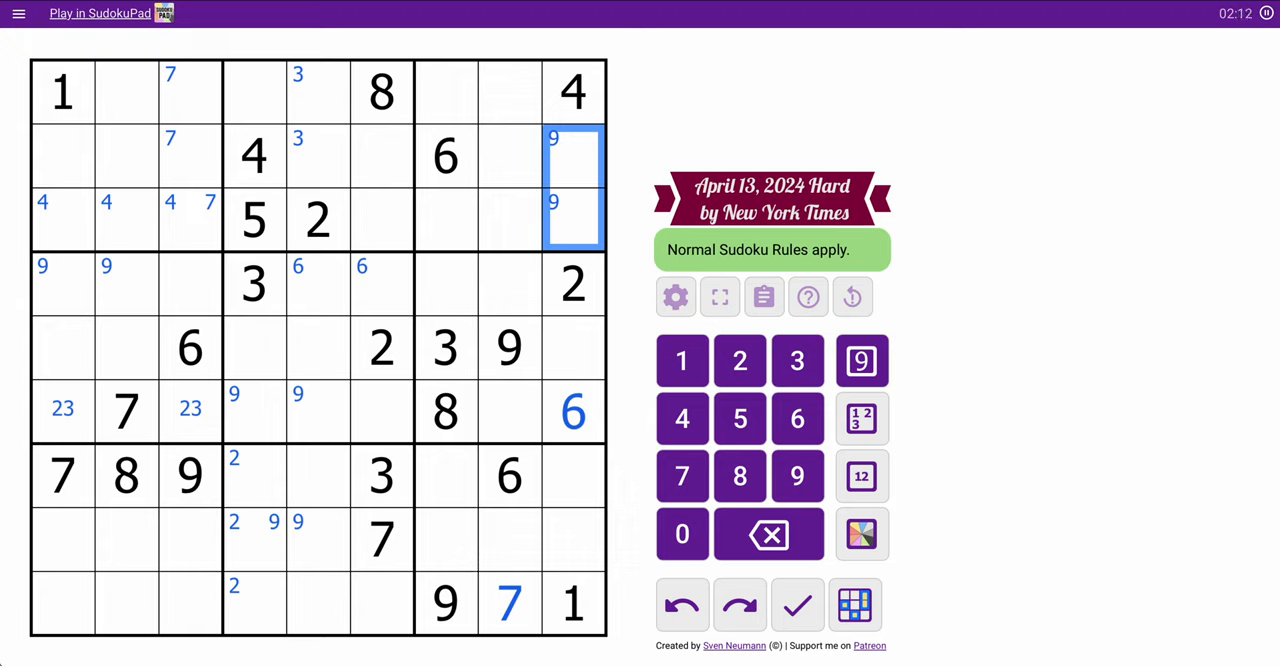
pyautogui.click(573, 475)
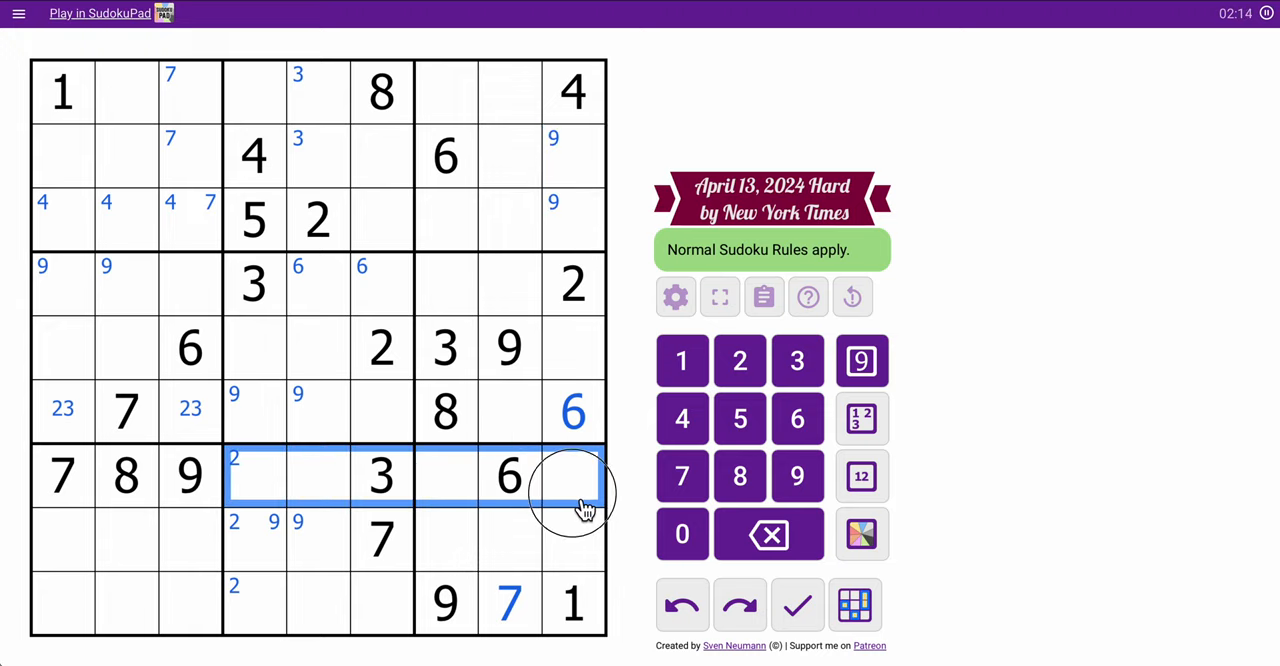
pyautogui.click(861, 476)
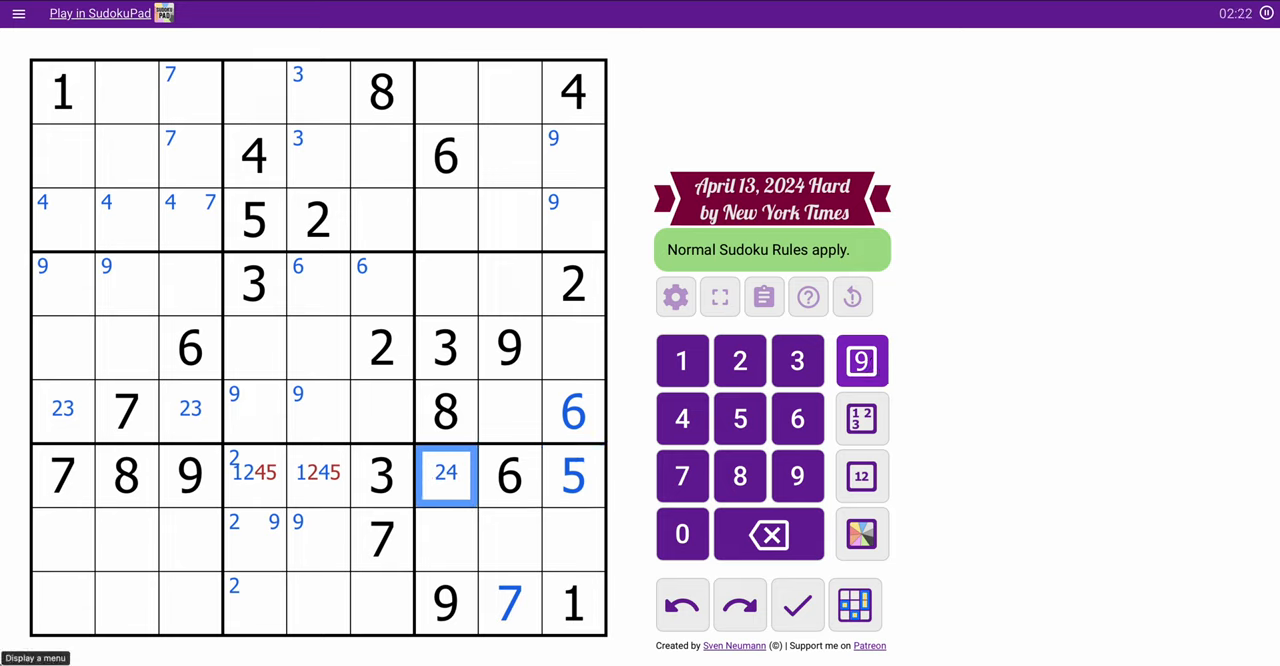
# Trim row 7 to 12 and 14, and shade those cells and the 24 cell green.
pyautogui.click(255, 474)
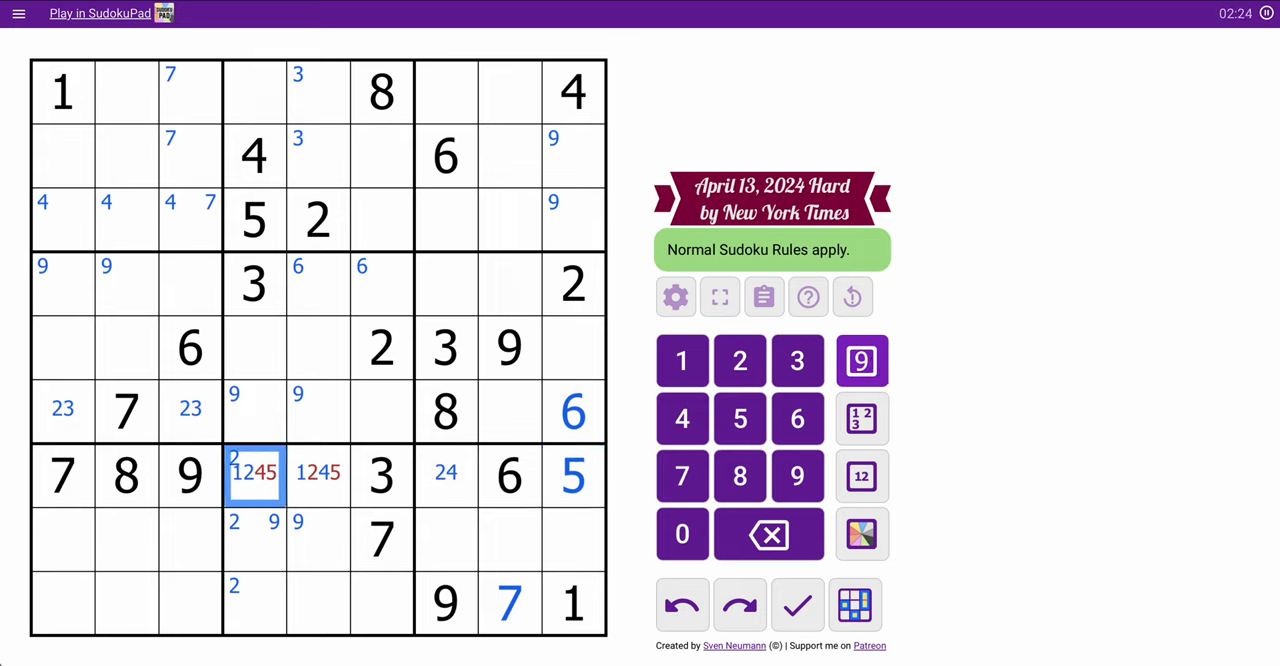
pyautogui.click(318, 472)
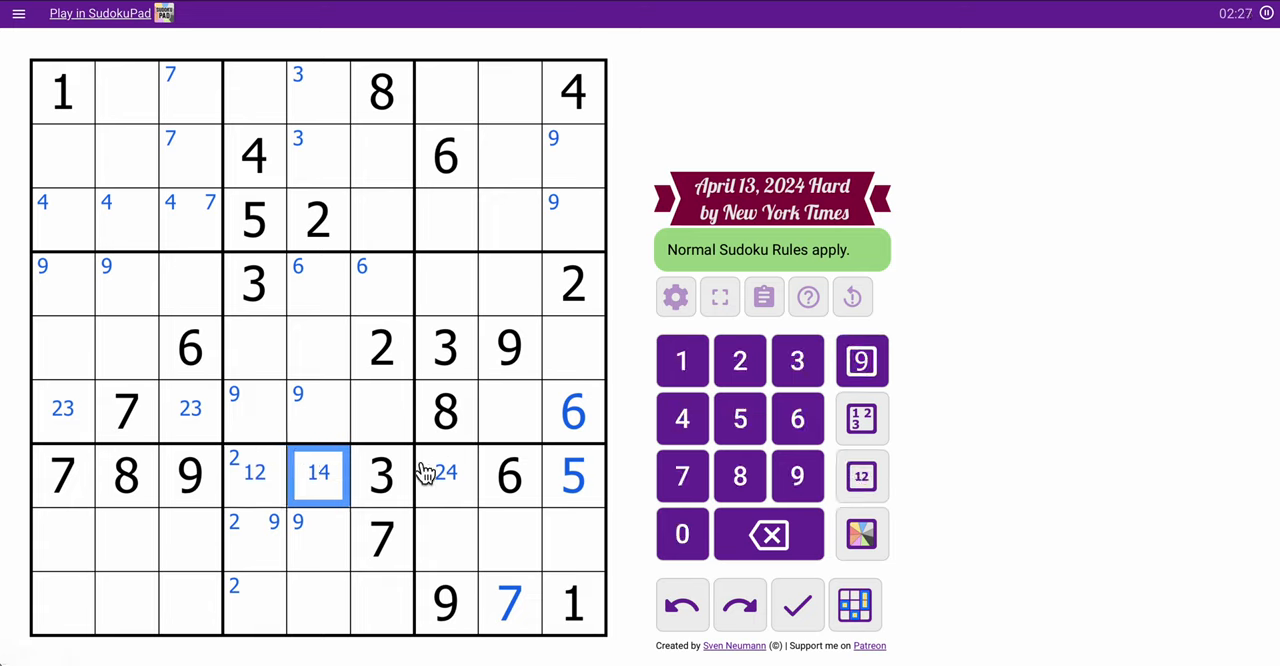
pyautogui.click(861, 534)
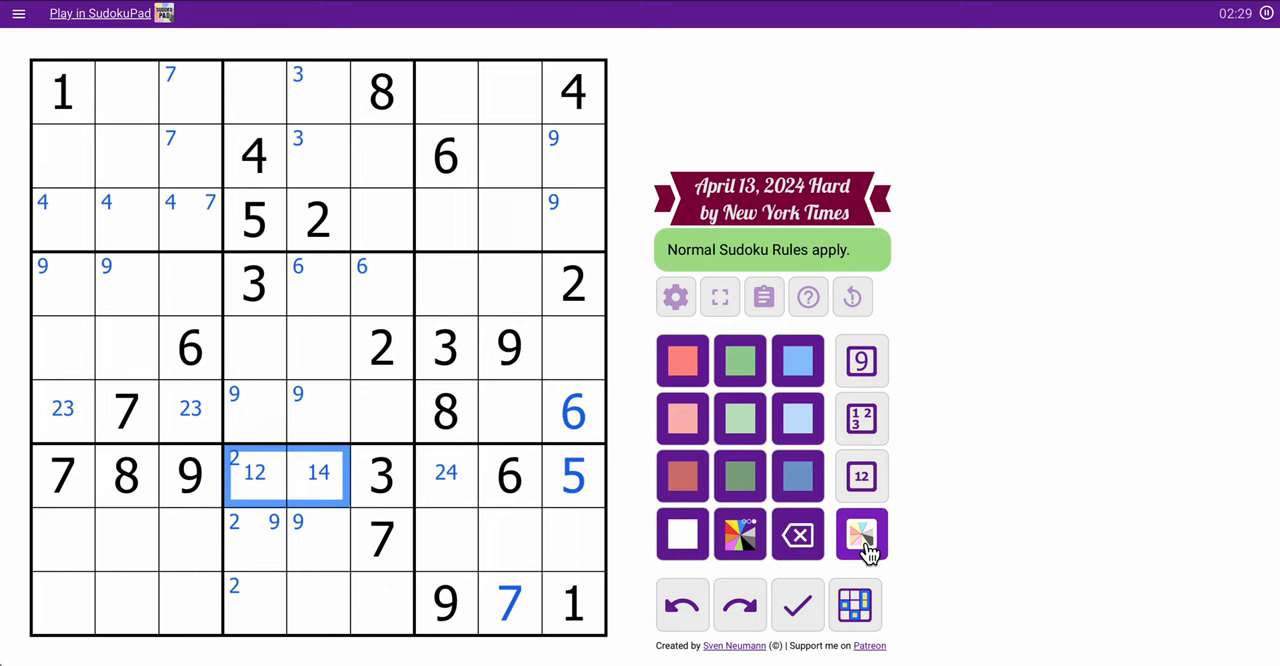
pyautogui.click(860, 533)
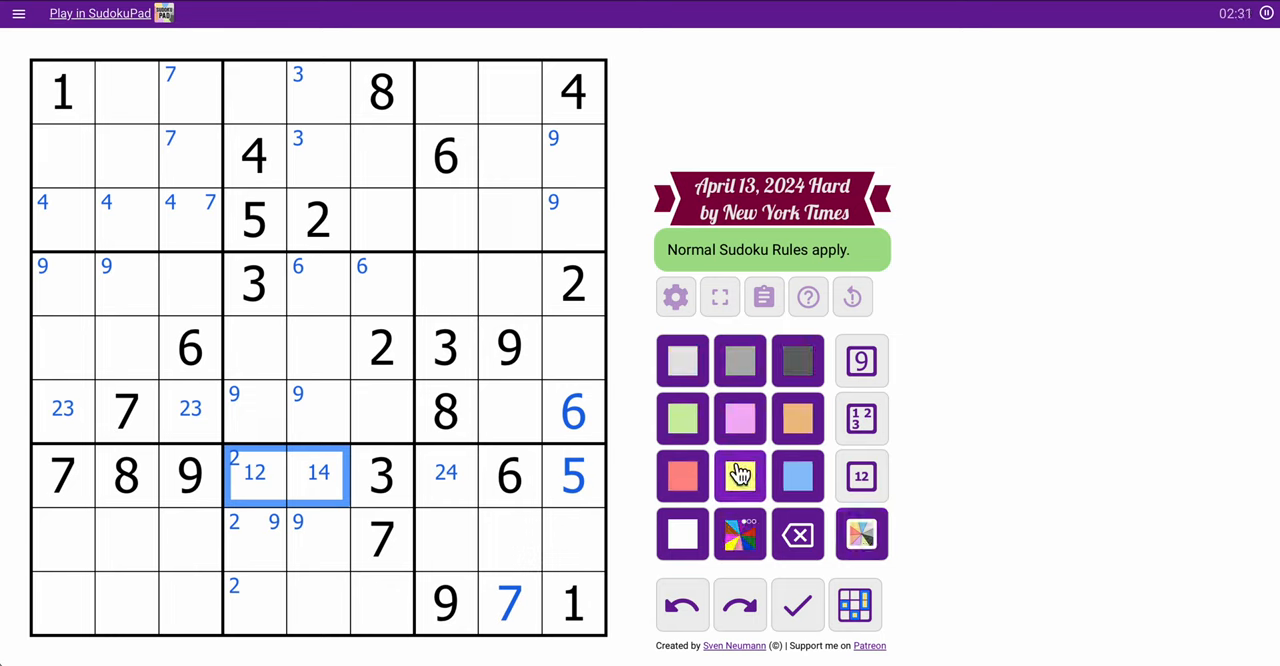
pyautogui.click(682, 418)
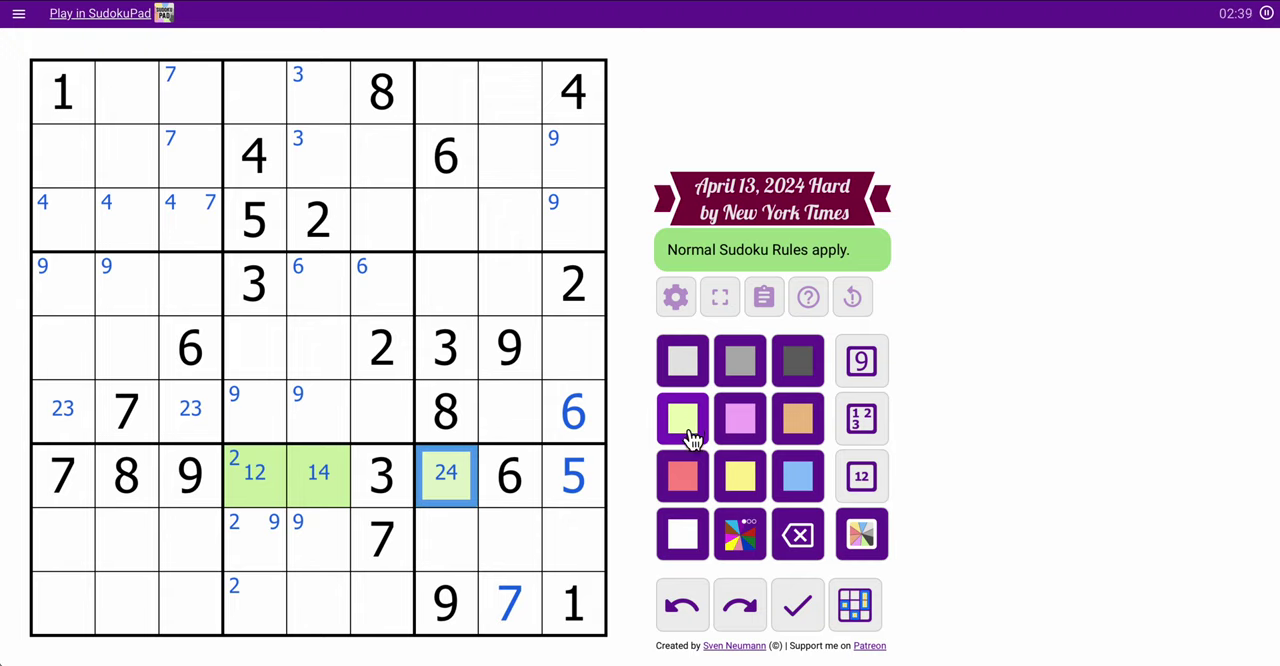
pyautogui.click(254, 411)
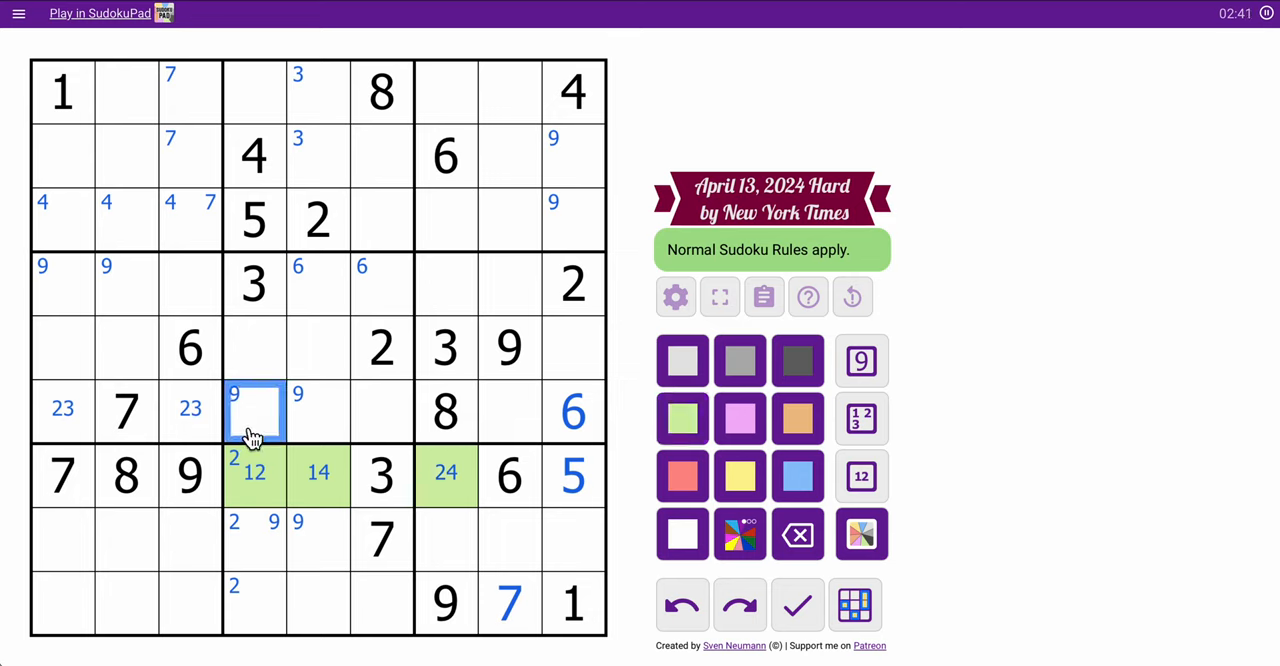
# Centre-mark 19, 1459, 1459 and 145 in row 6's empty cells.
pyautogui.click(861, 476)
pyautogui.write('1459')
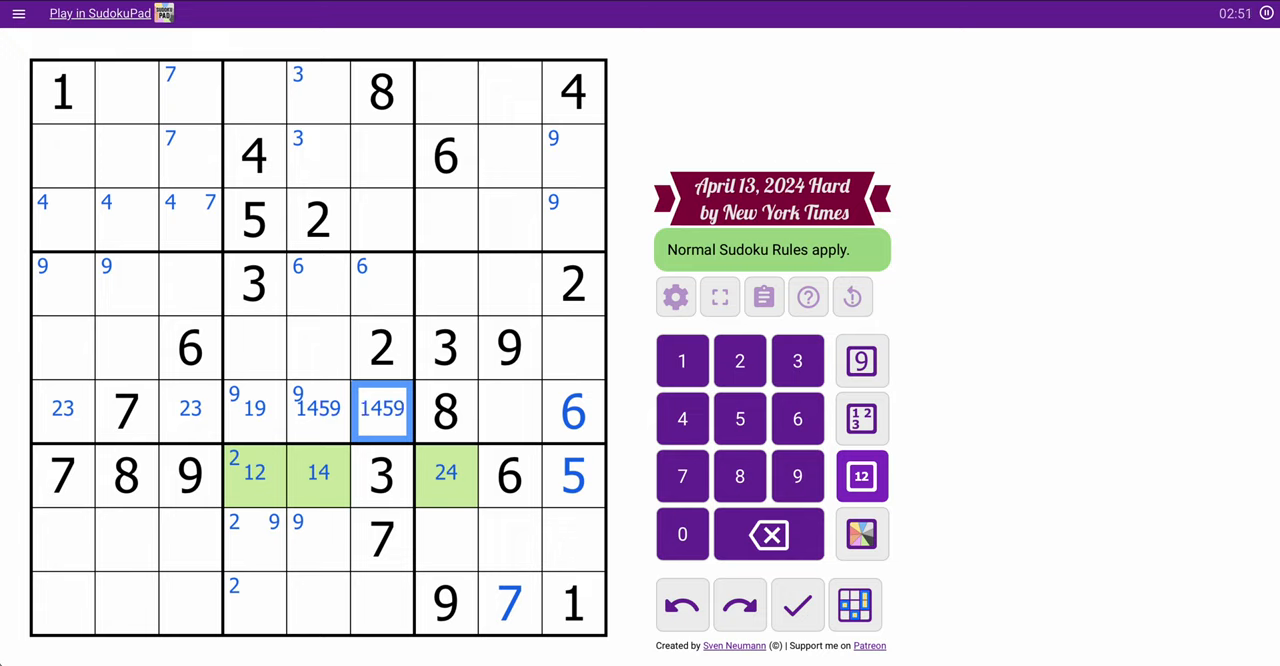
pyautogui.click(510, 411)
pyautogui.write('145')
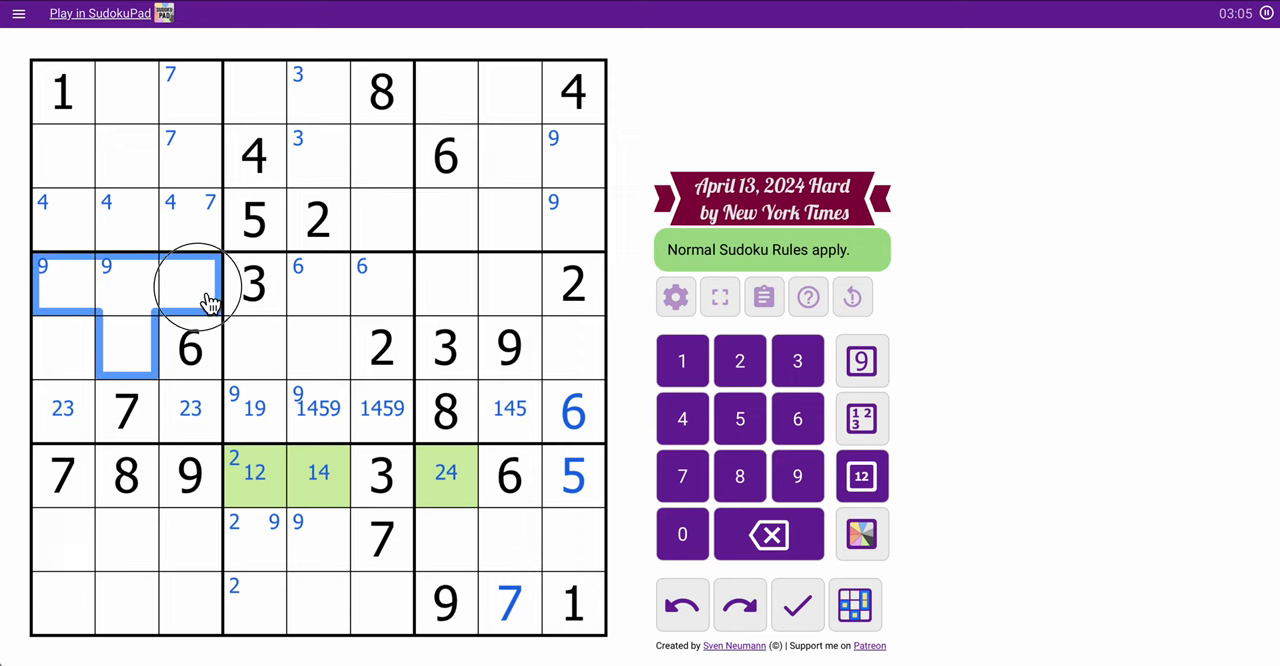
# Centre-mark 4589, 1459, 1458, 458 and 145 in the middle-left box's empty cells.
pyautogui.click(862, 476)
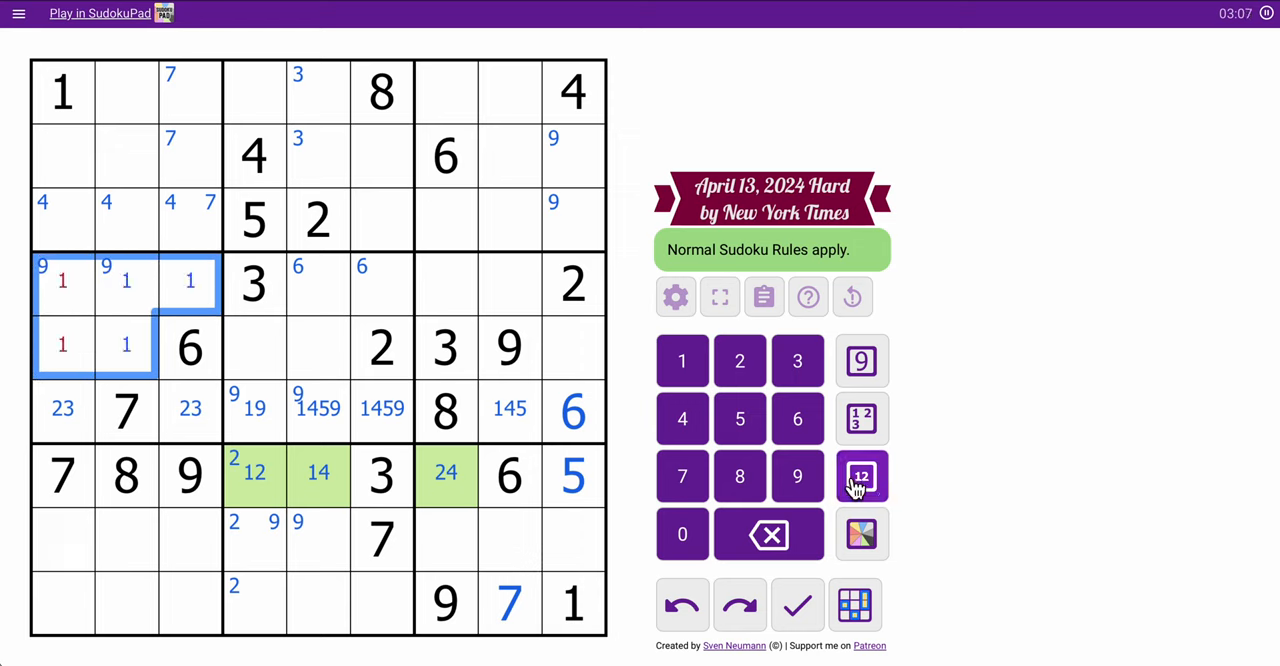
pyautogui.click(862, 476)
pyautogui.write('458')
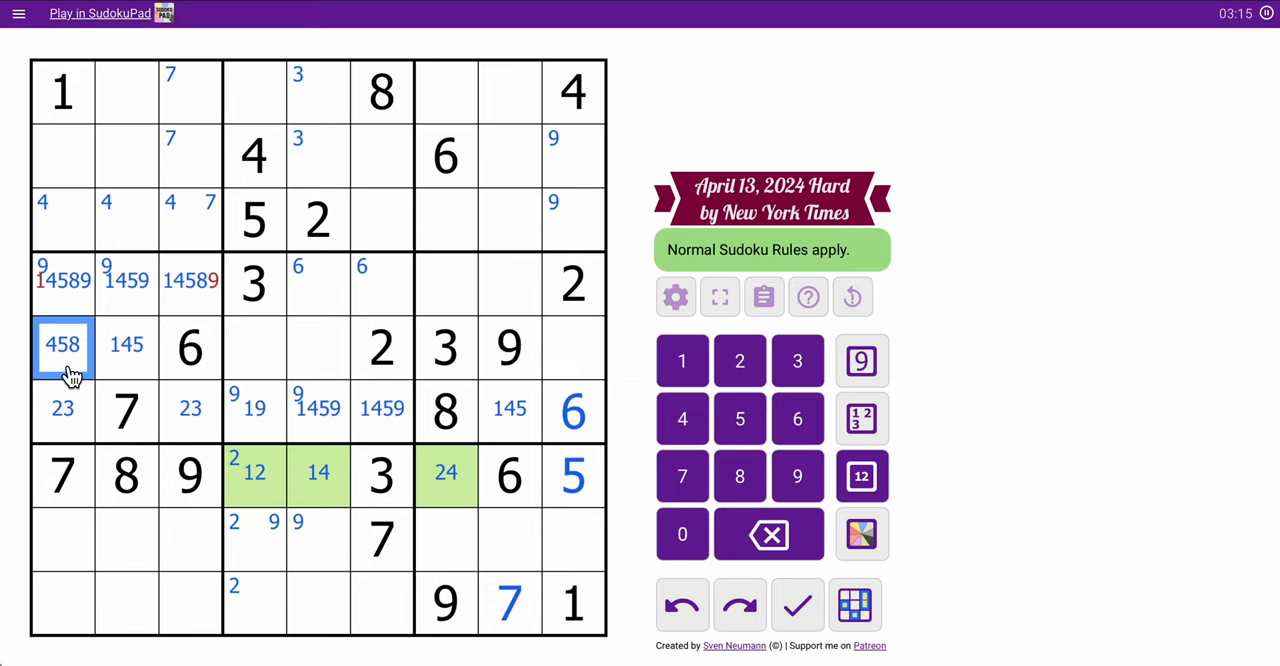
pyautogui.click(190, 280)
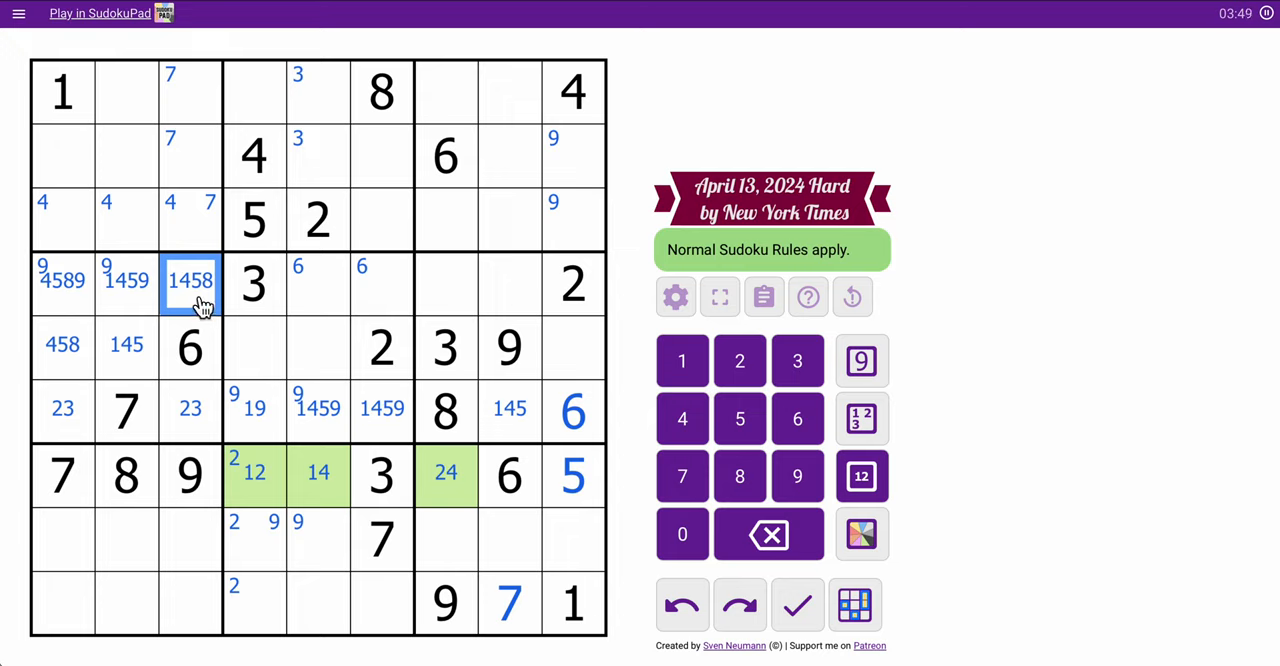
# Centre-mark 18 and 1458 in r5c4–c5, then place and shade 7 in r5c9.
pyautogui.click(255, 348)
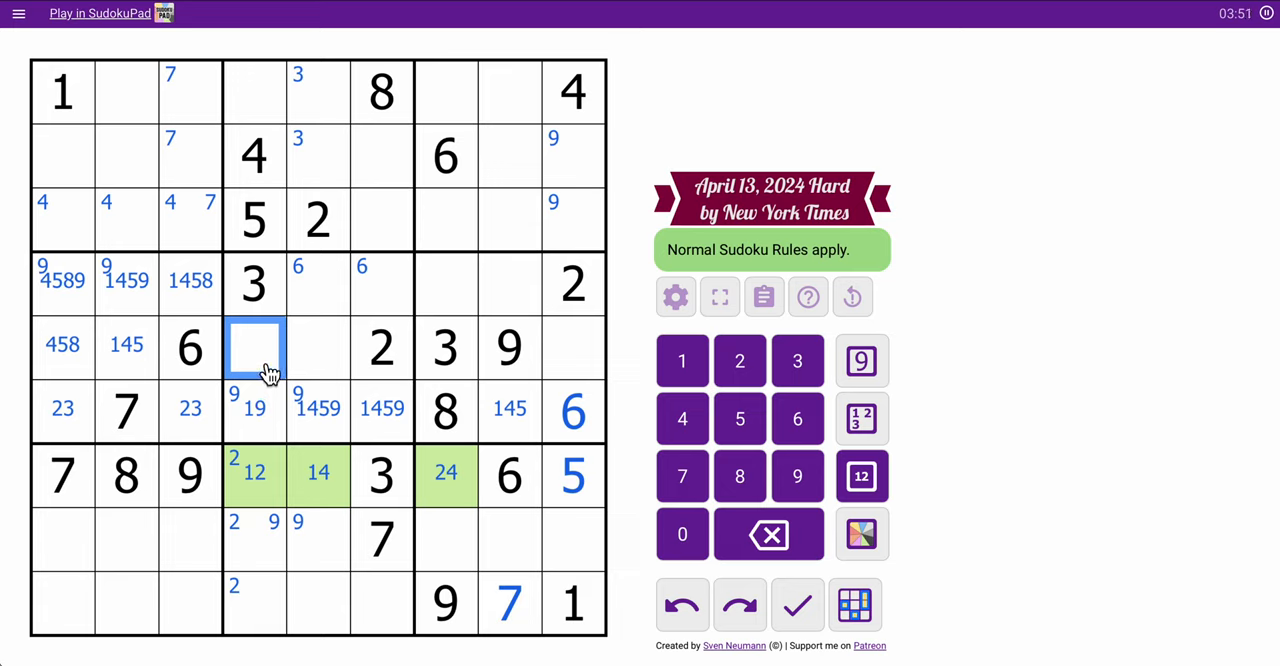
pyautogui.click(682, 360)
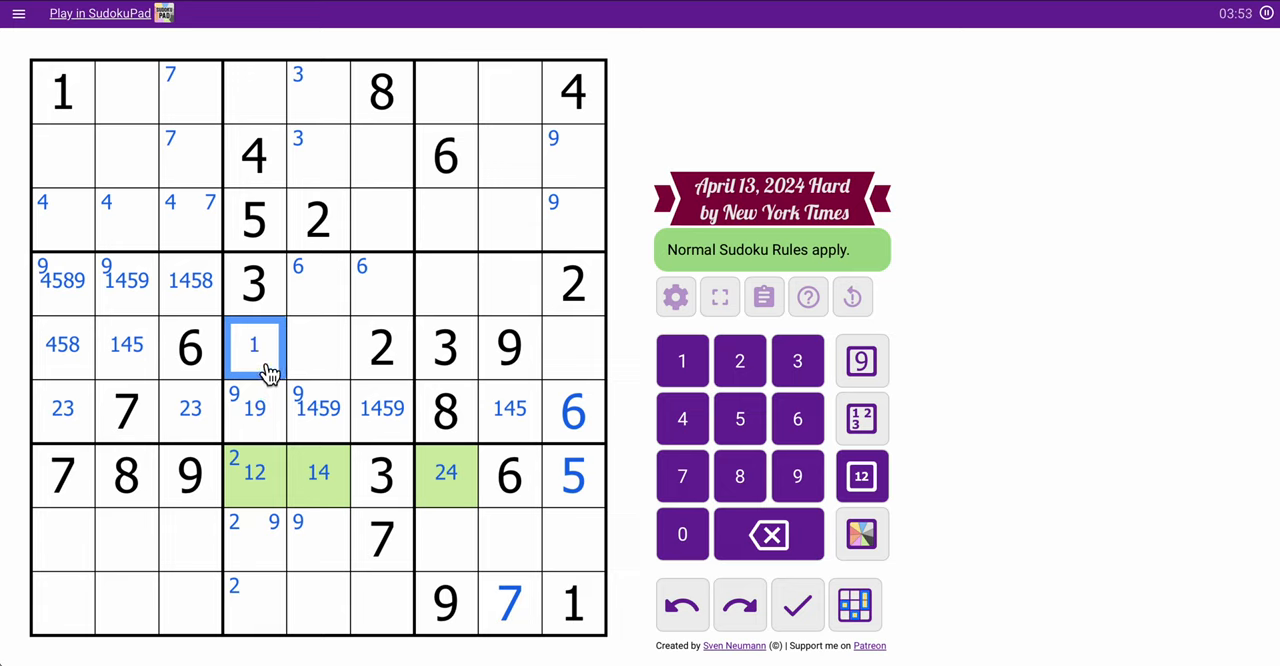
pyautogui.click(318, 344)
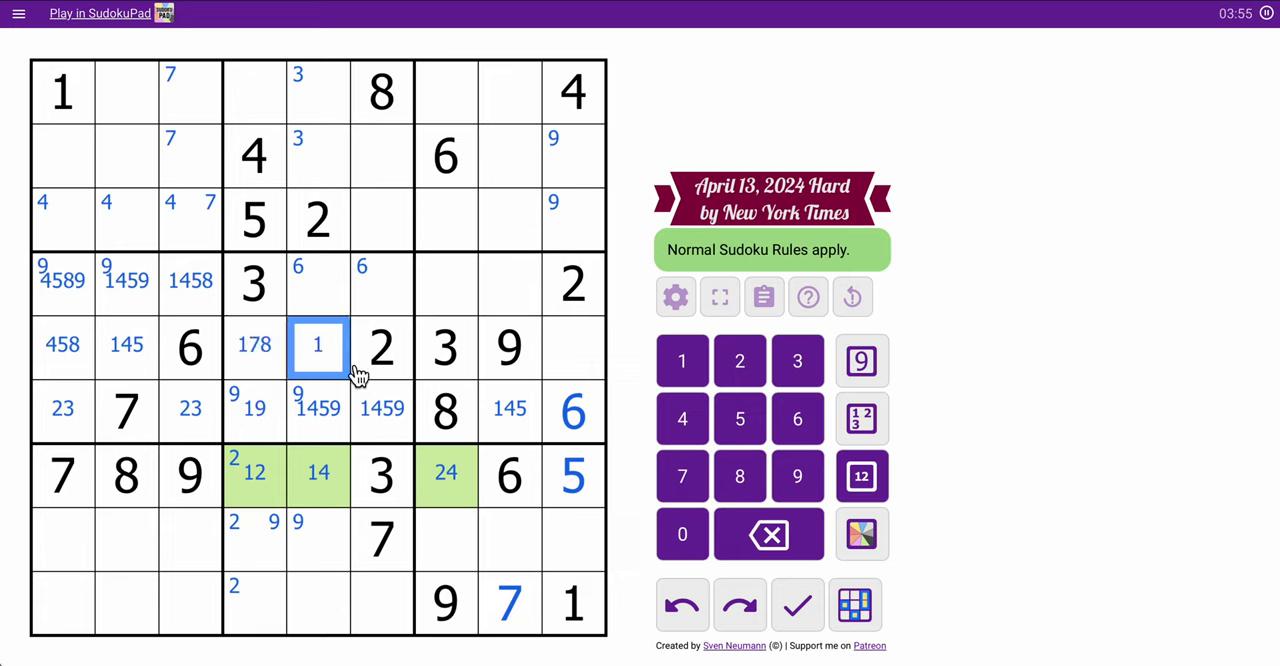
pyautogui.click(572, 347)
pyautogui.write('7')
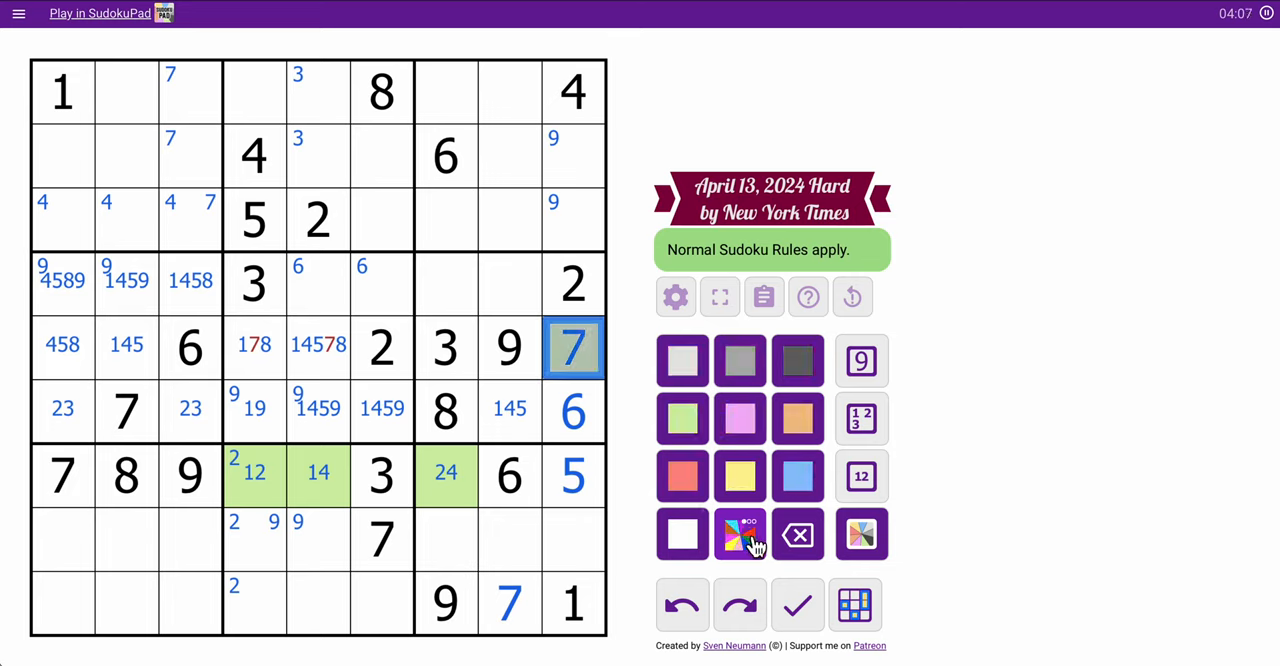
pyautogui.click(740, 533)
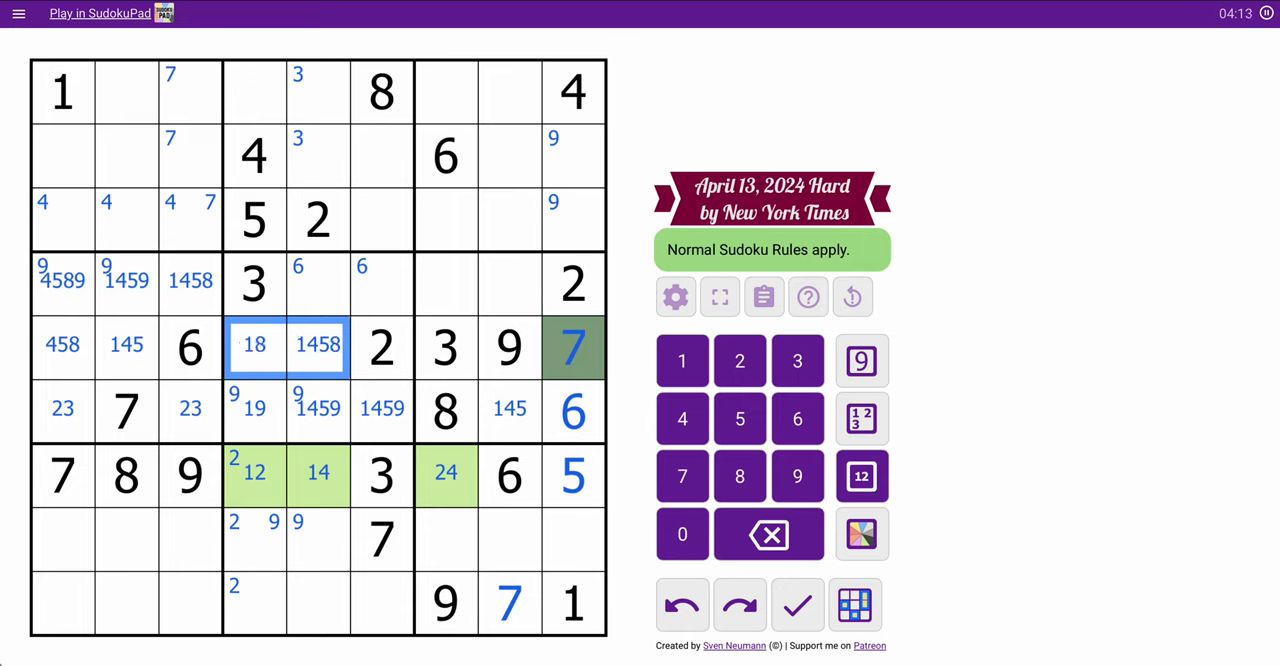
pyautogui.click(446, 91)
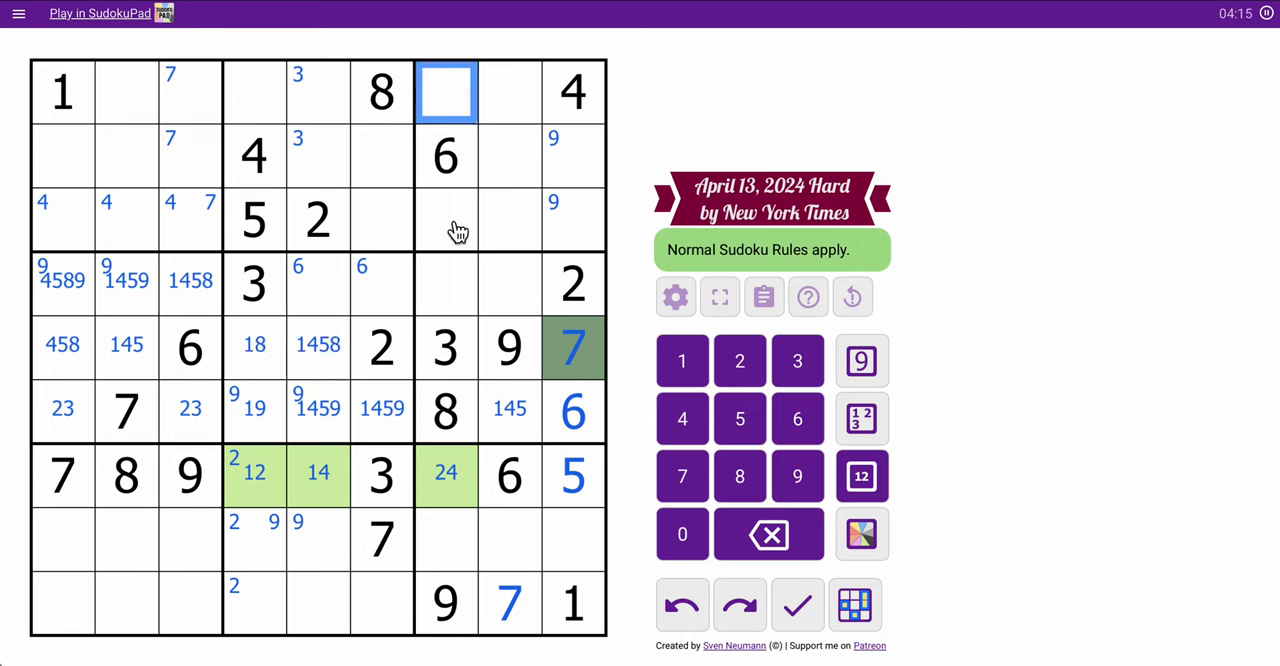
# Add corner 7 marks and centre candidates 57, 17, 15 and 24 in column 7.
pyautogui.click(446, 218)
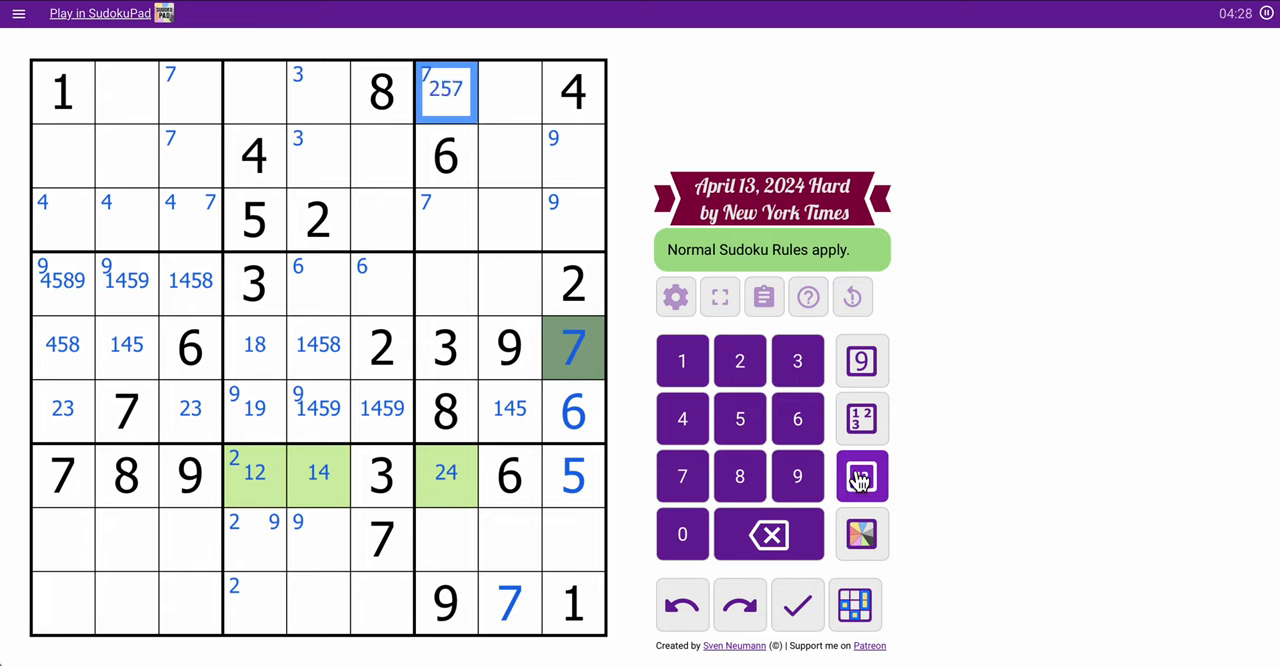
pyautogui.click(446, 219)
pyautogui.write(' 17')
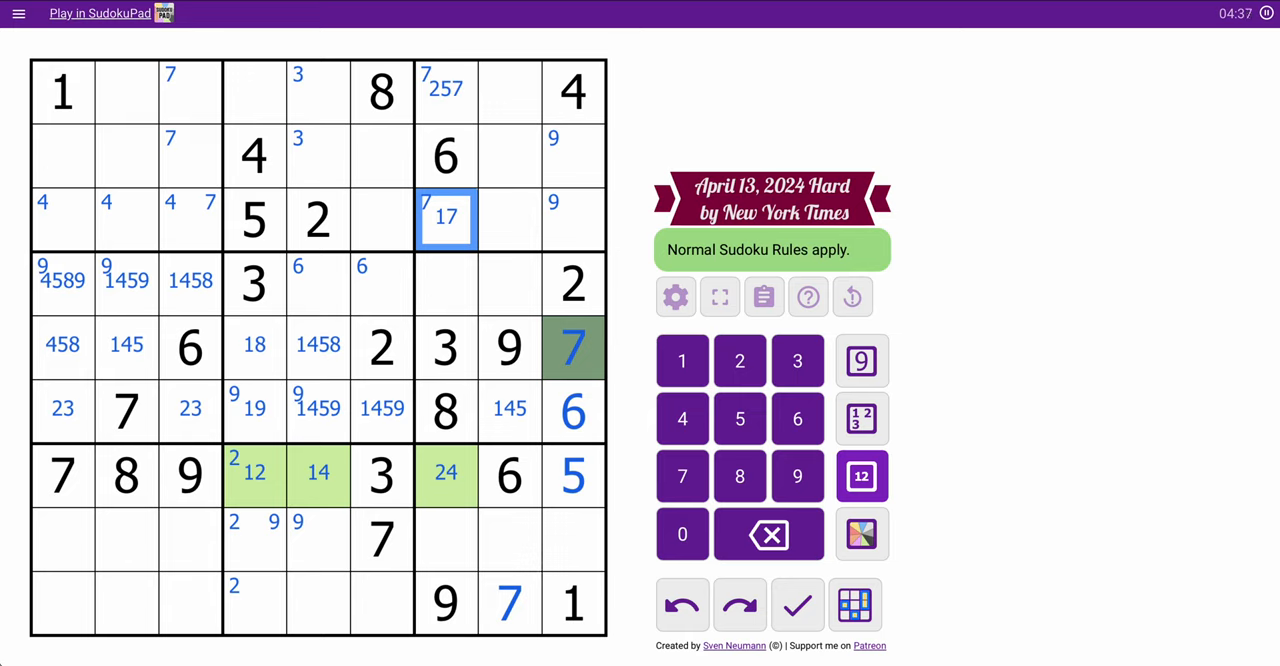
pyautogui.click(446, 283)
pyautogui.write('145')
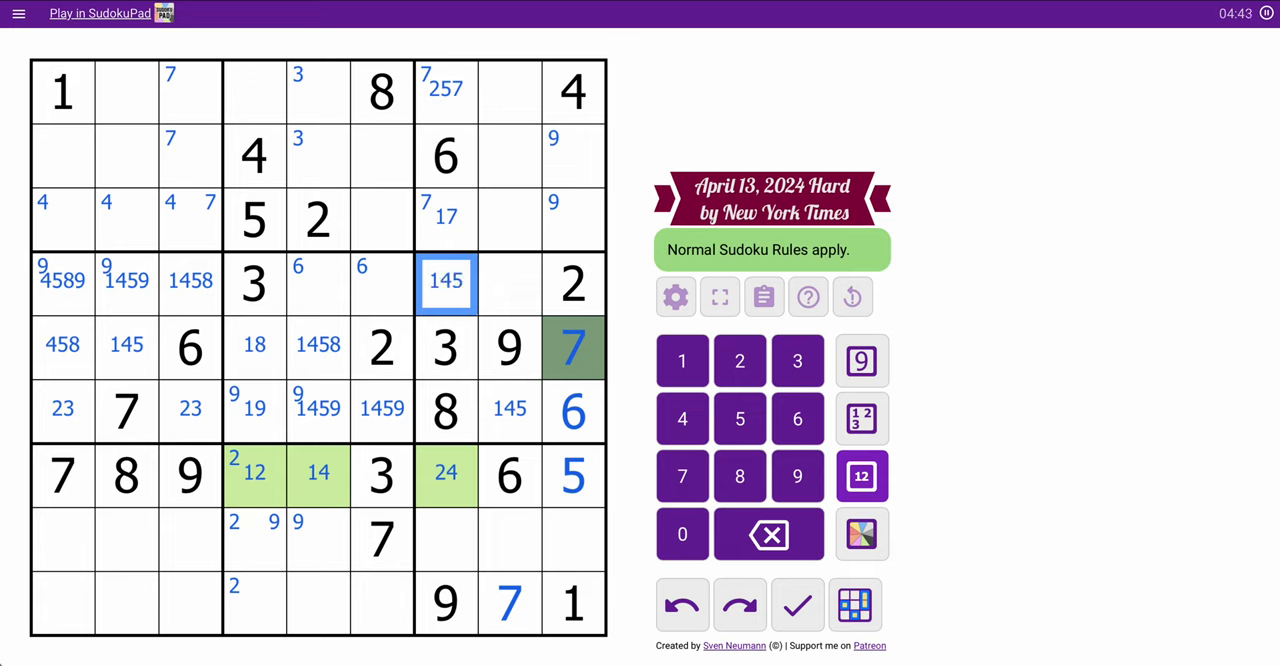
pyautogui.click(446, 540)
pyautogui.write('24')
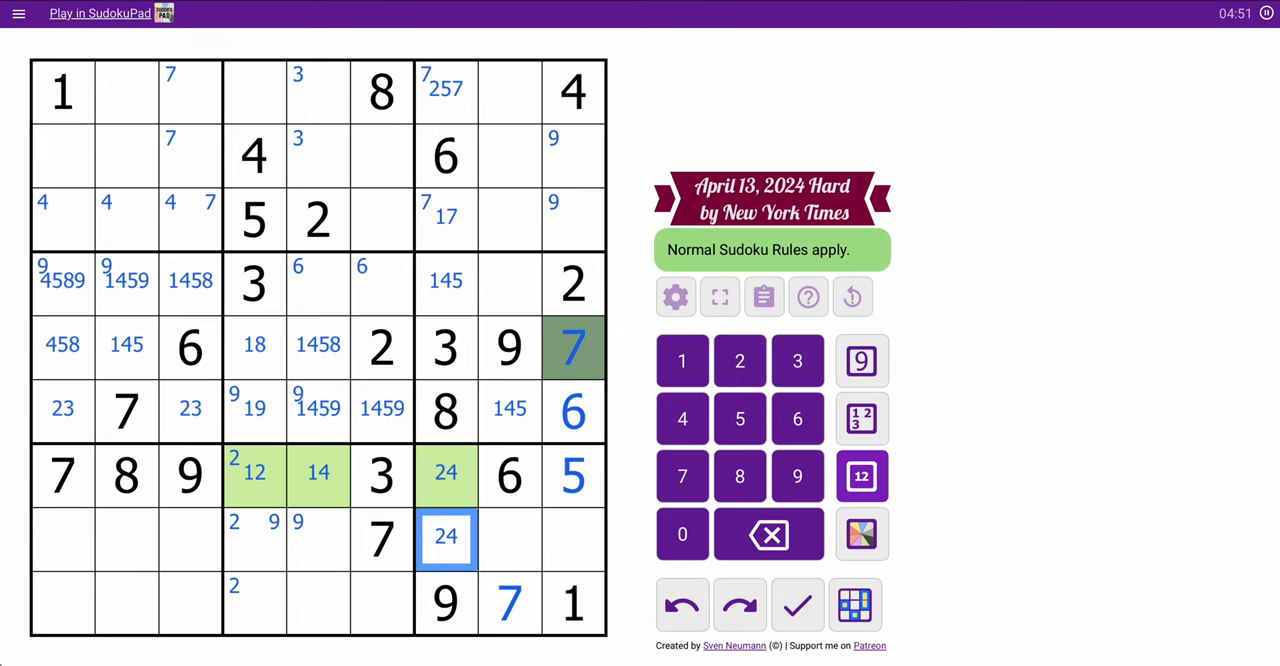
pyautogui.click(446, 90)
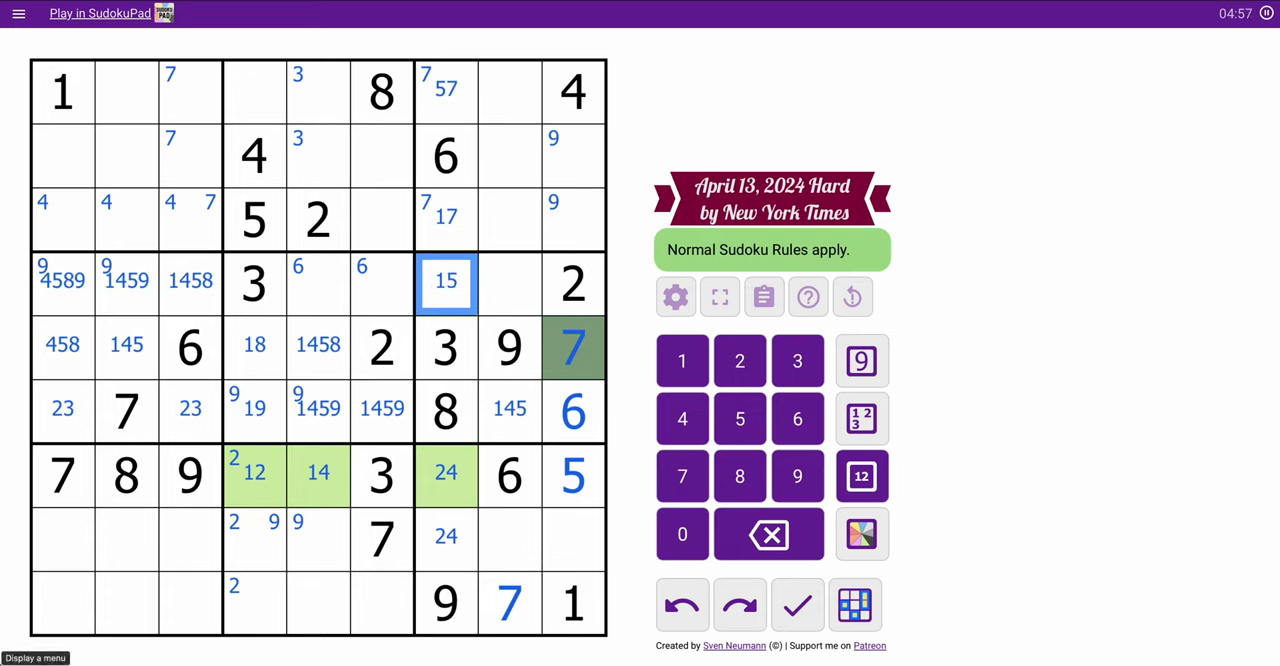
pyautogui.click(446, 217)
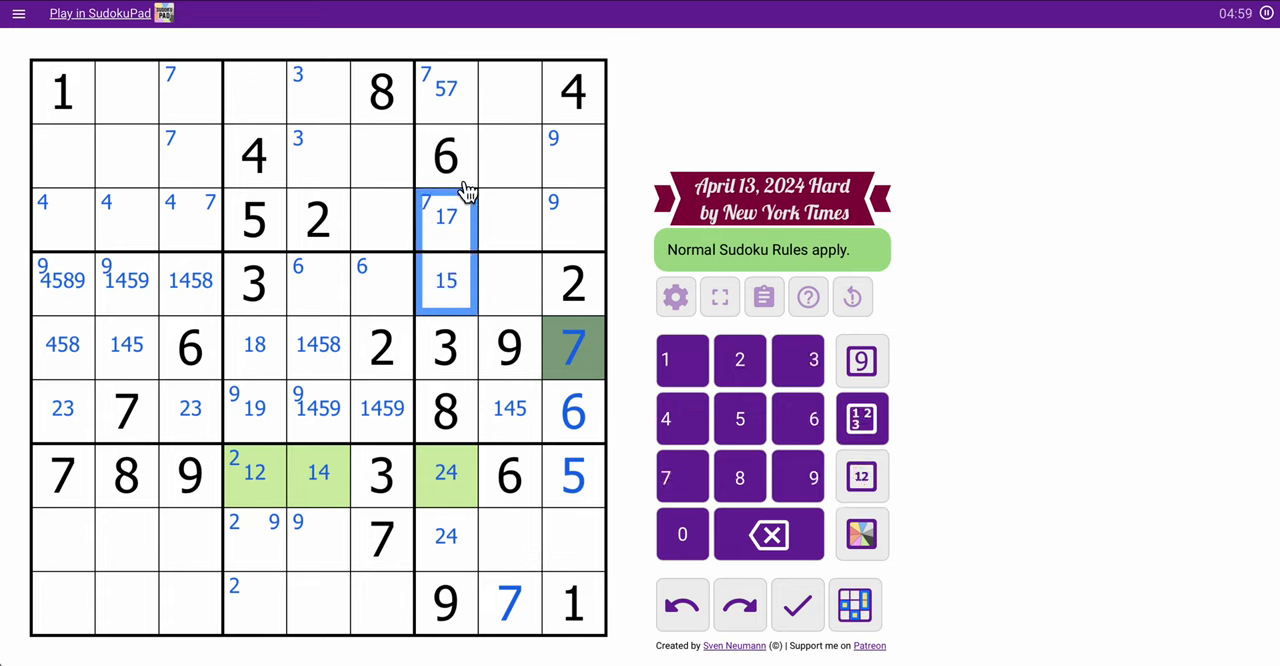
# Shade column 7's 57/17/15 cells pink; add 38 and 389 candidates, shading three column-9 cells orange.
pyautogui.click(861, 533)
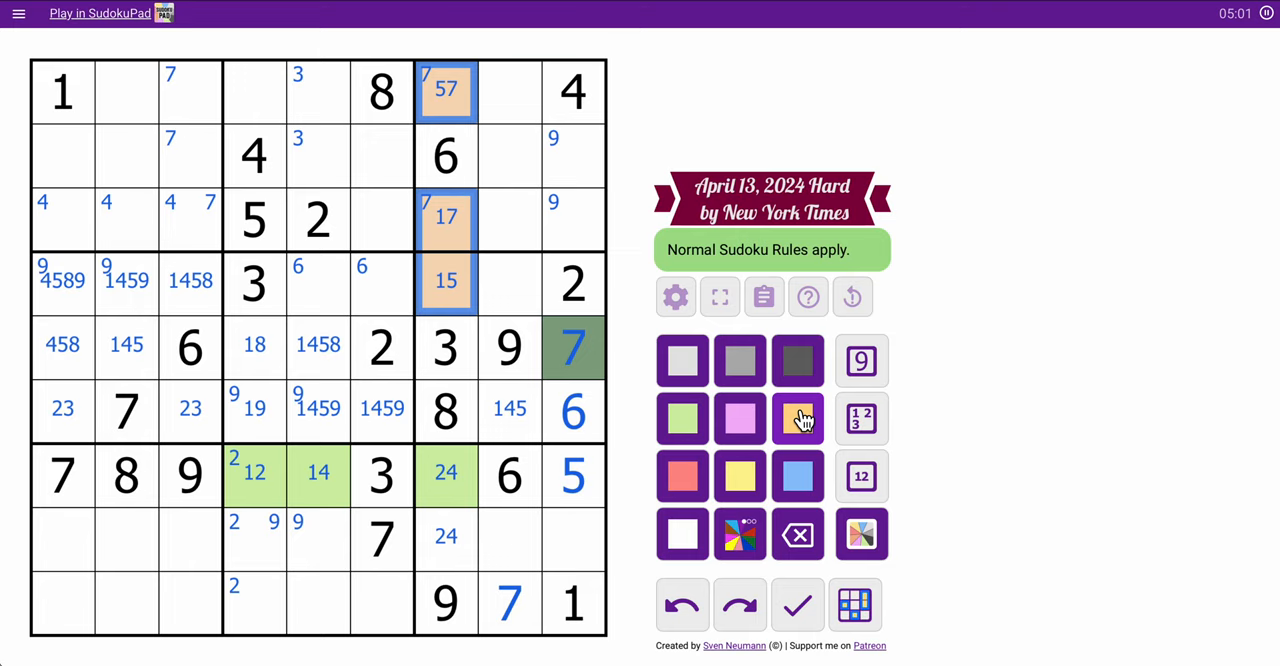
pyautogui.click(739, 418)
pyautogui.write('38')
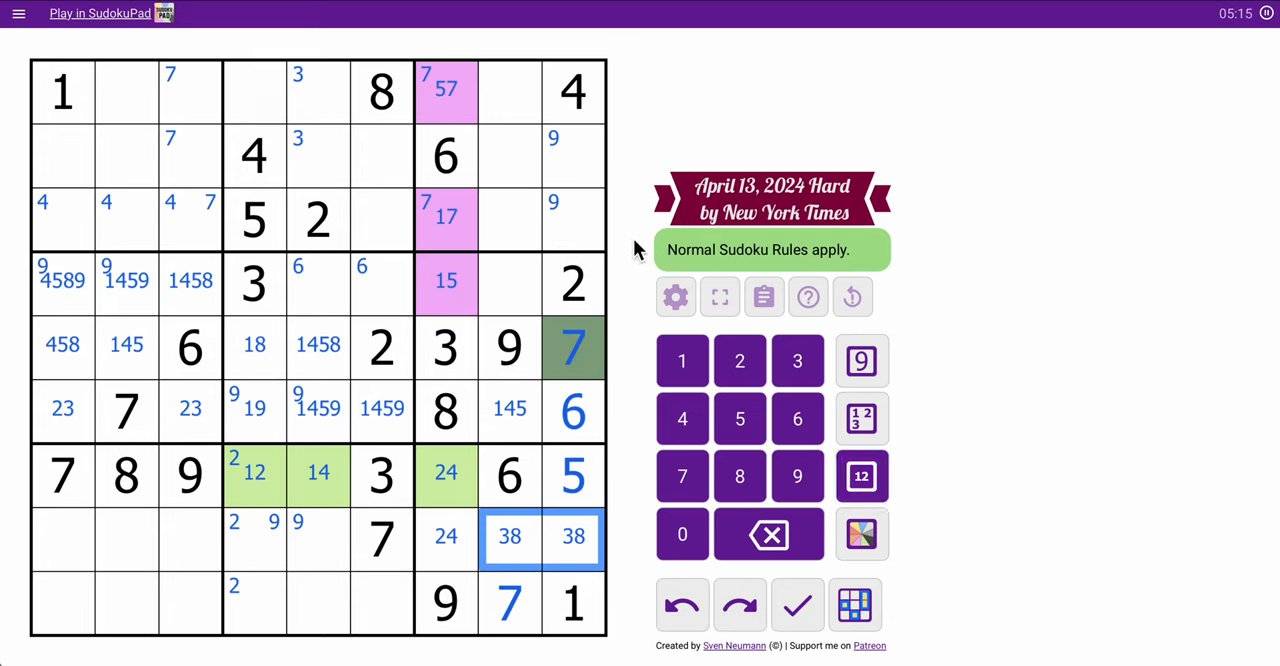
pyautogui.click(573, 185)
pyautogui.write('389')
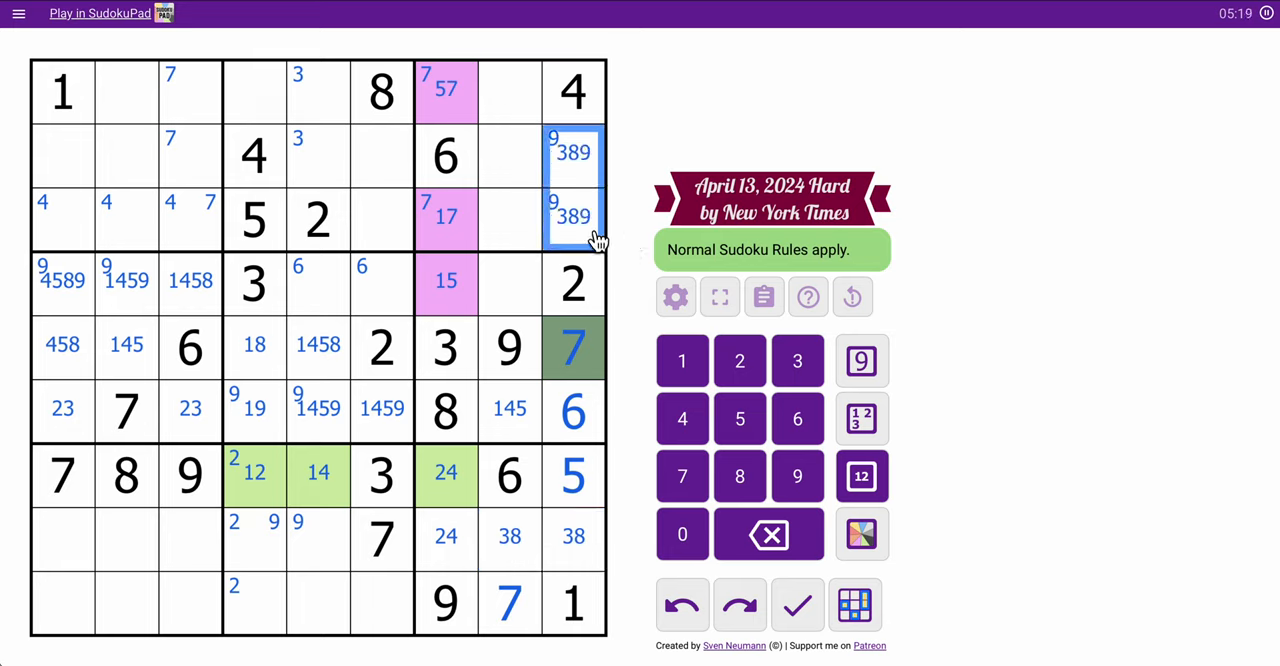
pyautogui.click(861, 533)
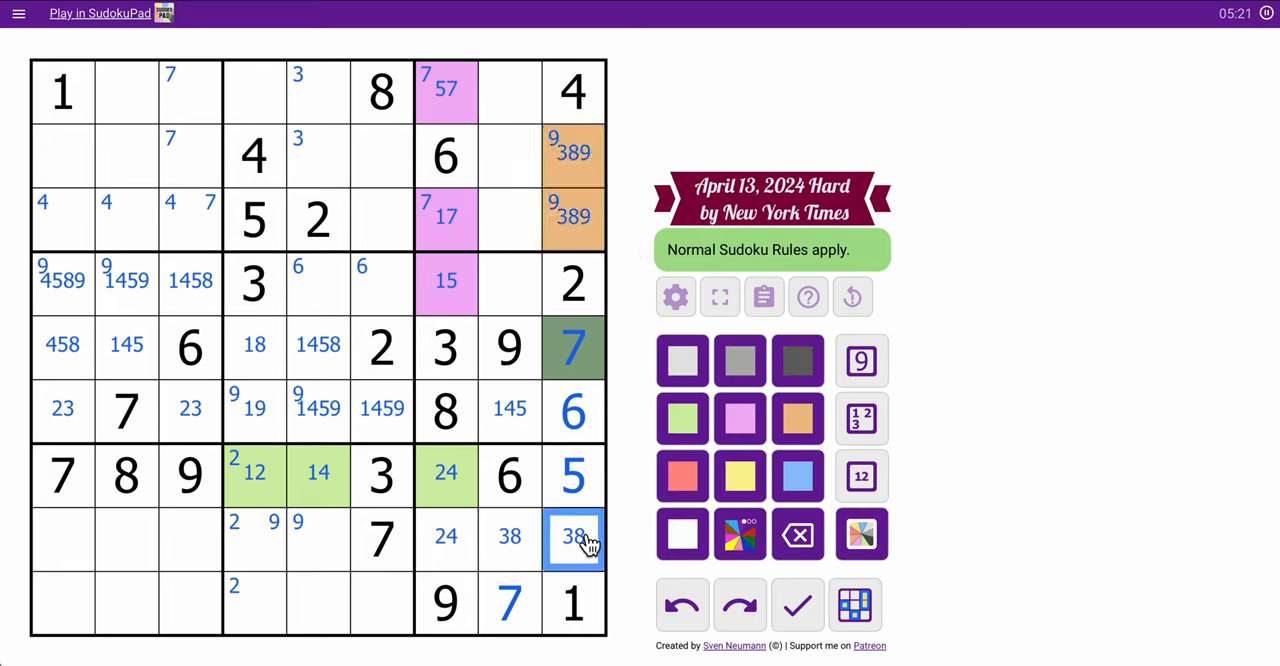
pyautogui.click(797, 418)
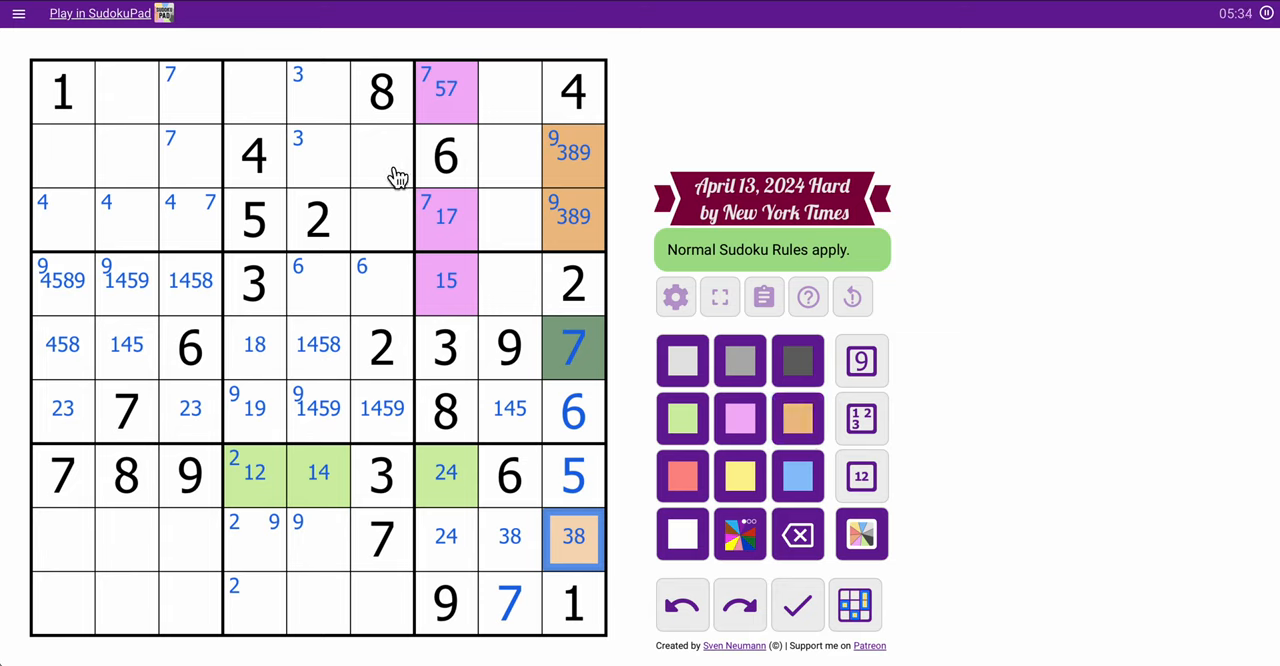
pyautogui.click(382, 156)
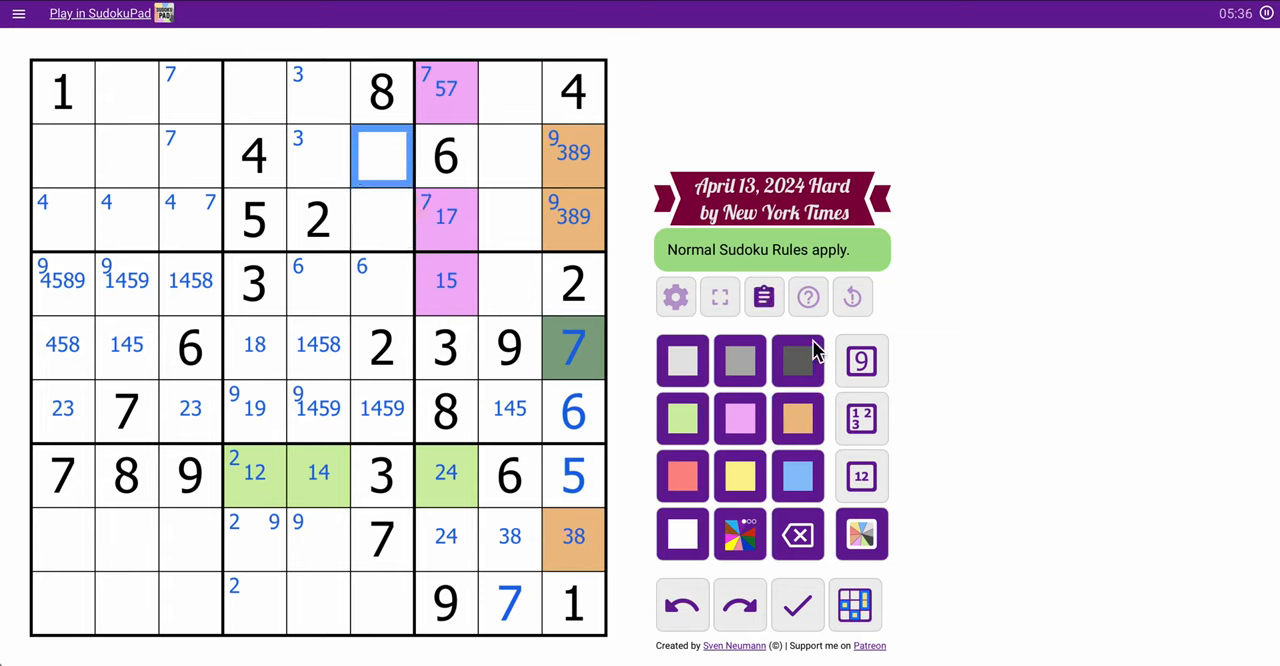
# In Center mode, note 169 for r3c6, 14569 for r4c6 and 456 for r9c6.
pyautogui.click(861, 476)
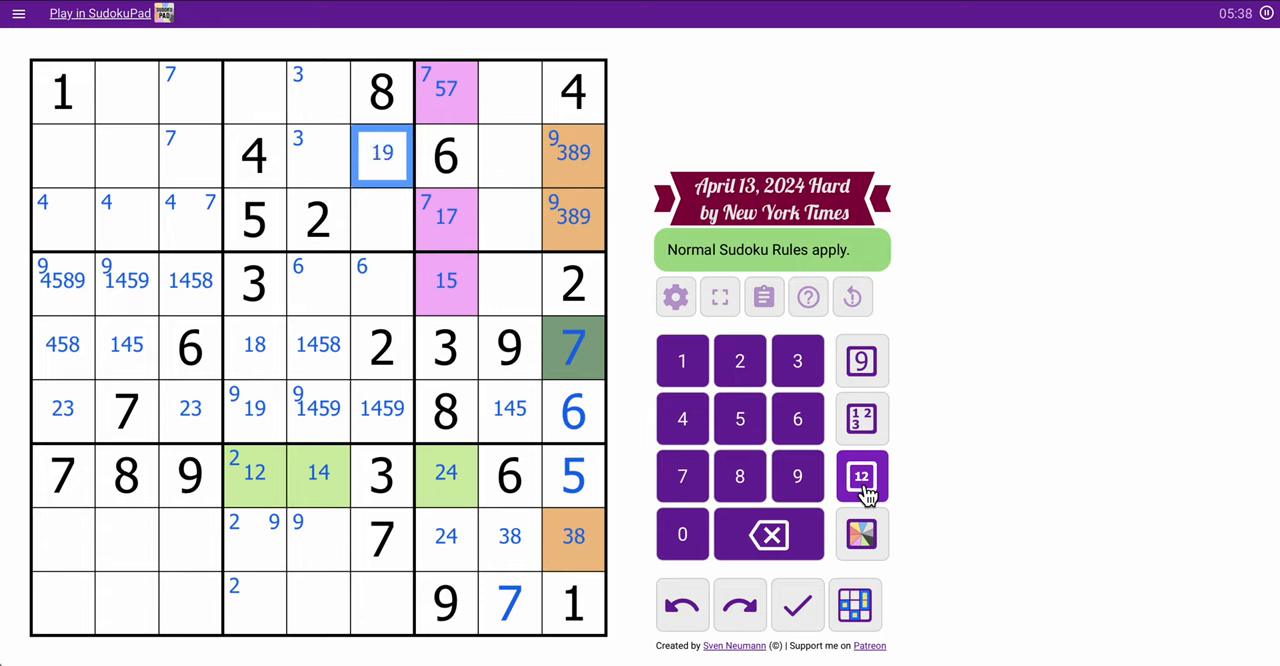
pyautogui.click(382, 218)
pyautogui.write('169')
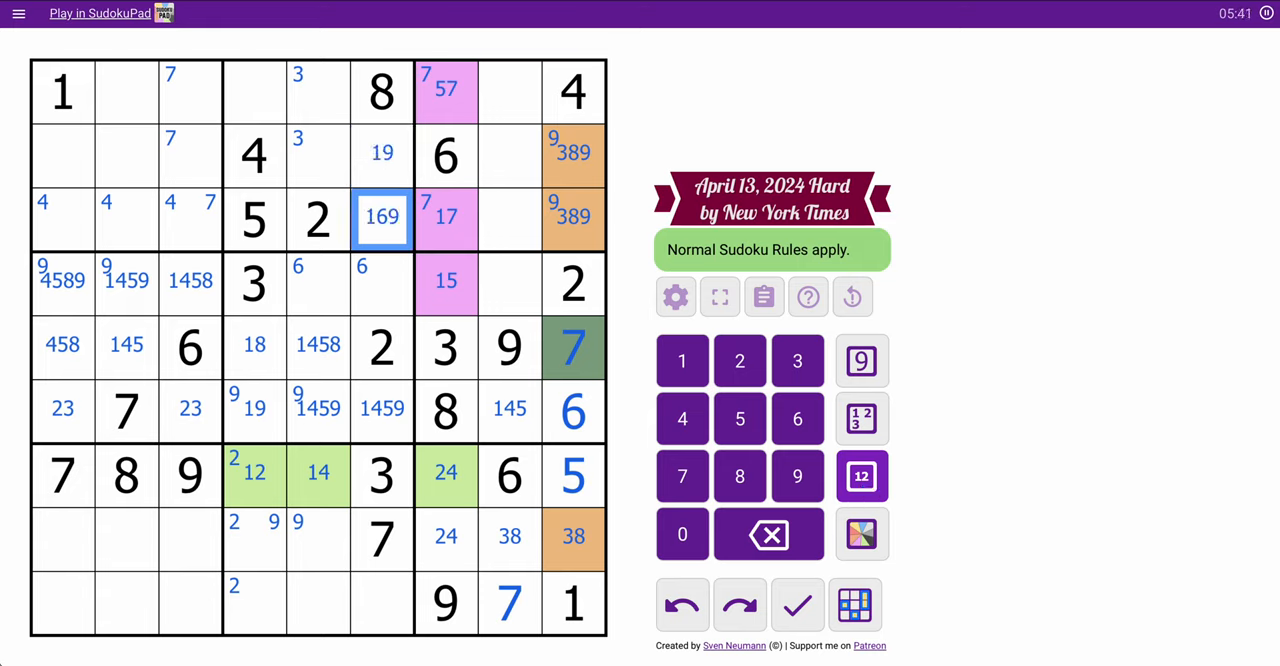
pyautogui.click(382, 283)
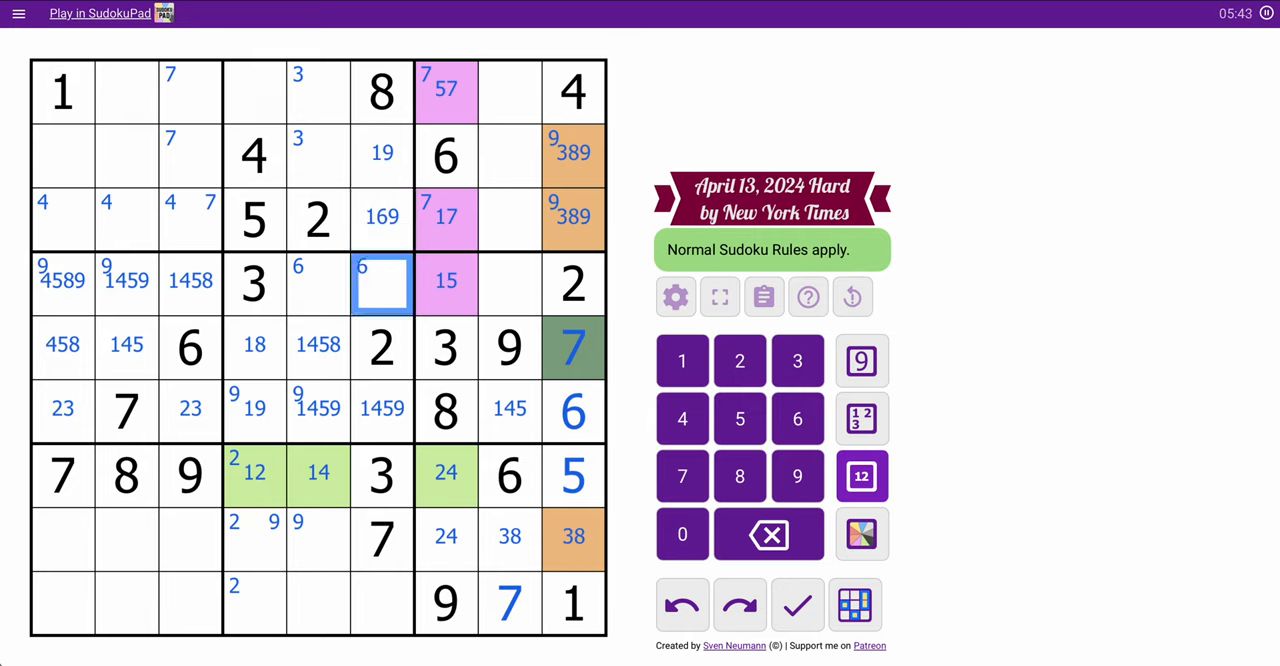
pyautogui.click(682, 360)
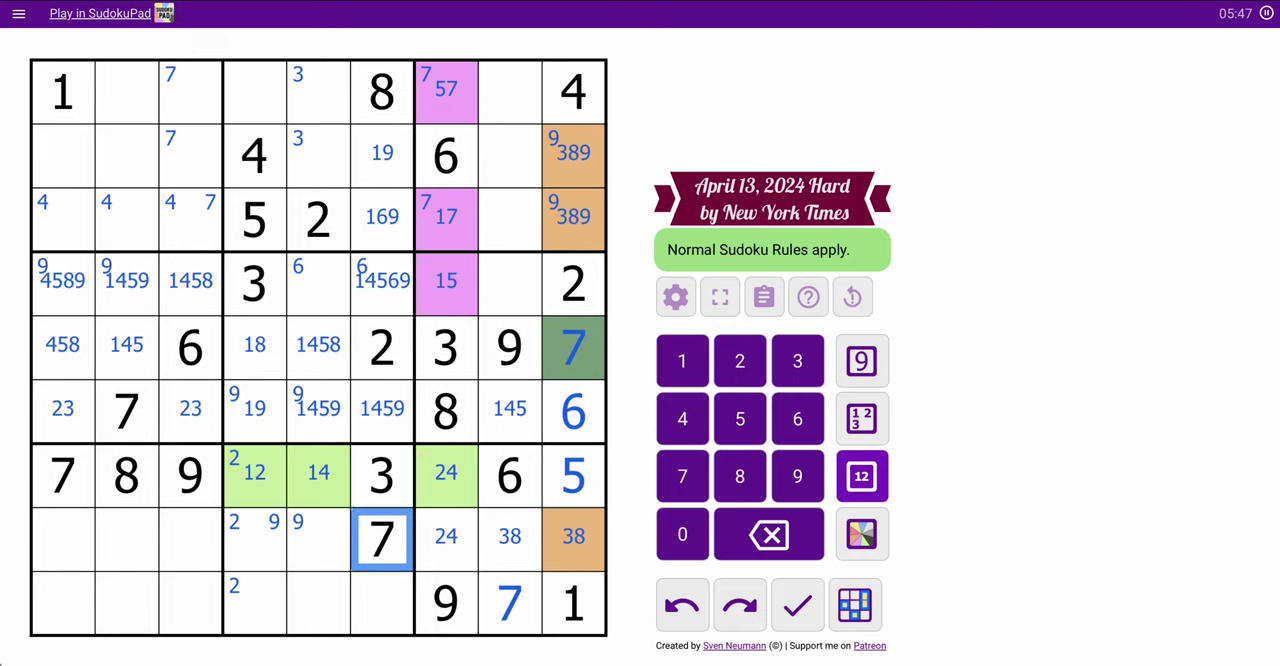
pyautogui.click(381, 603)
pyautogui.write('45')
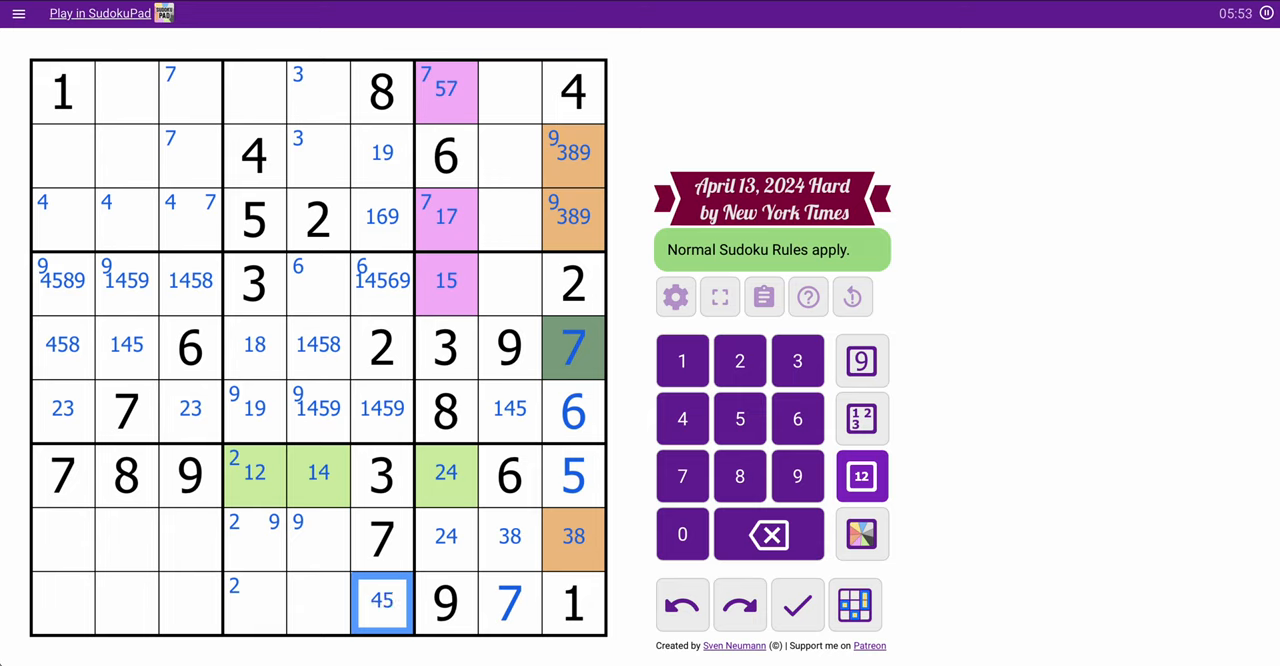
pyautogui.click(797, 418)
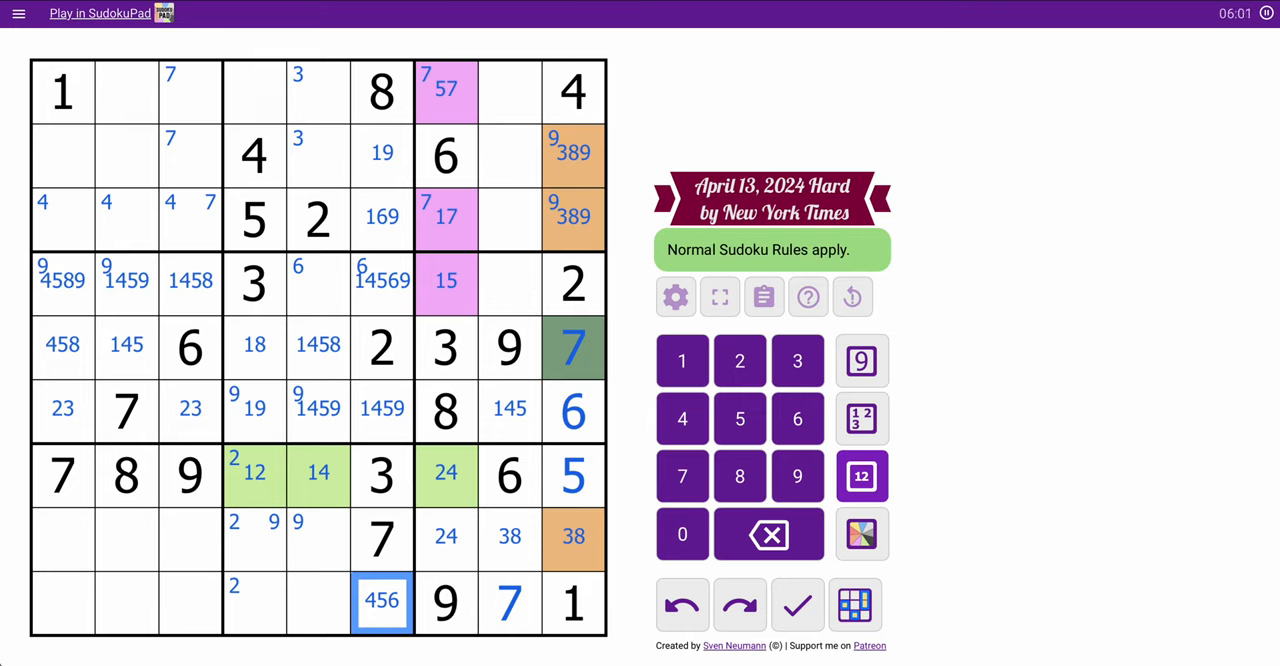
pyautogui.moveTo(682, 476)
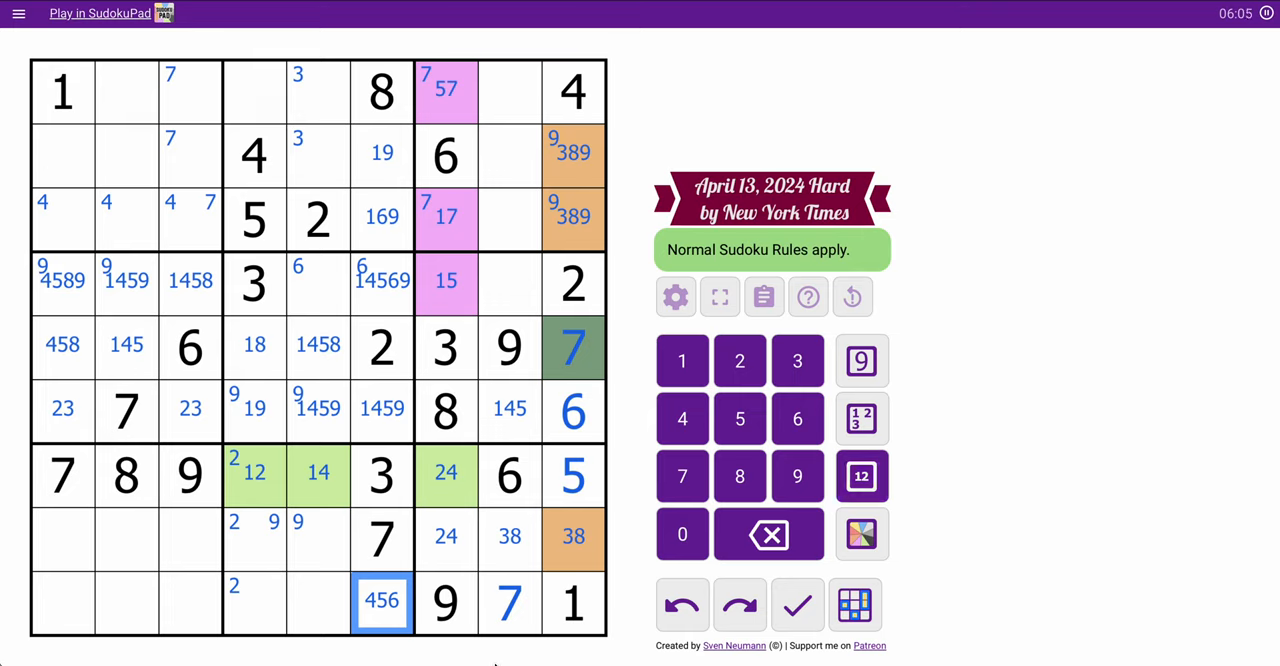
pyautogui.click(62, 539)
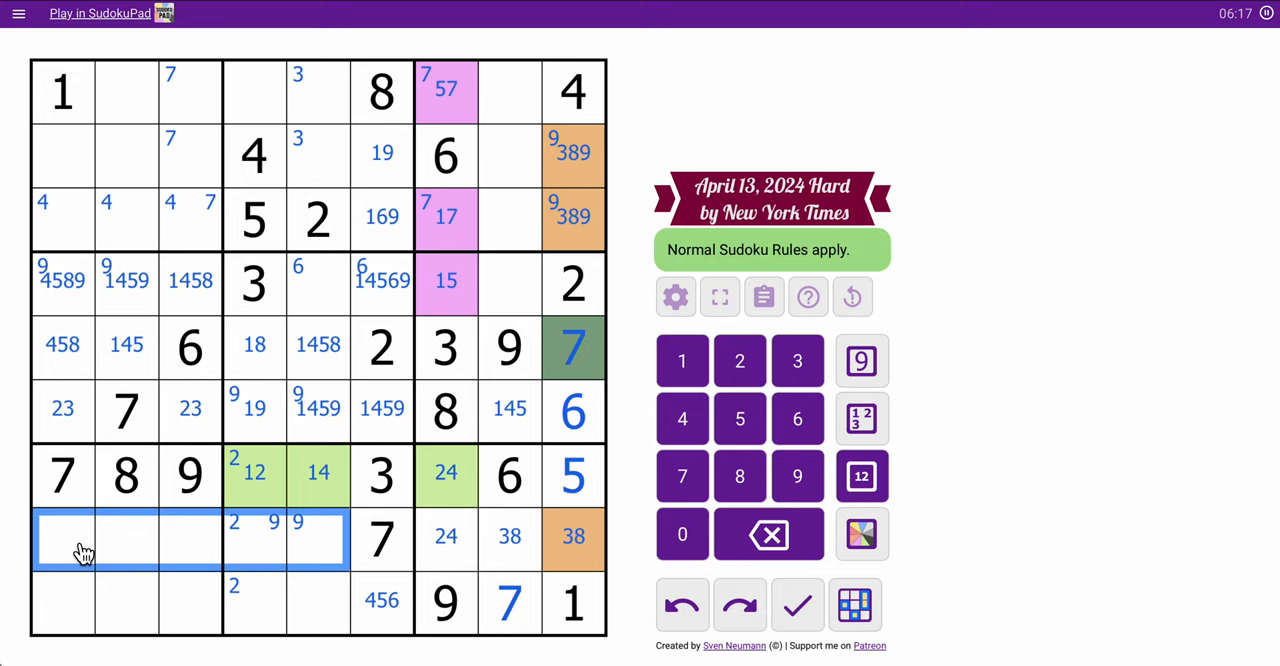
# Add centre candidates to row 8's open cells and delete the 1 from r8c1.
pyautogui.click(861, 476)
pyautogui.write('1456')
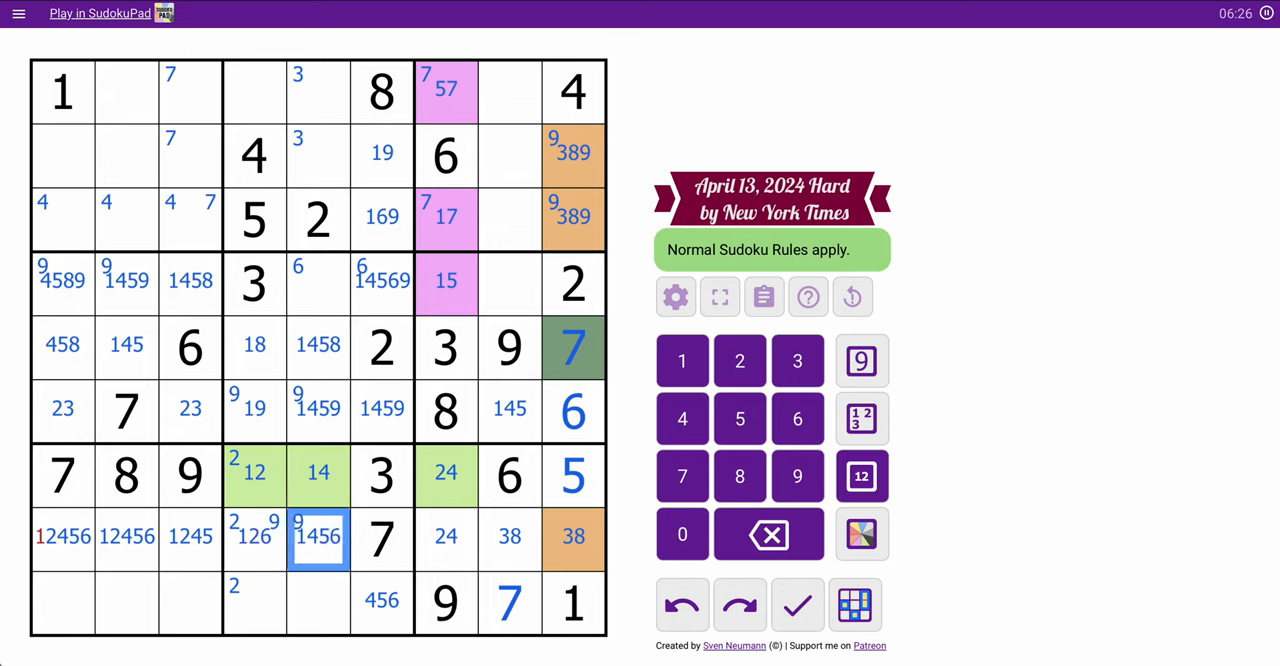
pyautogui.click(62, 537)
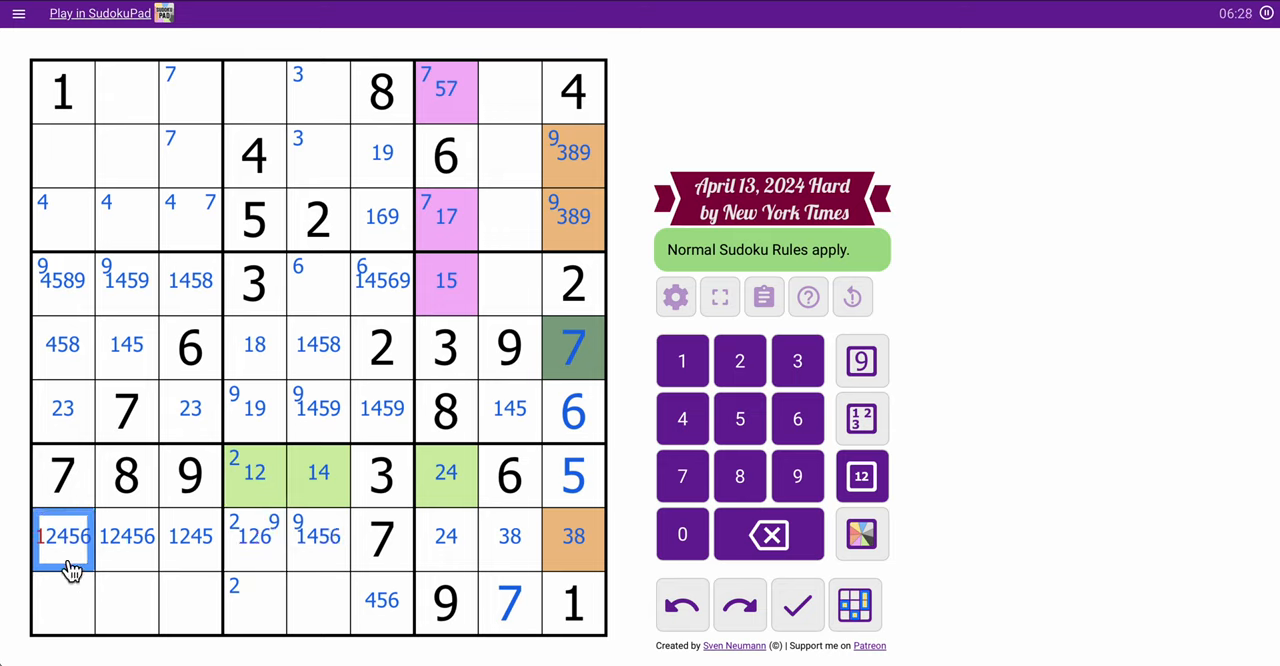
pyautogui.click(682, 360)
pyautogui.write('235')
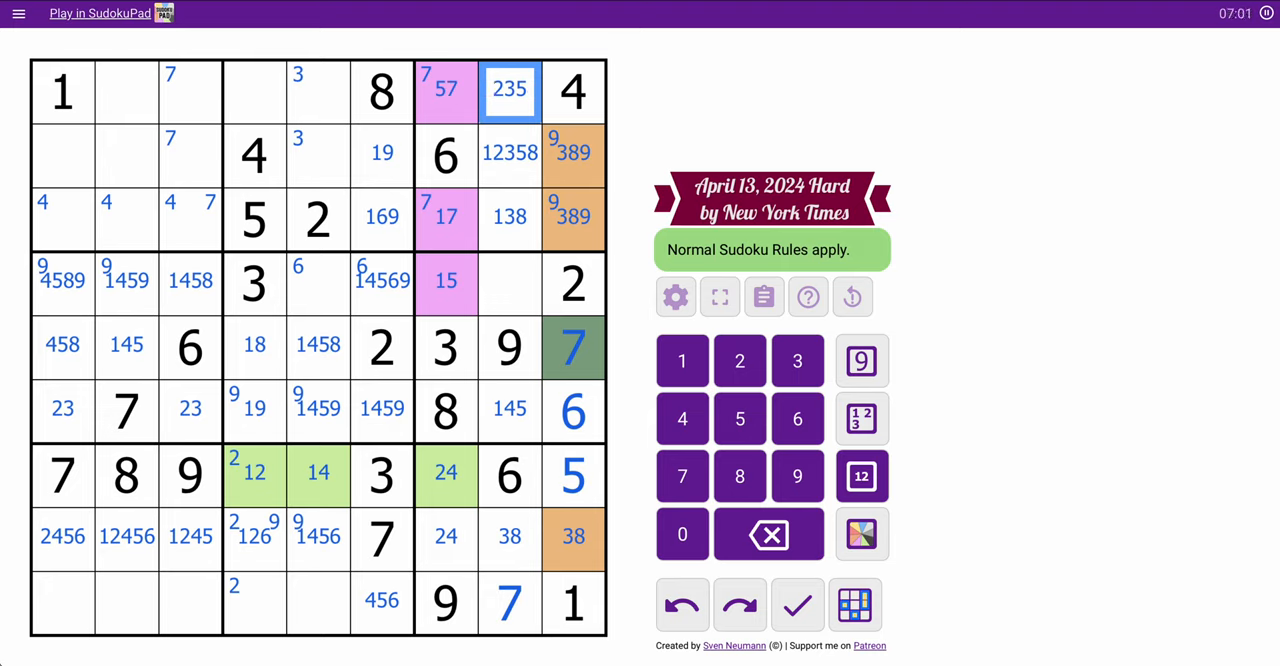
# Select r3c1–r3c3 and enter centre candidates 34689, 3469 and 3478.
pyautogui.click(62, 218)
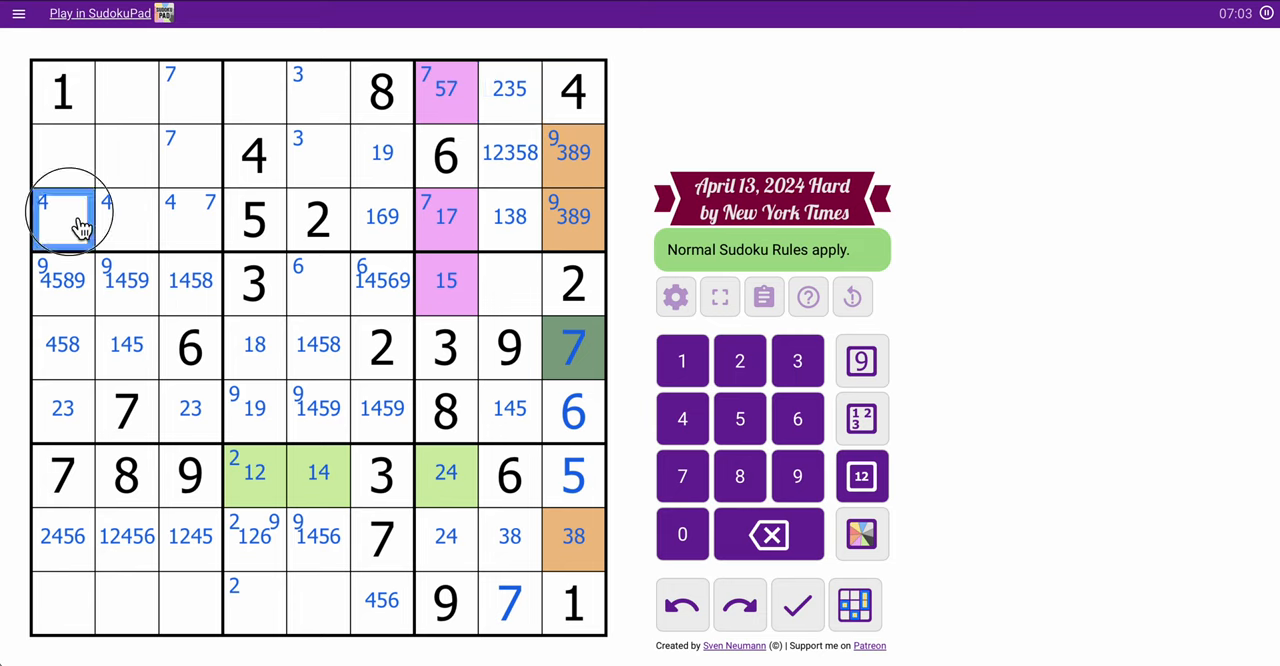
pyautogui.click(862, 475)
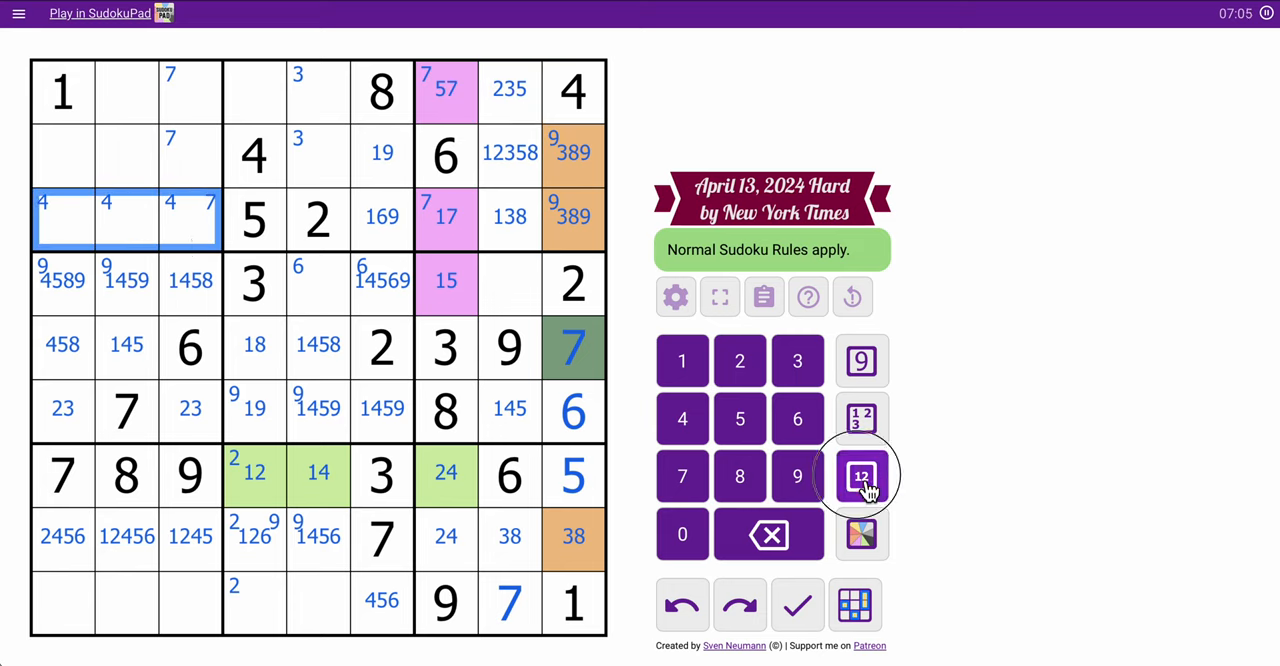
pyautogui.click(861, 475)
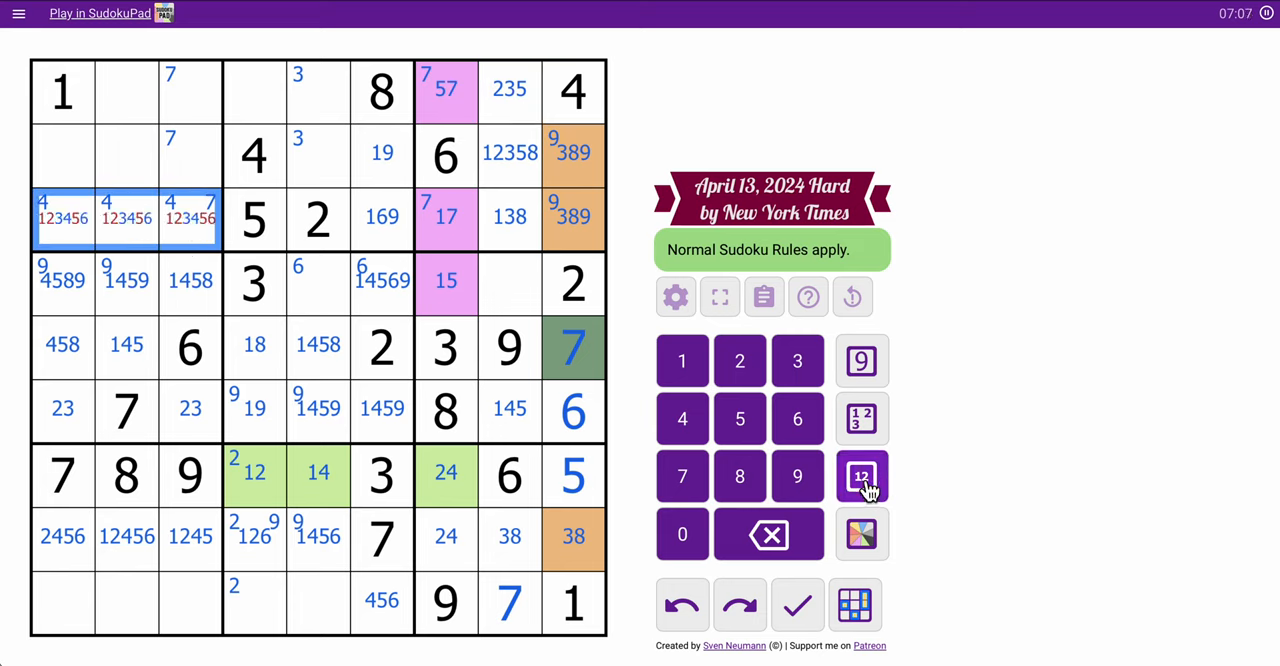
pyautogui.click(862, 476)
pyautogui.write('1346789')
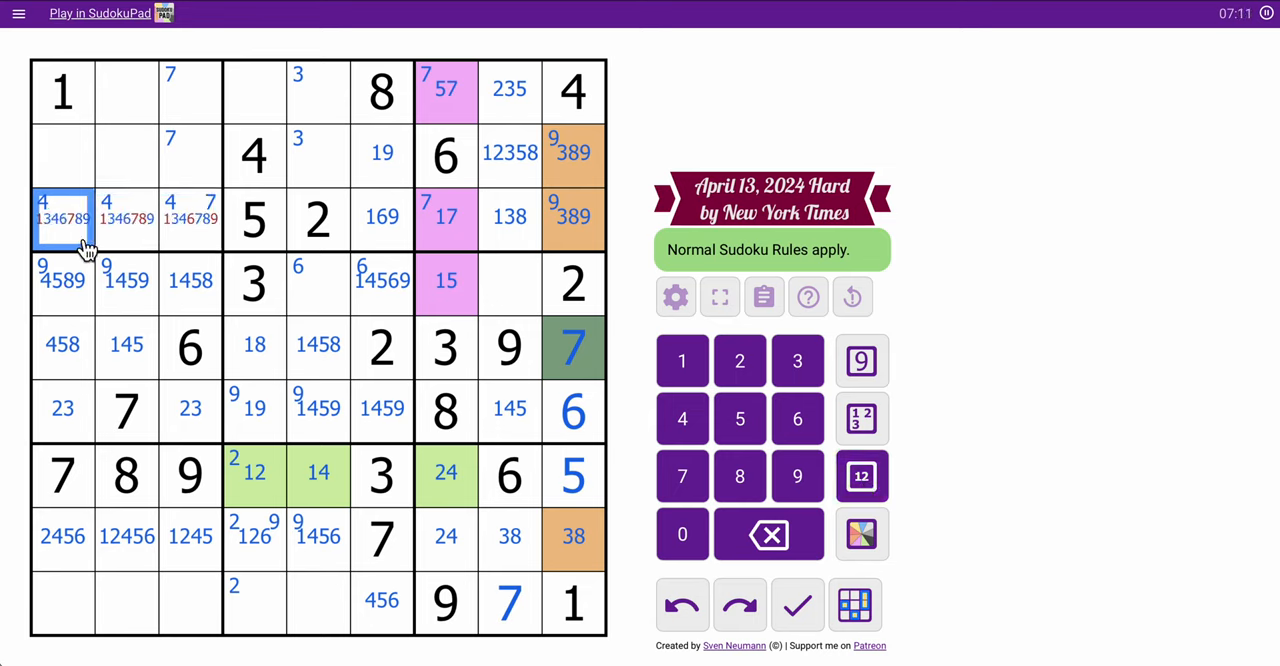
pyautogui.click(126, 218)
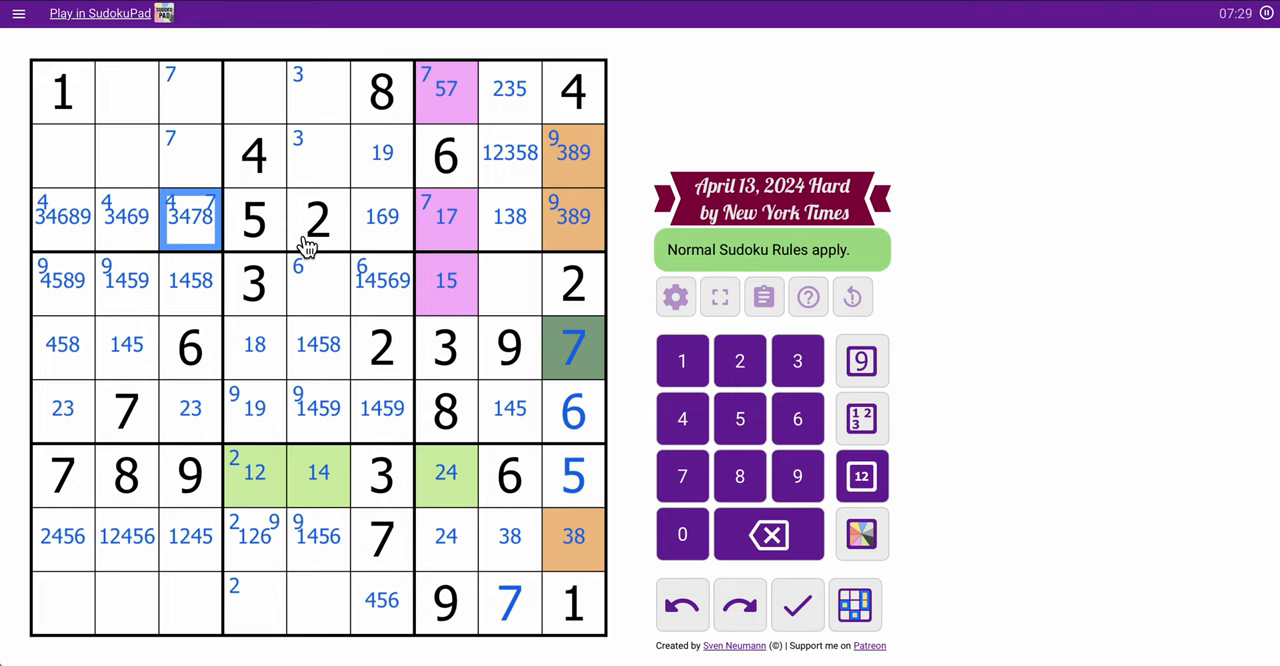
# Centre-mark r1c4 as 679, r1c5 as 3679 and r2c5 as 1379, trimming eliminated digits.
pyautogui.click(318, 155)
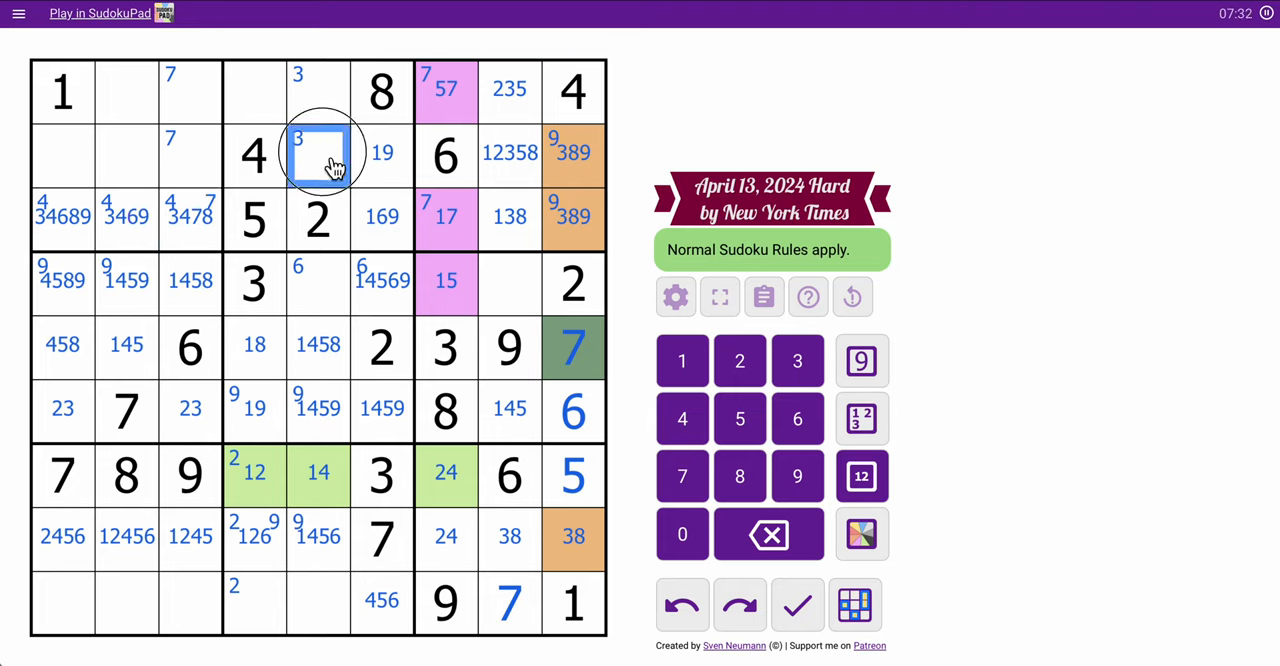
pyautogui.click(285, 91)
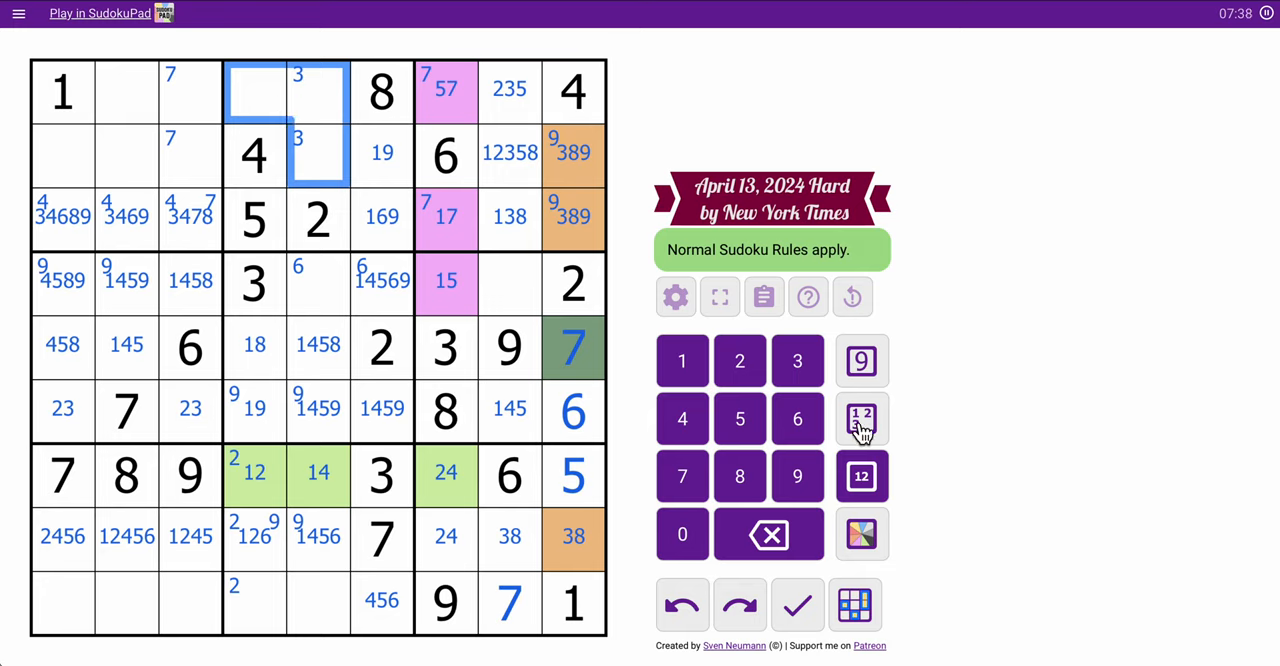
pyautogui.click(861, 476)
pyautogui.write('13679')
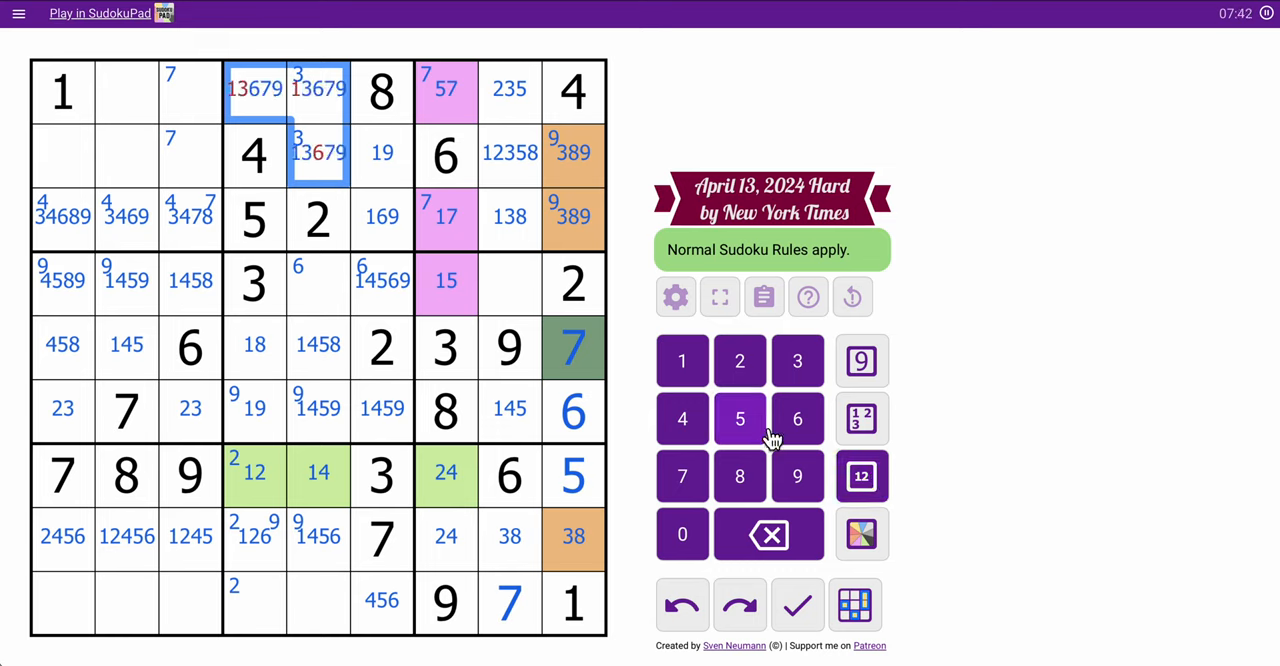
pyautogui.click(254, 91)
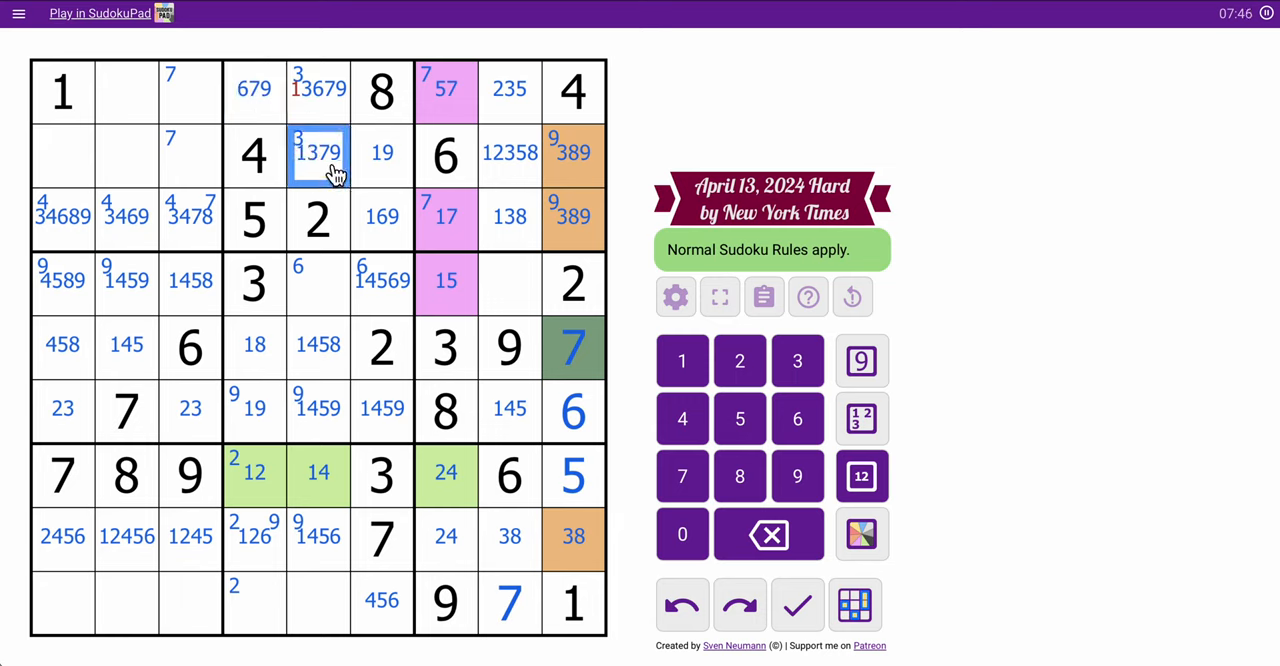
pyautogui.click(318, 90)
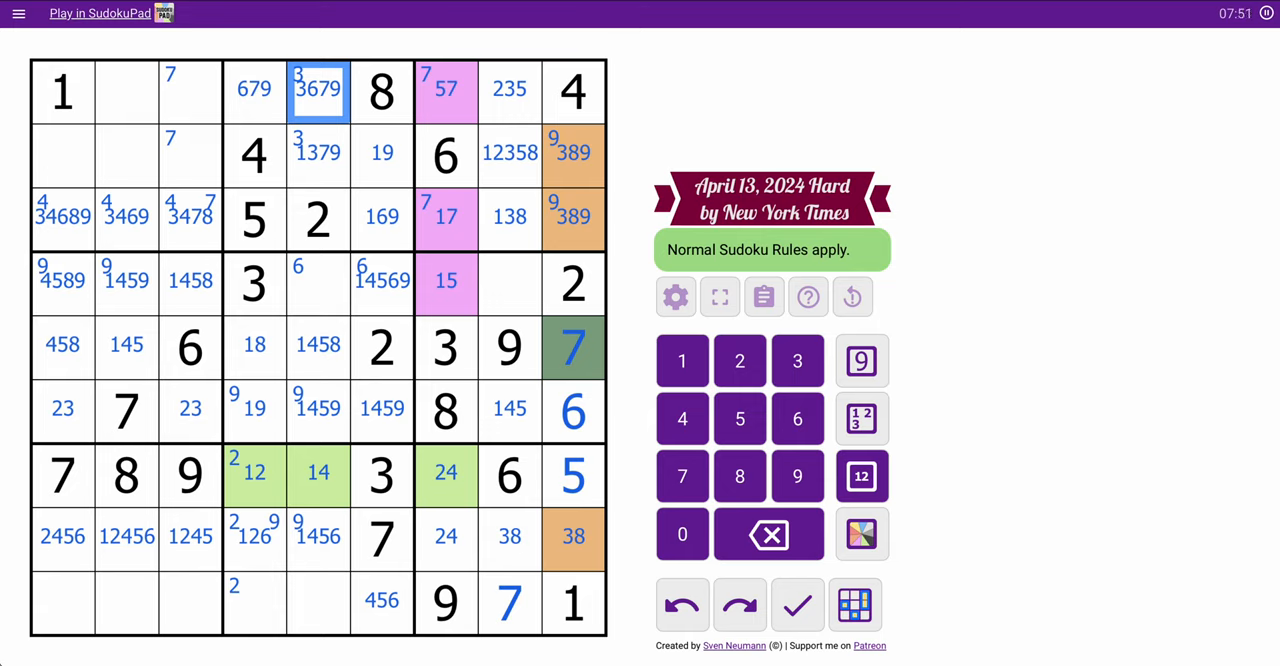
pyautogui.click(318, 283)
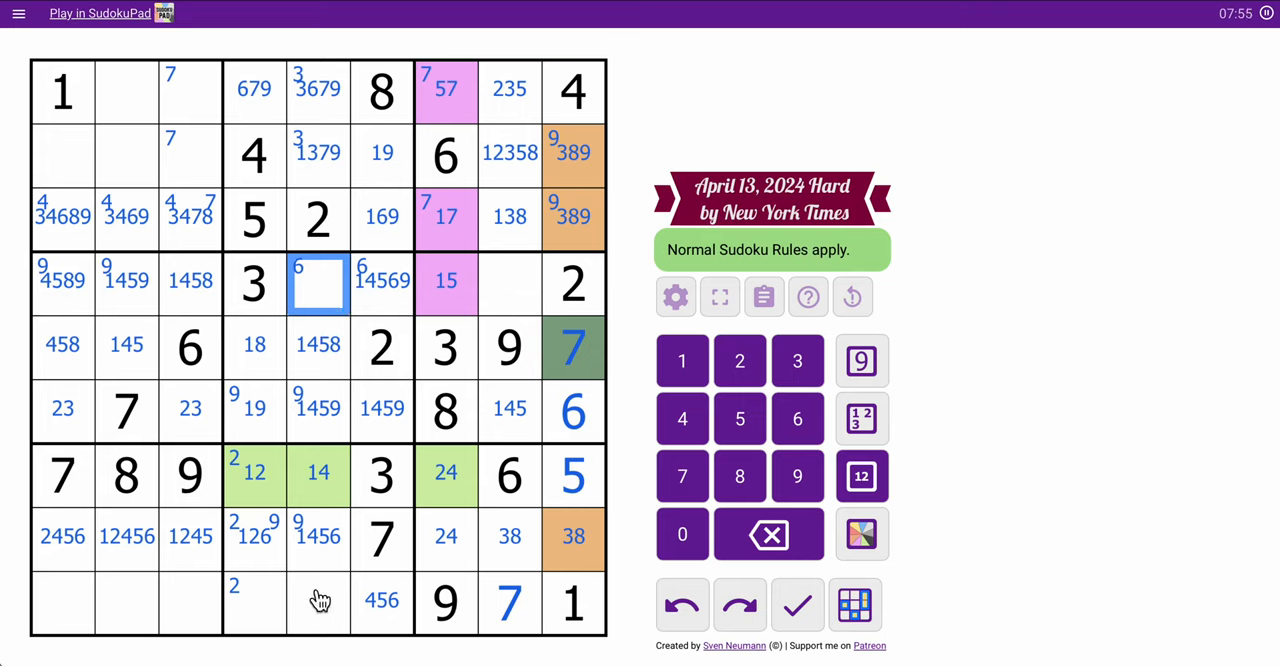
pyautogui.click(254, 410)
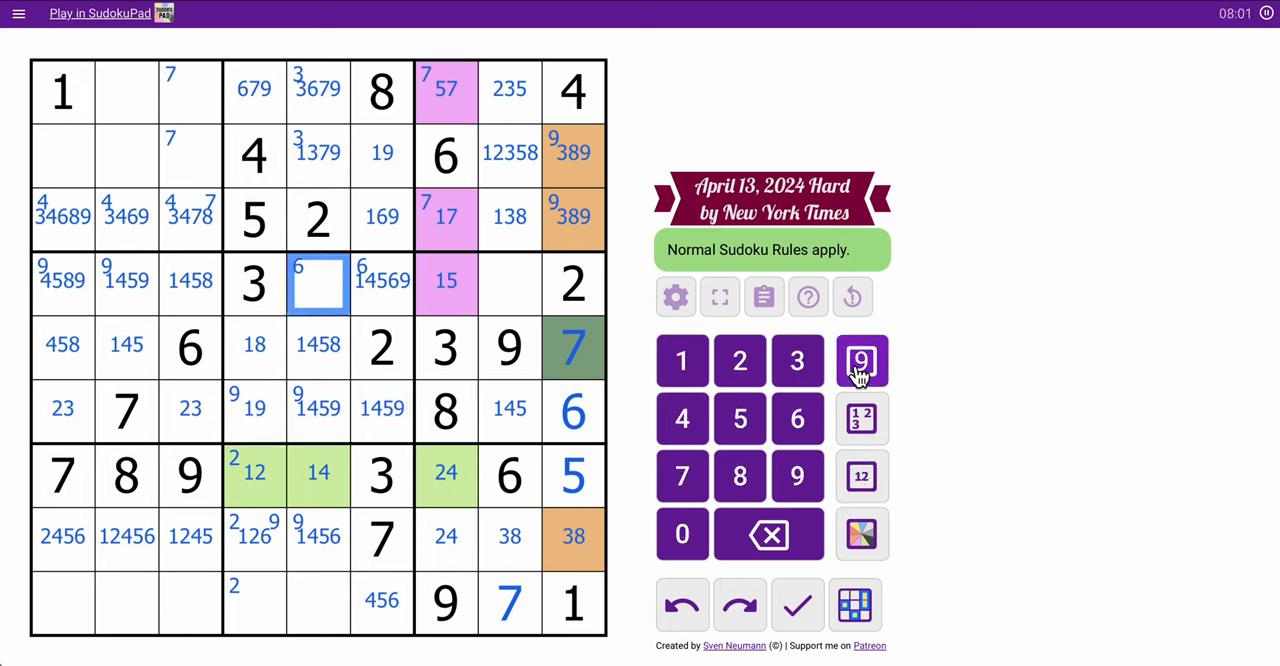
# Place 6 in r4c6 and trim eliminated candidates from r9c6, r1c5 and r1c4.
pyautogui.click(682, 476)
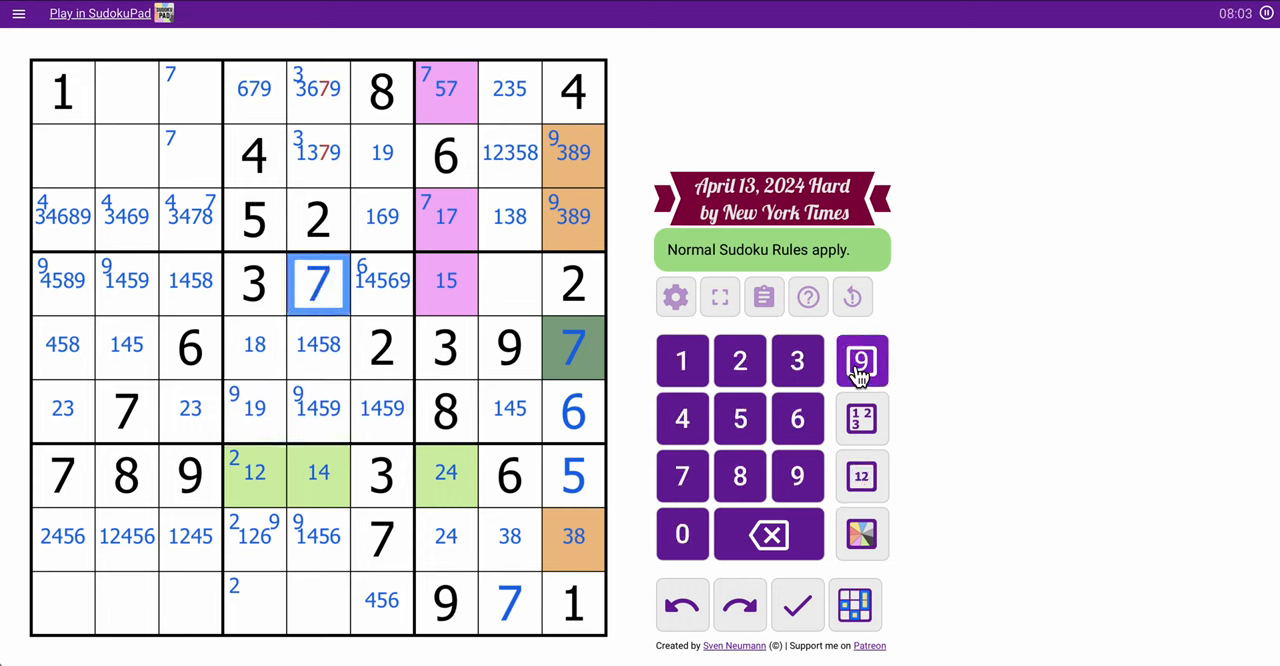
pyautogui.click(382, 282)
pyautogui.write('6')
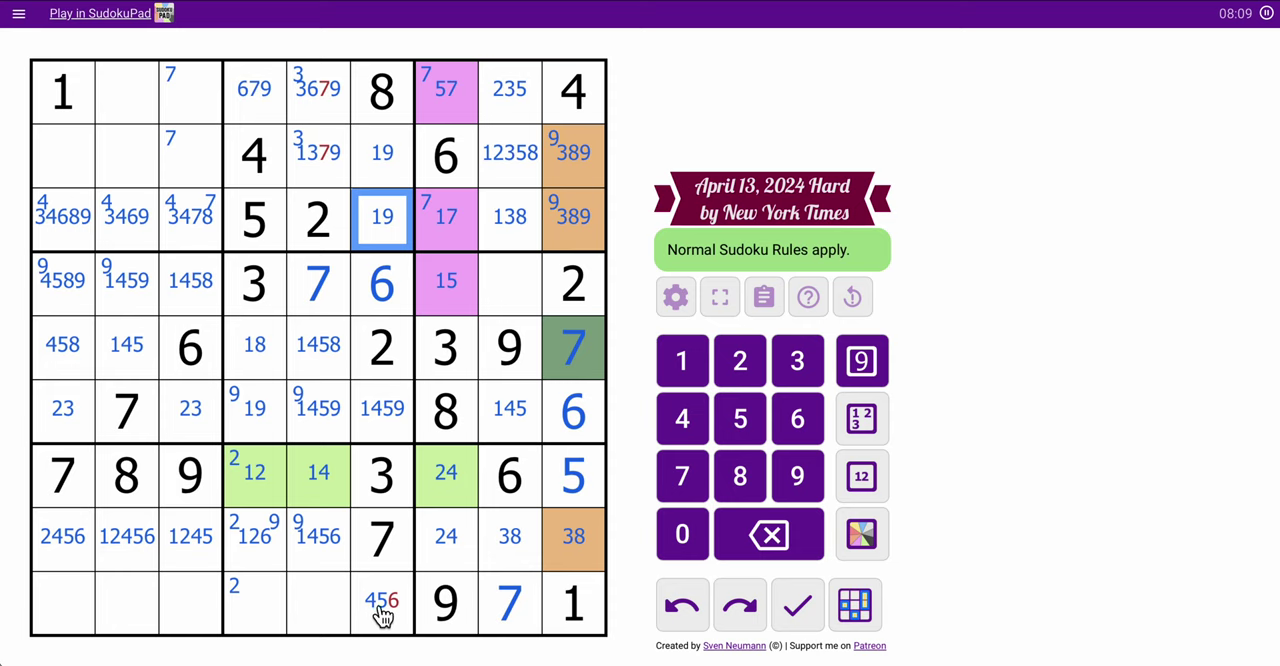
pyautogui.click(381, 601)
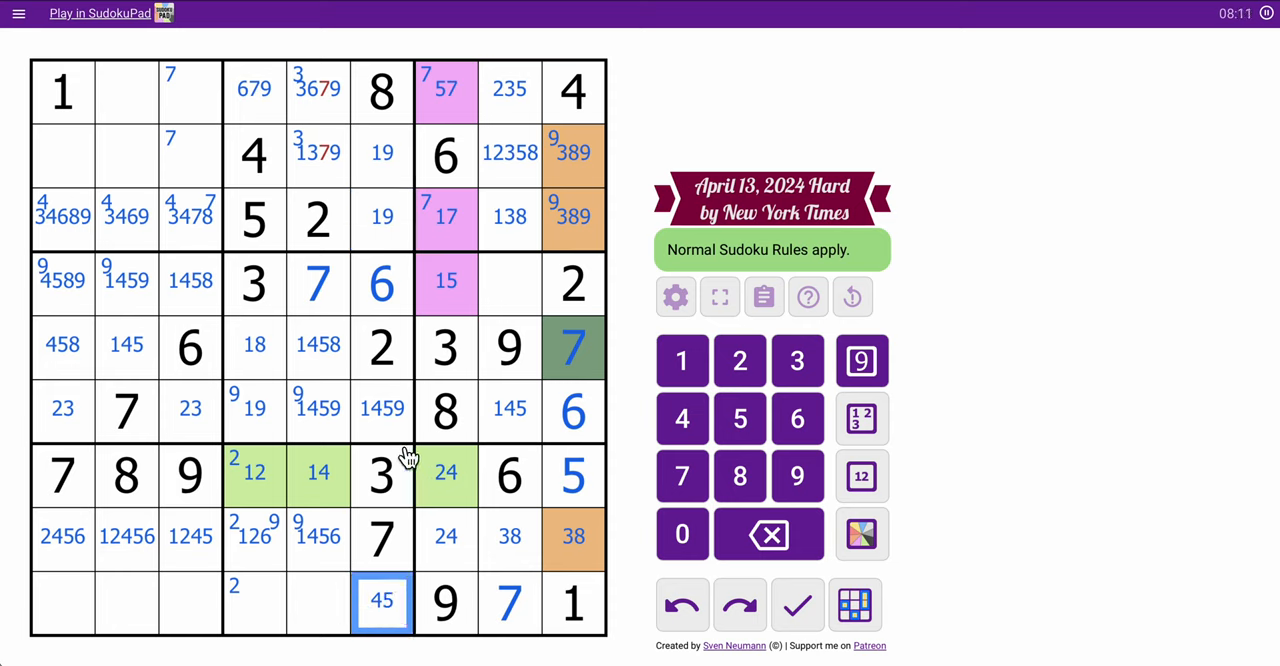
pyautogui.click(381, 410)
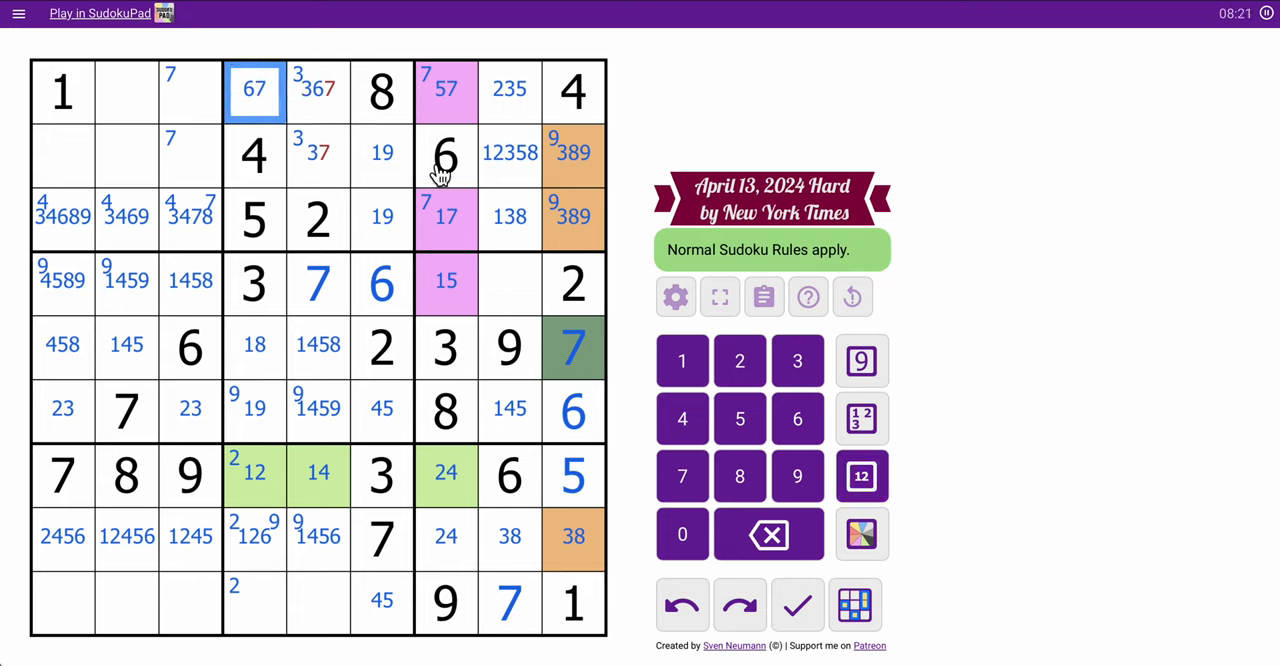
pyautogui.click(318, 90)
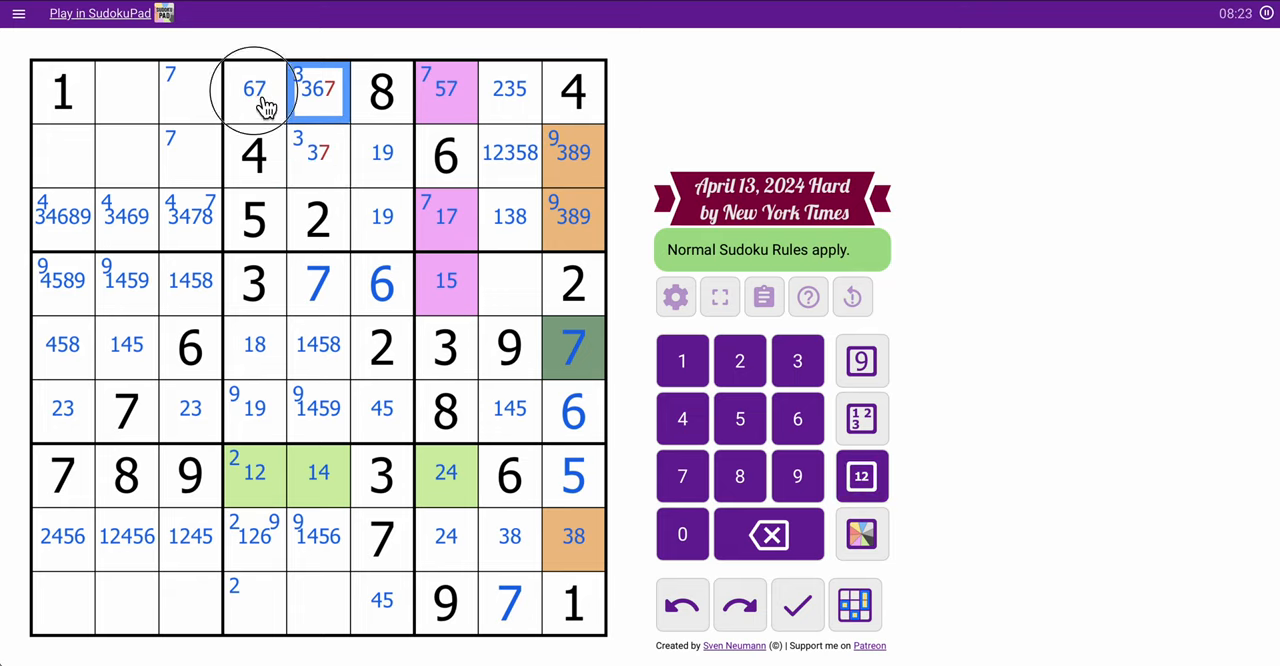
pyautogui.click(861, 360)
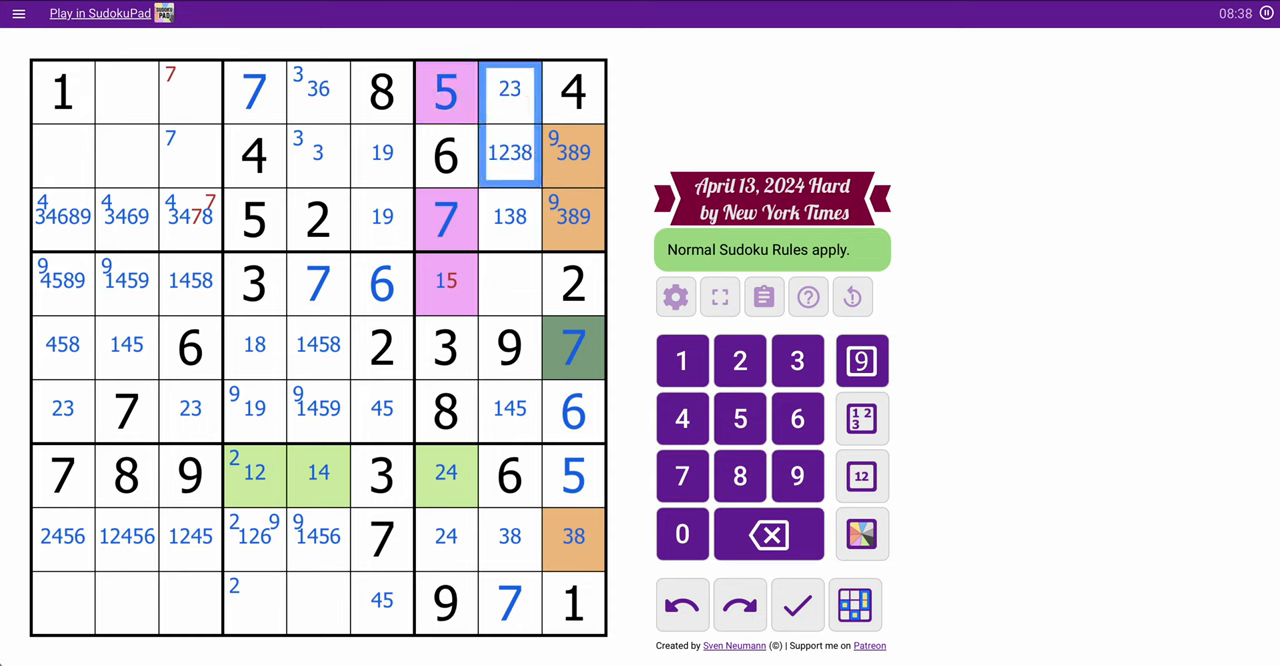
pyautogui.click(318, 155)
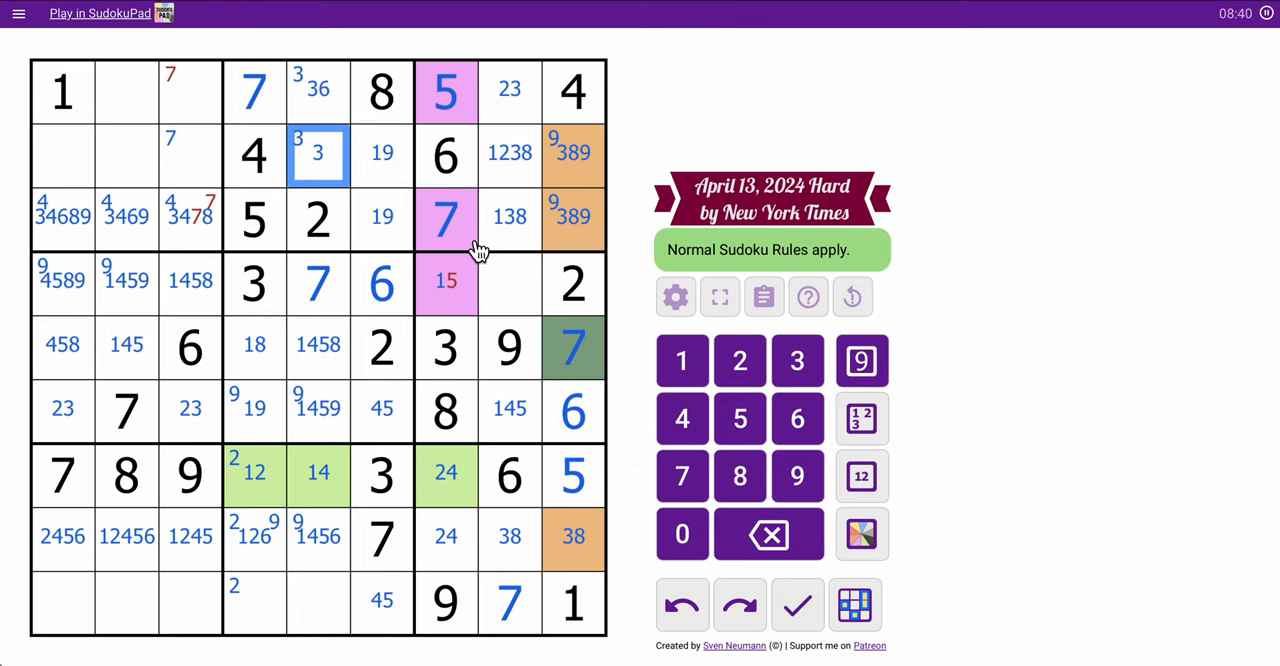
# Undo the 5 and 7 in column 7's pink cells, then redo the 7.
pyautogui.click(682, 604)
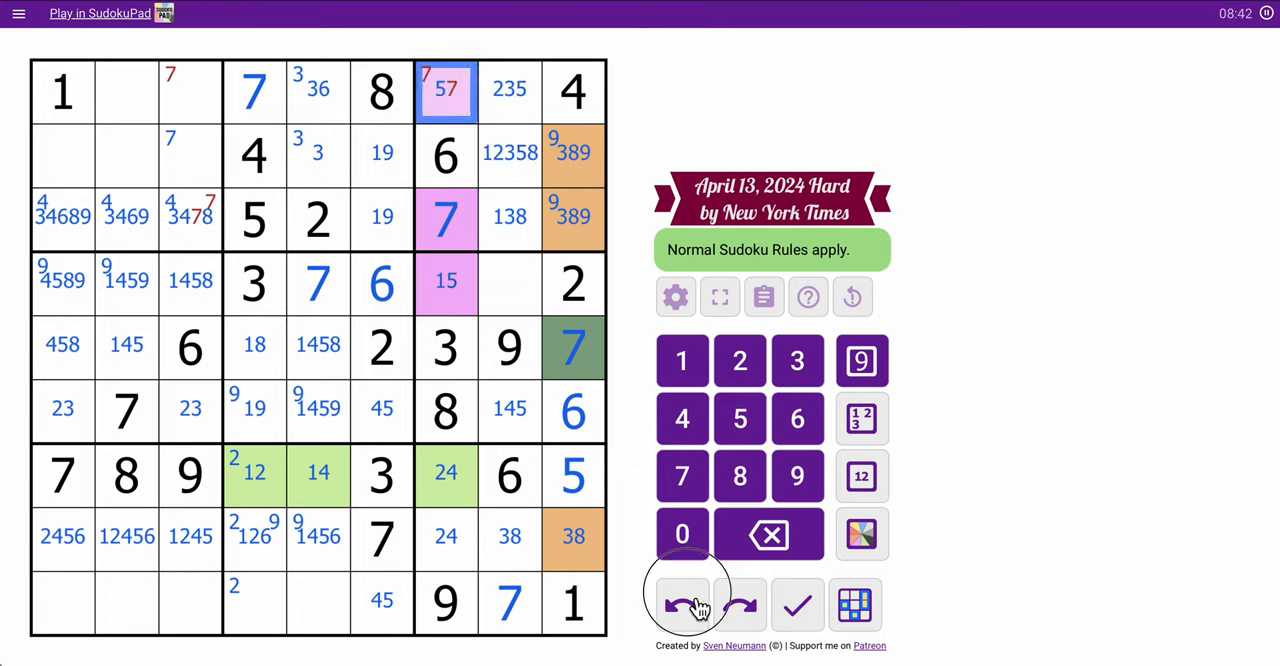
pyautogui.click(682, 605)
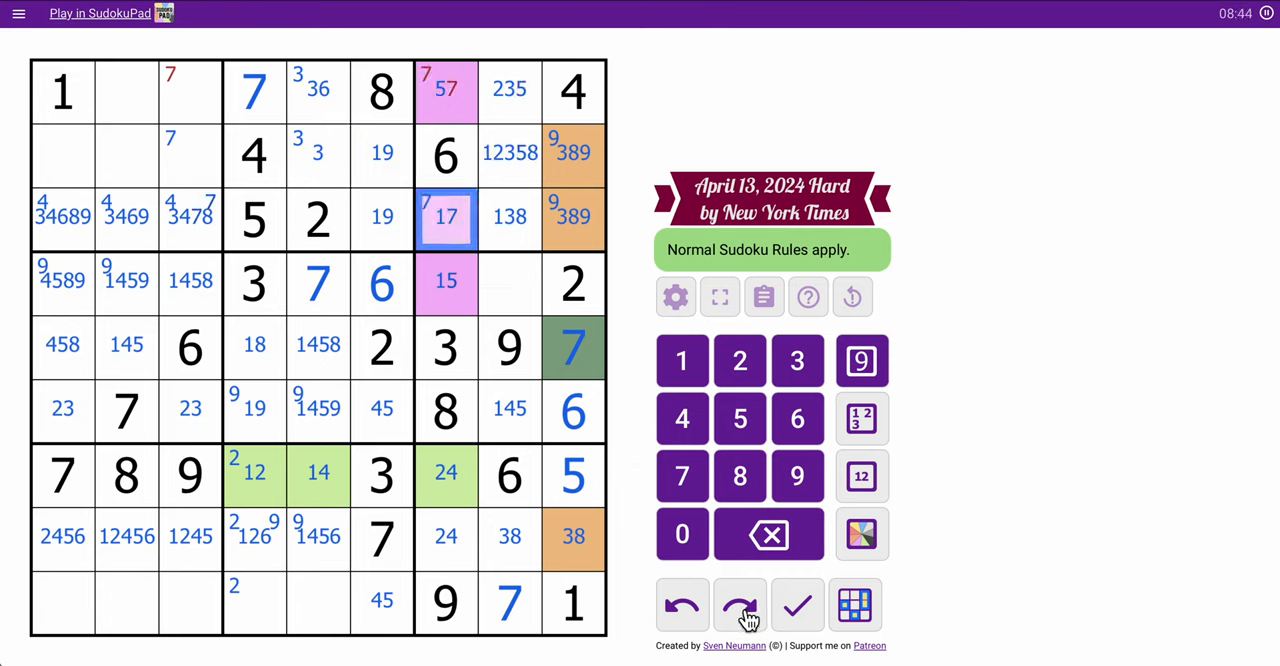
pyautogui.click(739, 604)
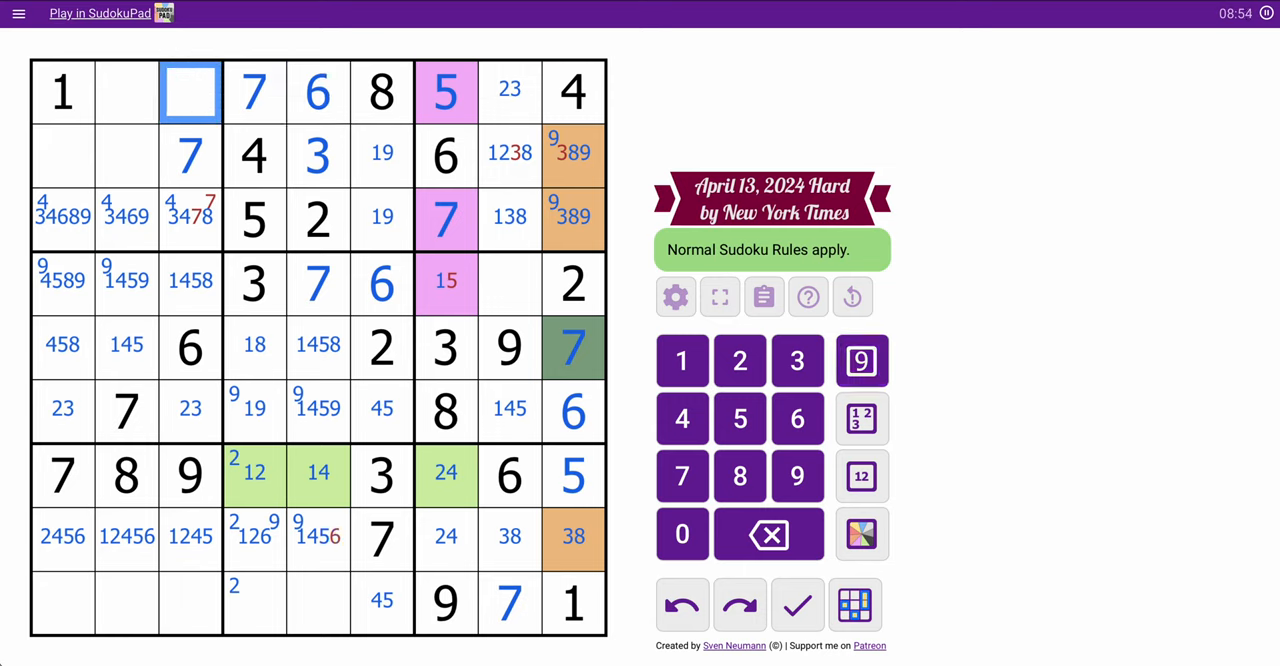
# Place 1 in row 4's pink cell and clear conflicting 1 candidates in rows 6 and 8.
pyautogui.click(190, 218)
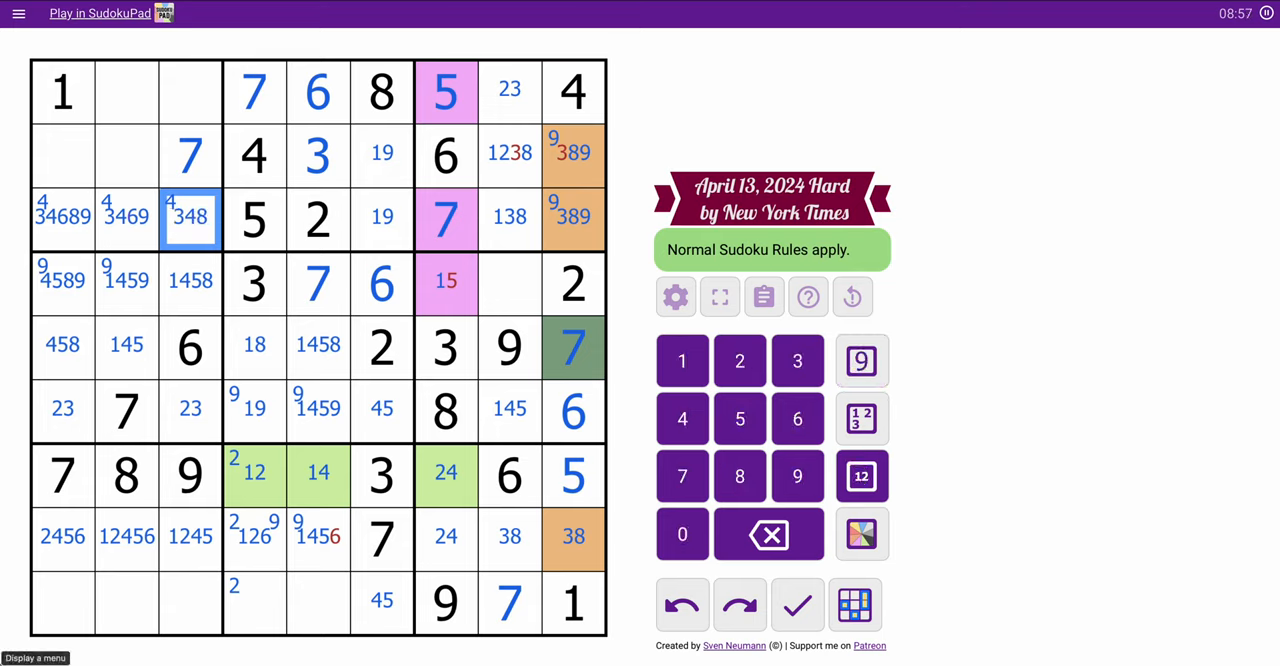
pyautogui.click(510, 153)
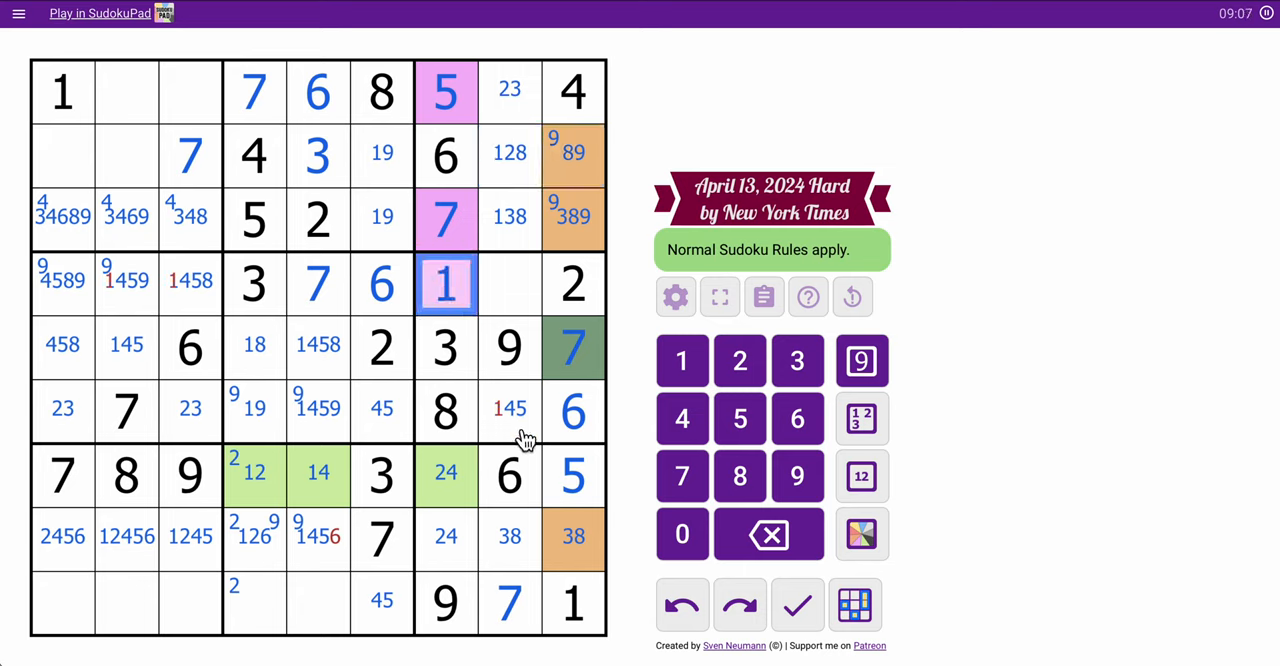
pyautogui.click(510, 410)
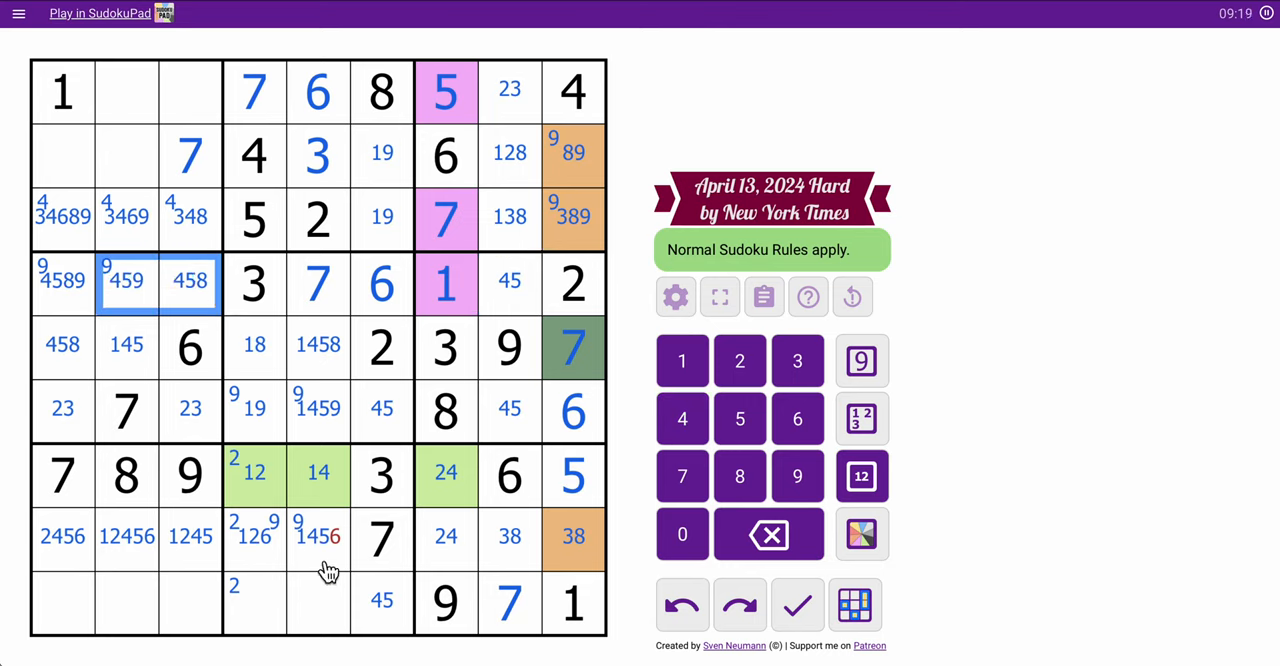
pyautogui.click(318, 537)
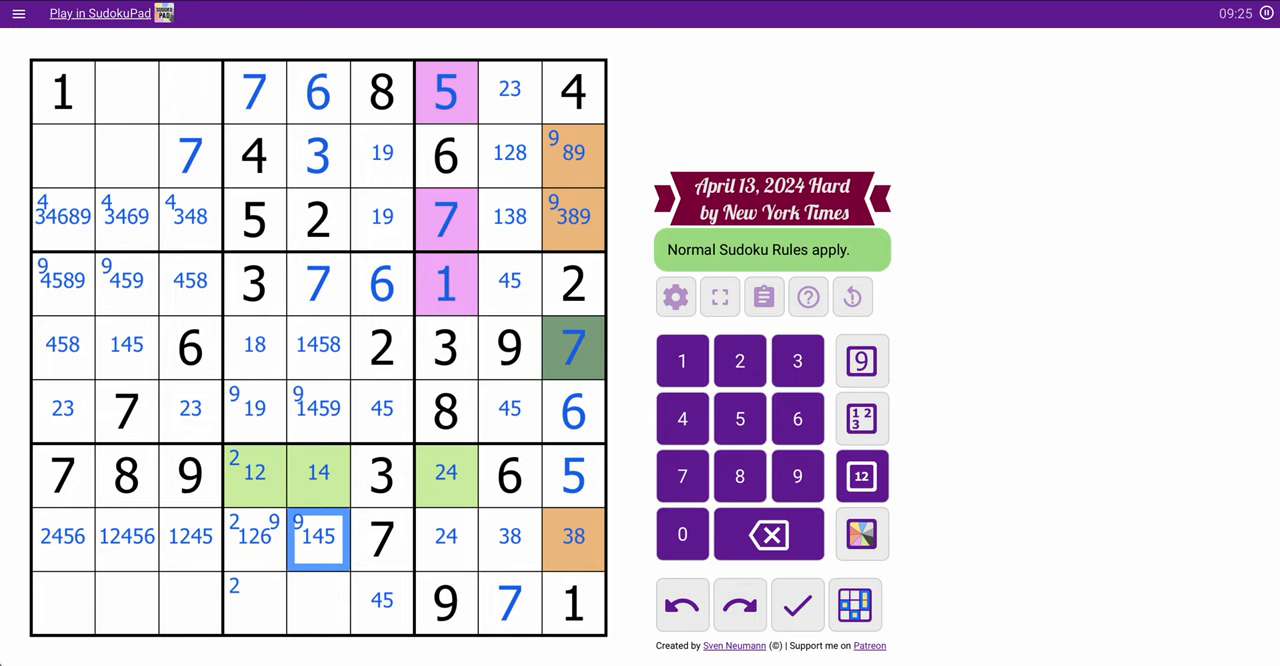
pyautogui.moveTo(332, 626)
pyautogui.write('458')
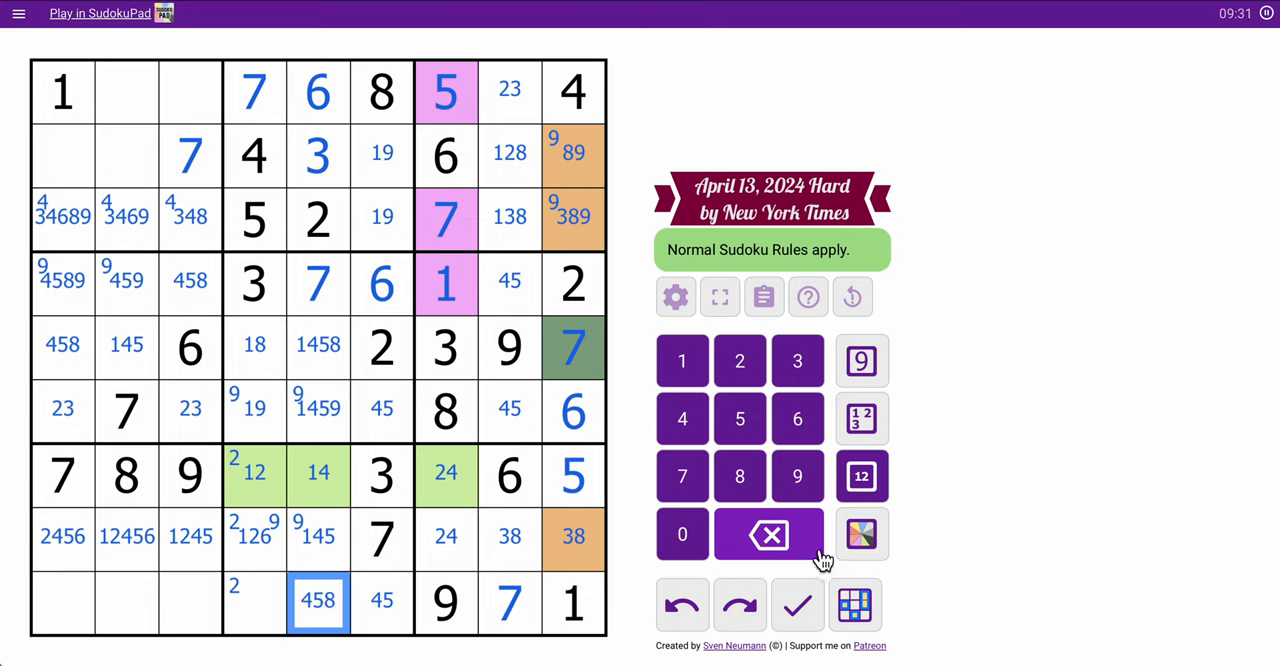
pyautogui.click(255, 602)
pyautogui.write('268')
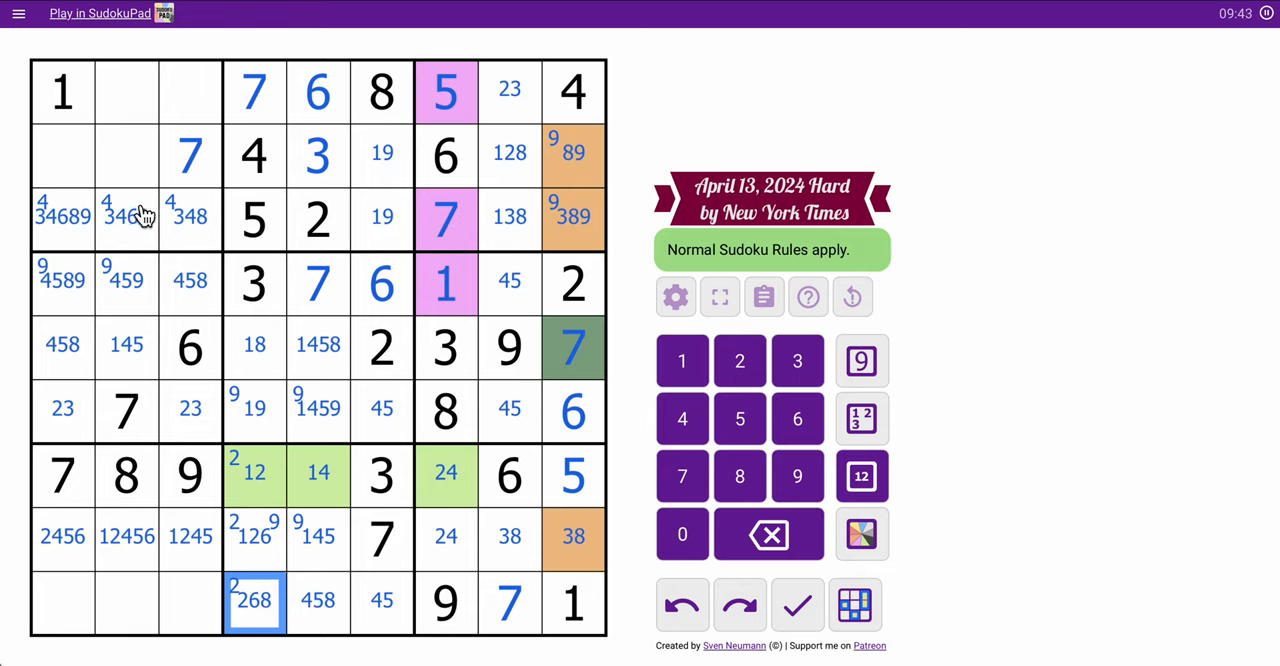
# Pencil centre candidates into the top-left box and place 9s at r1c2 and r4c1.
pyautogui.click(190, 90)
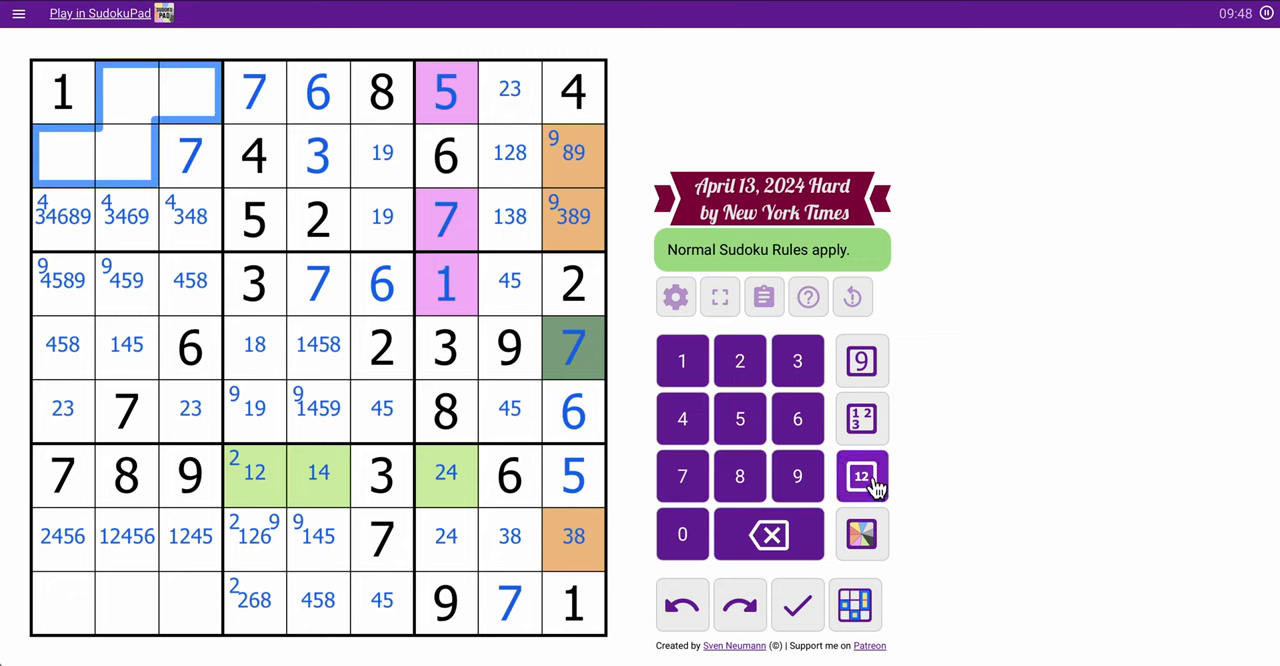
pyautogui.click(860, 475)
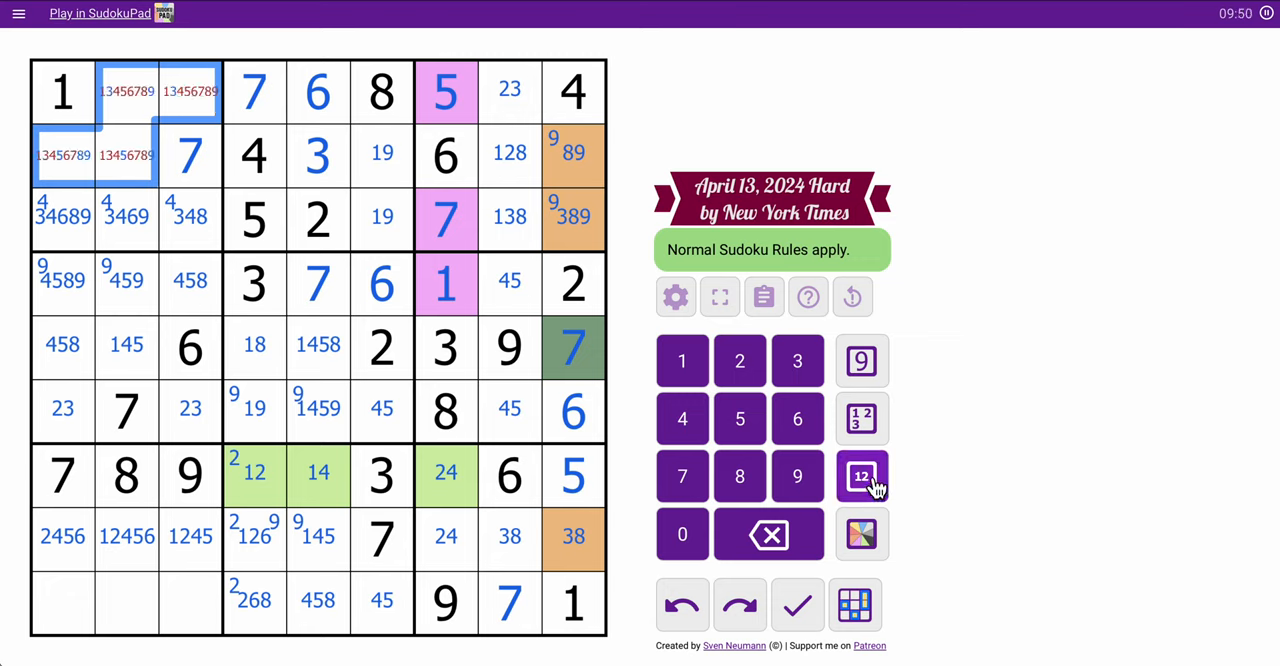
pyautogui.click(682, 360)
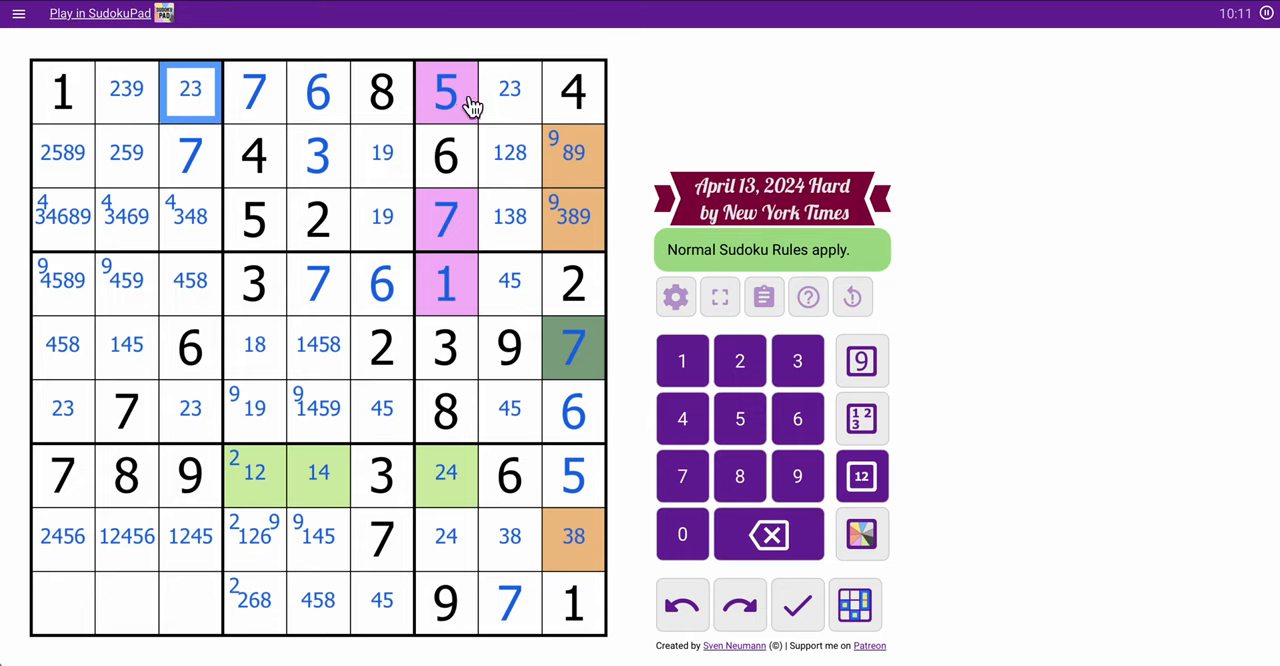
pyautogui.click(126, 91)
pyautogui.write('9')
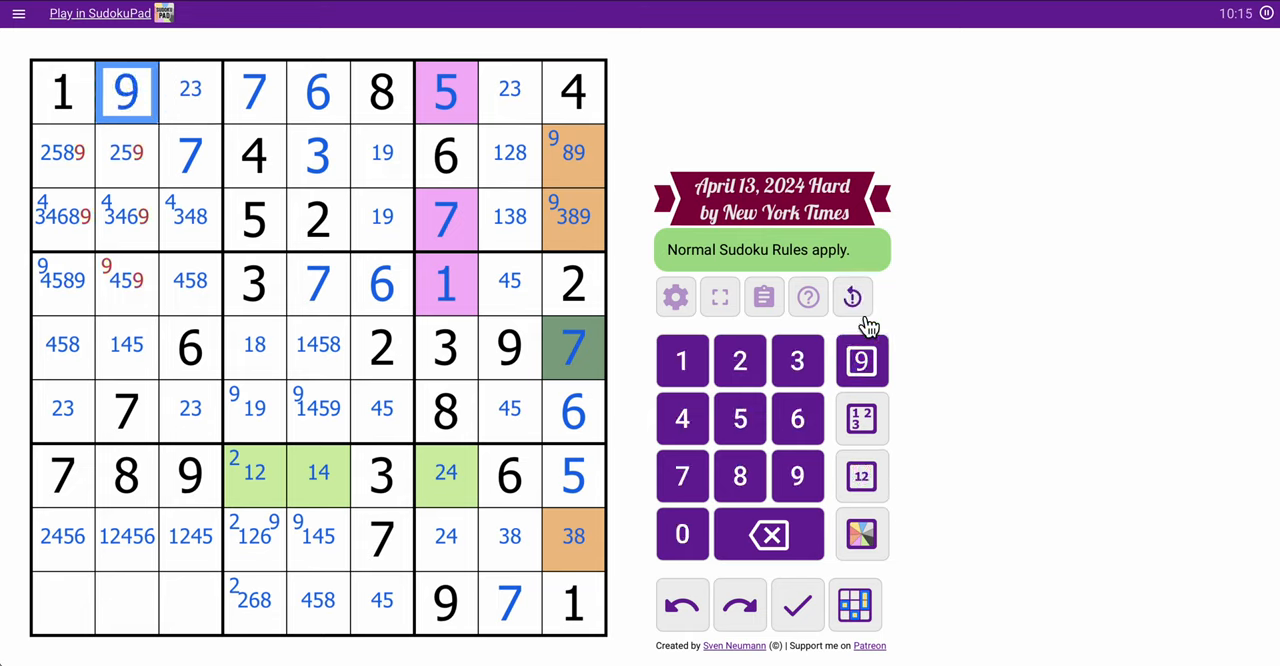
pyautogui.click(62, 282)
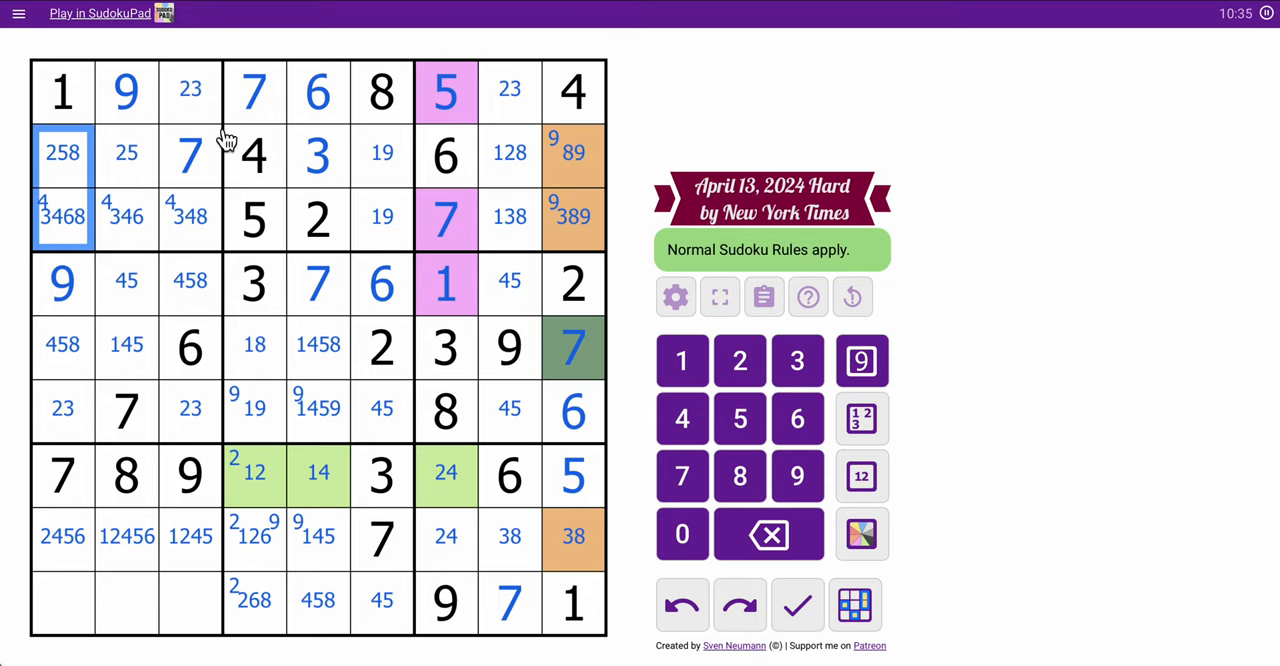
# Place 1 at r8c3 and delete the 1 from row 8's other candidate cells.
pyautogui.click(62, 91)
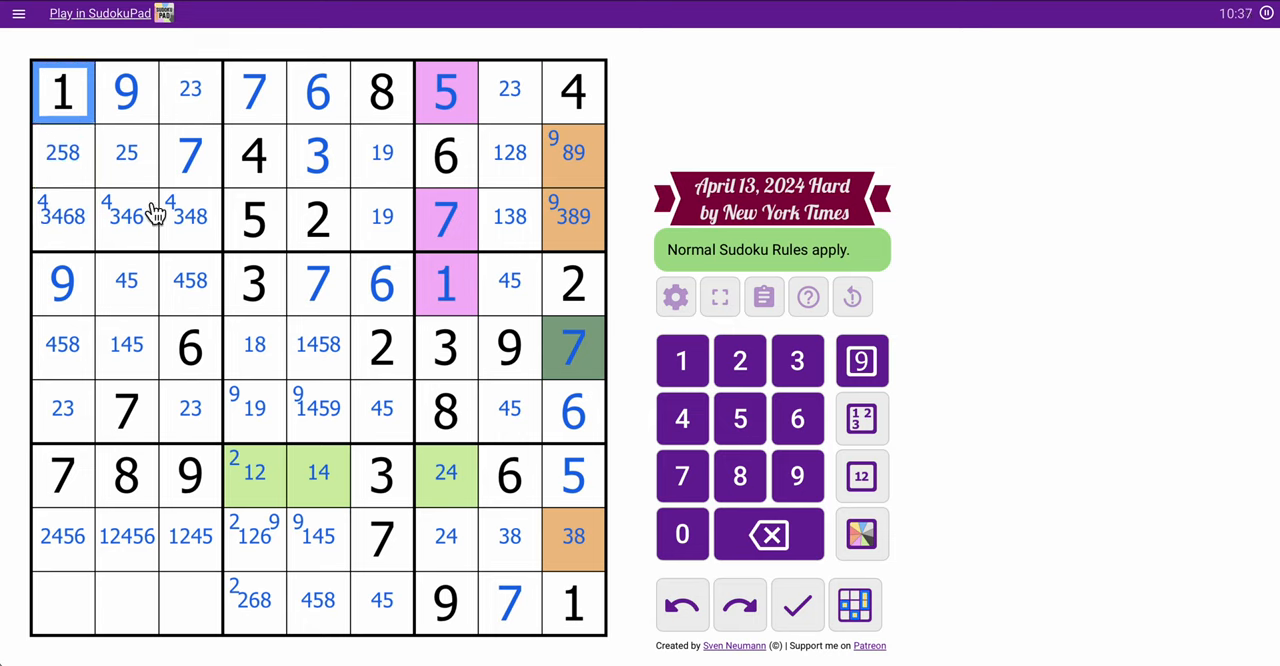
pyautogui.click(190, 410)
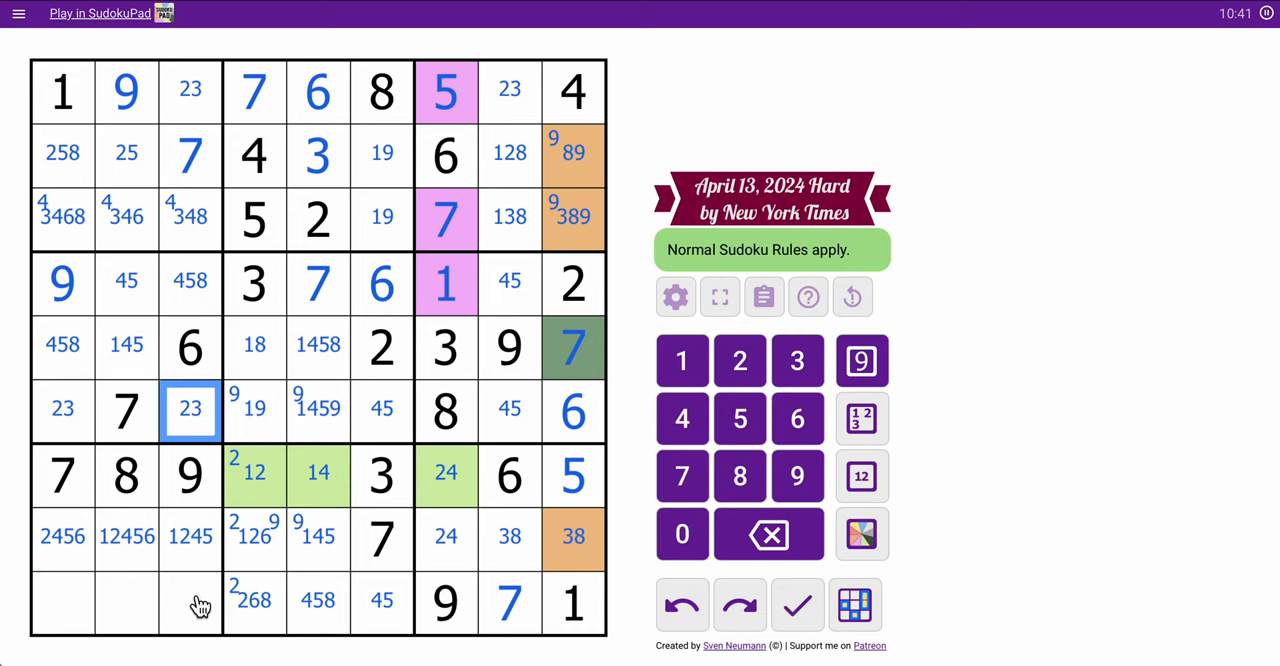
pyautogui.click(190, 538)
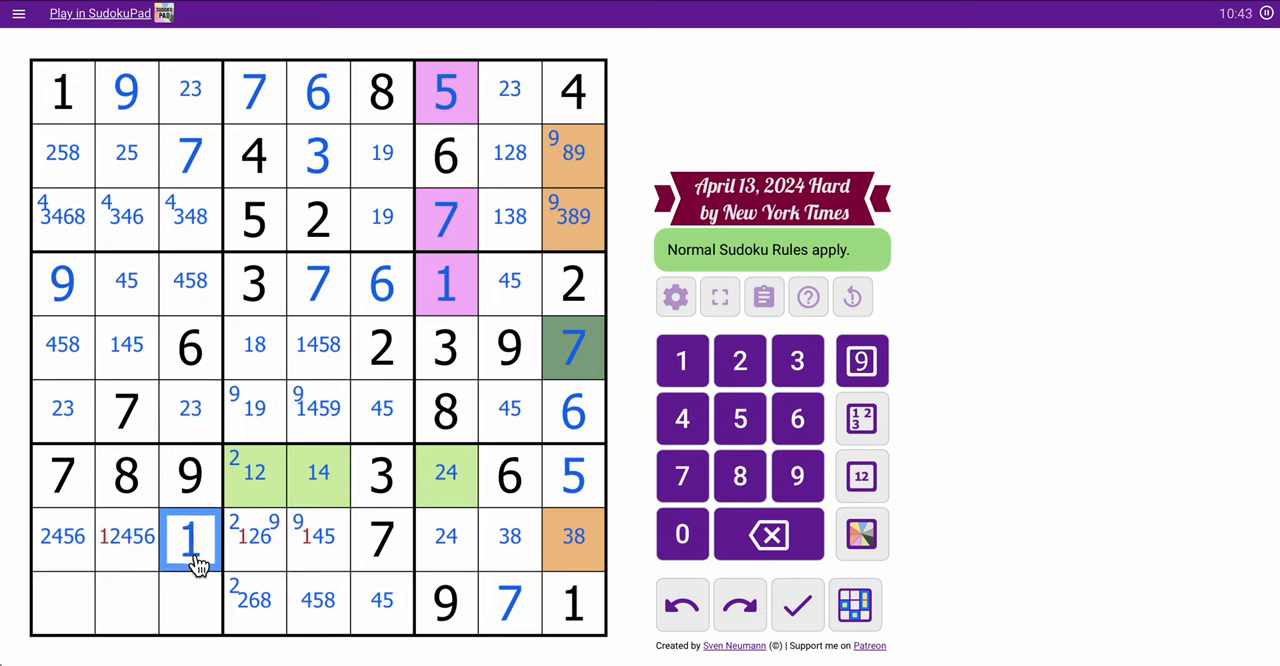
pyautogui.click(314, 538)
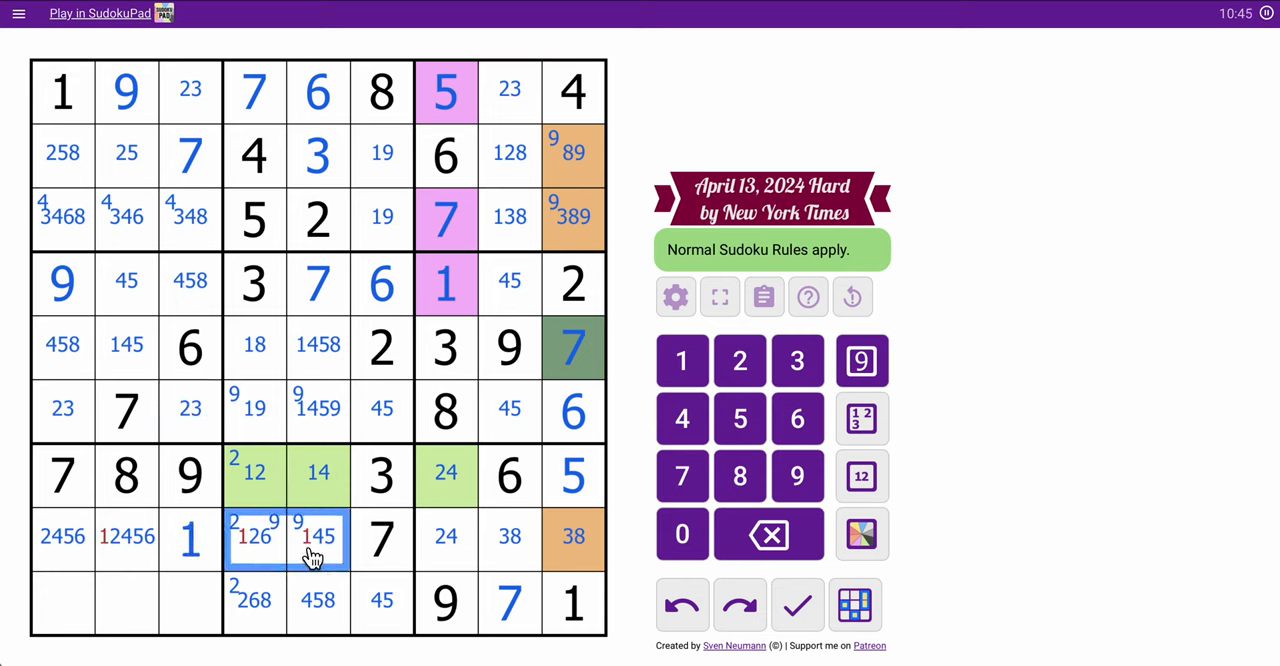
pyautogui.click(681, 360)
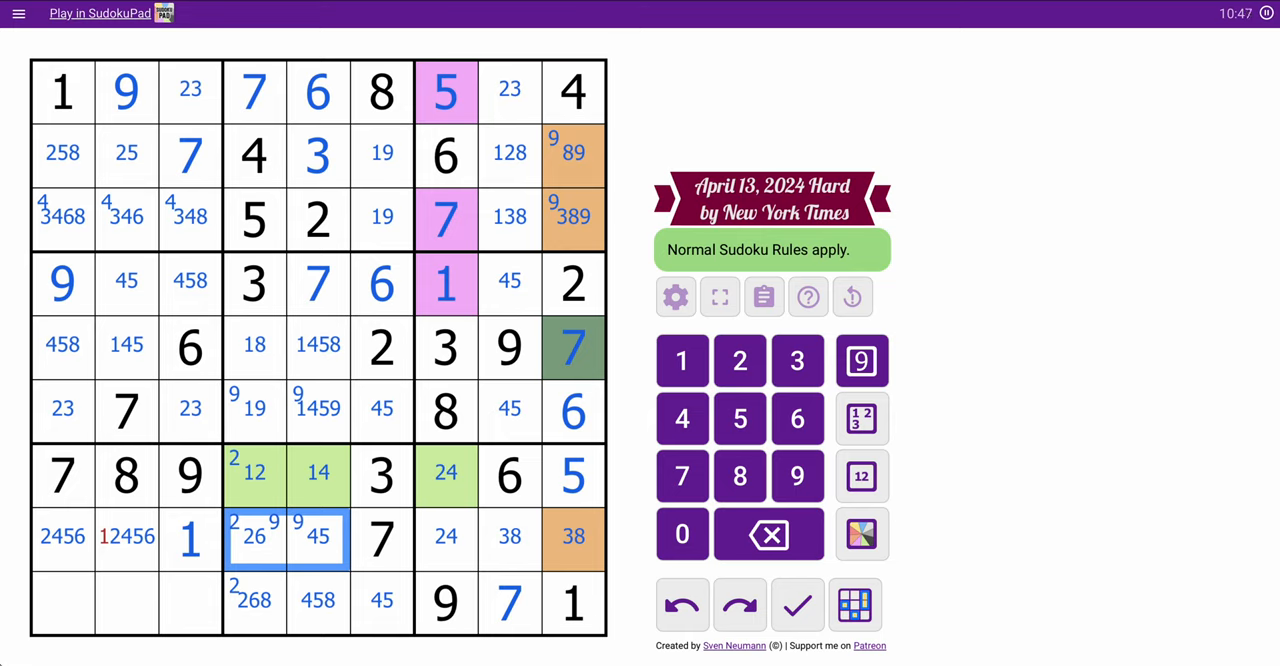
pyautogui.click(126, 537)
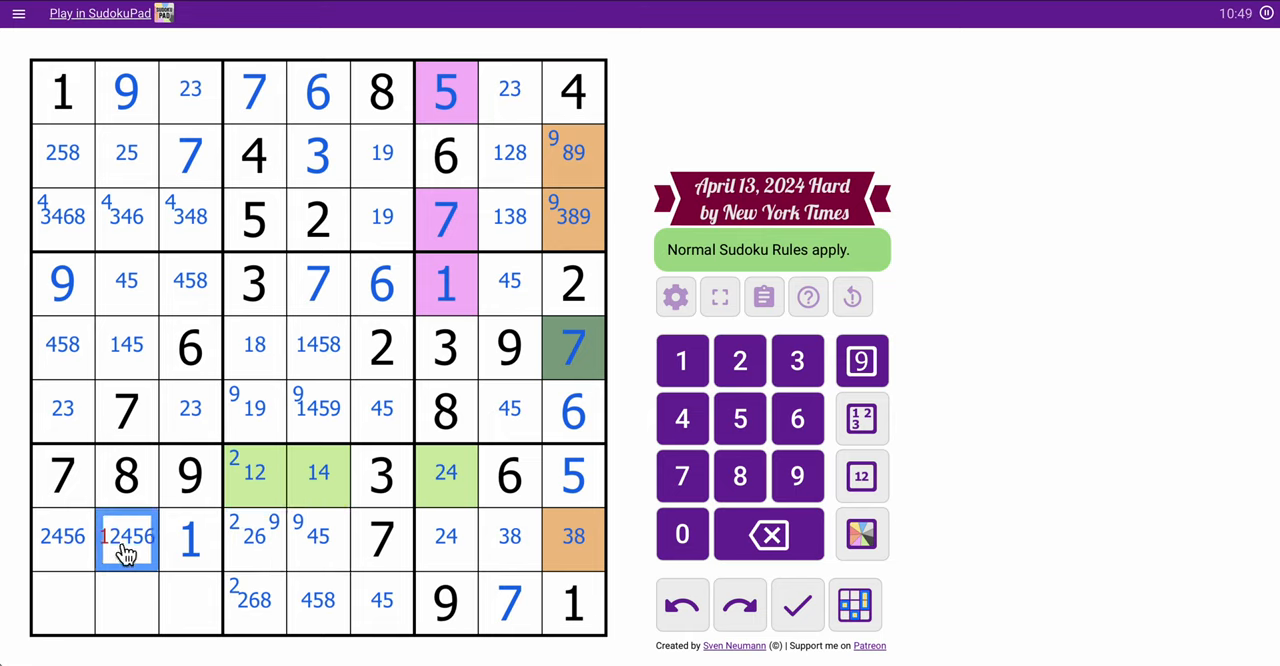
pyautogui.click(681, 360)
pyautogui.write('9')
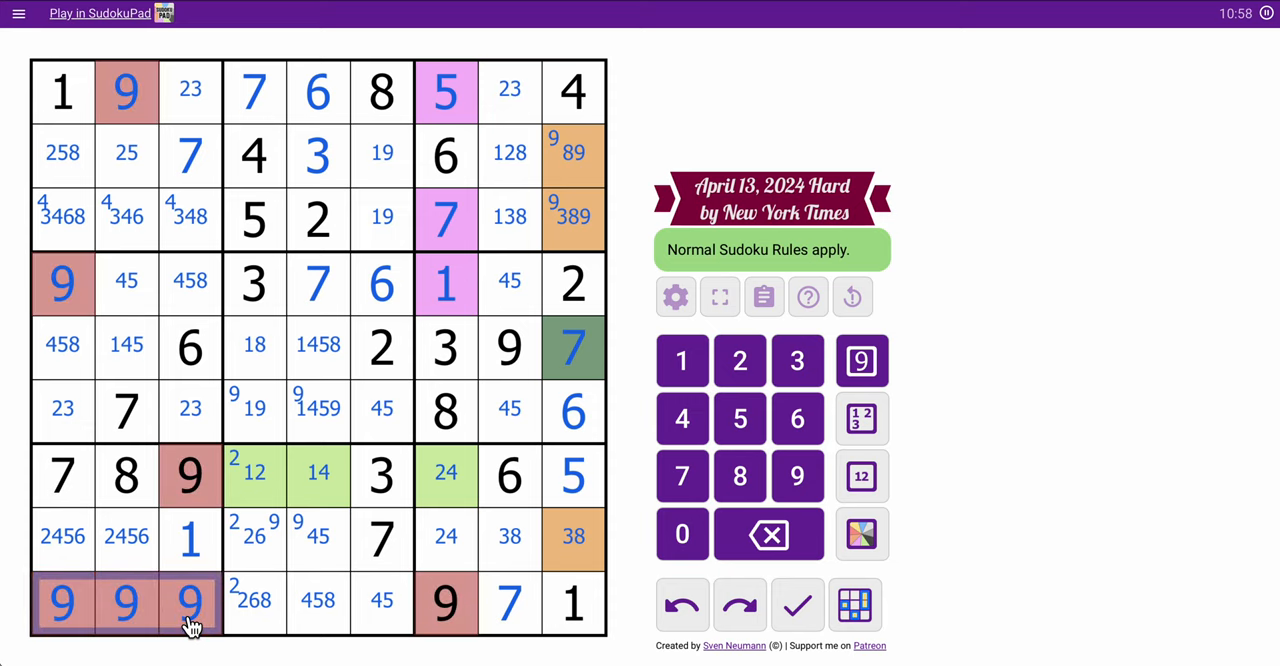
# Undo the stray bottom-row digits and note 23456, 23456, 2345 in r9c1–r9c3.
pyautogui.click(682, 604)
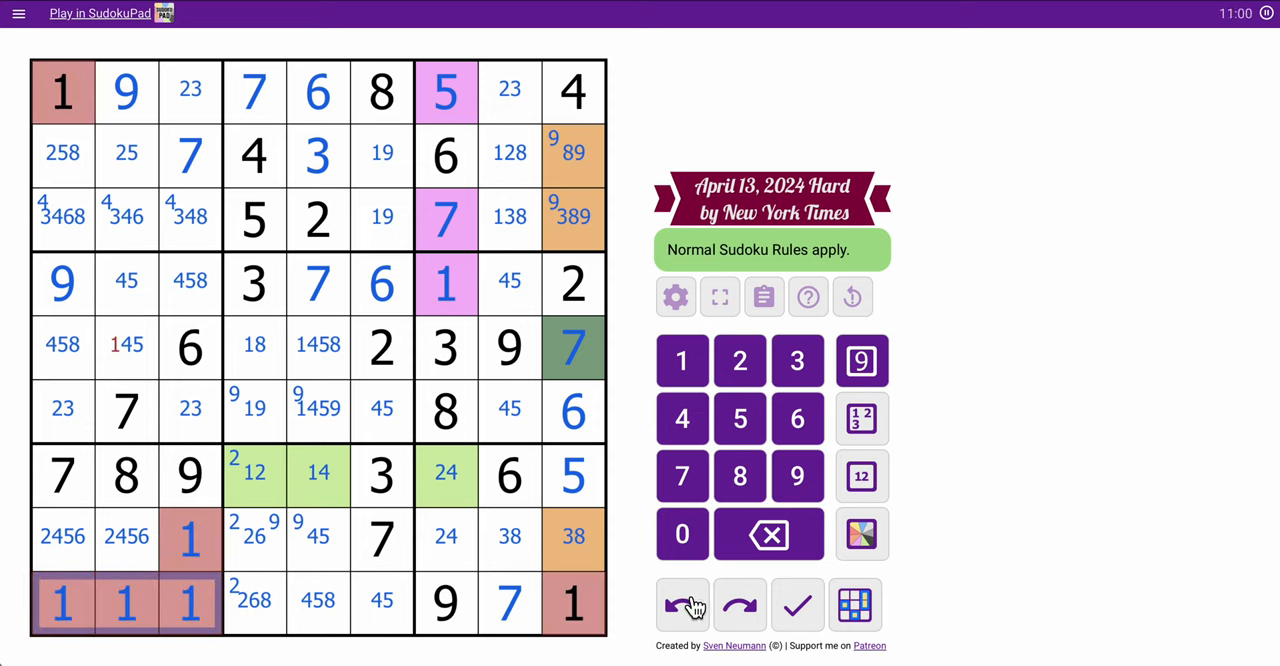
pyautogui.click(682, 604)
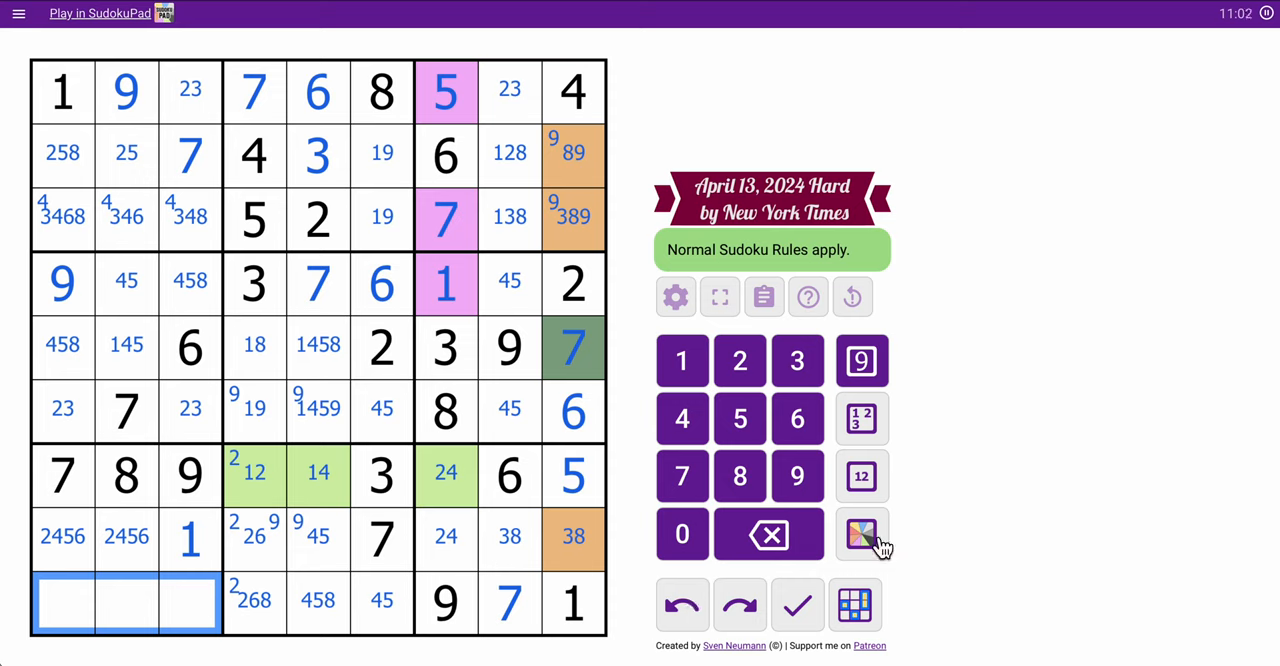
pyautogui.click(861, 476)
pyautogui.write('2345')
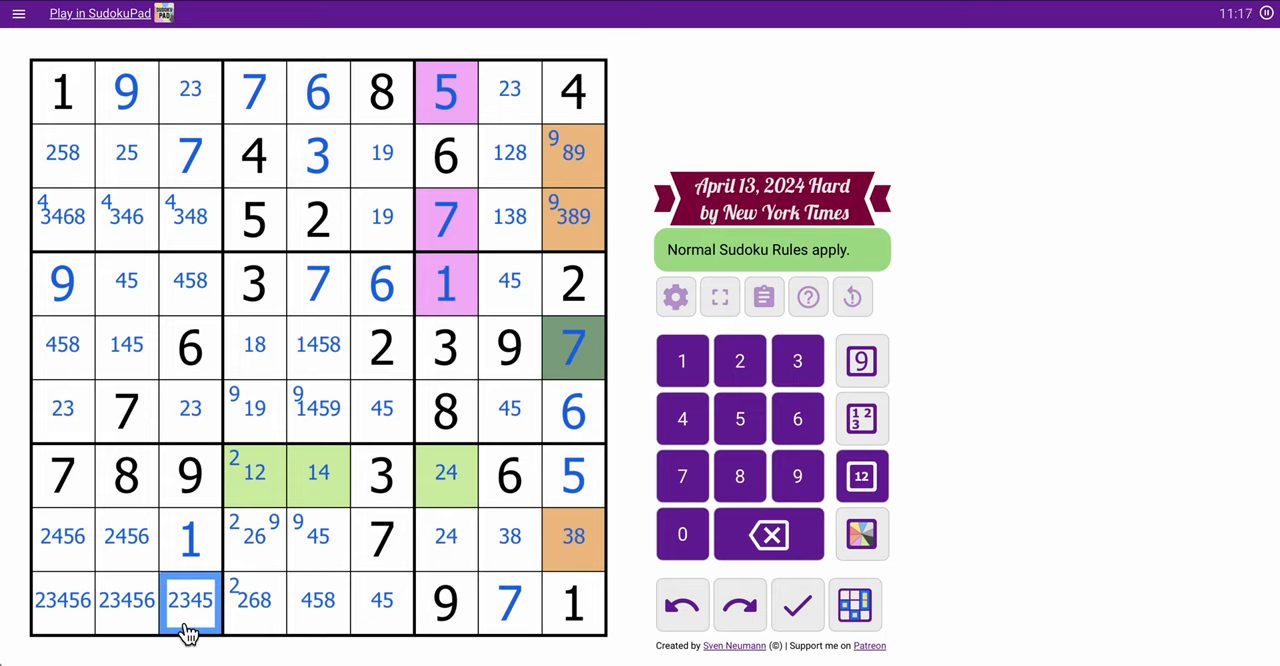
# Place 8 at r5c4 and remove 1 and 8 from r5c5's candidates.
pyautogui.click(382, 410)
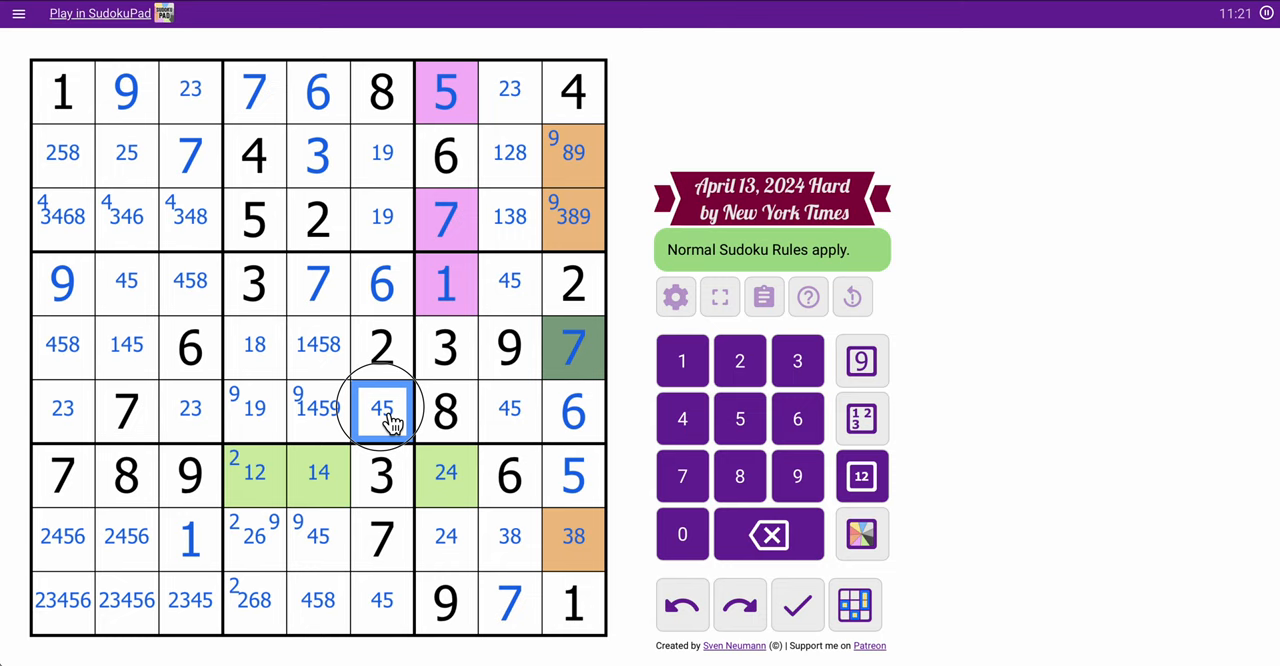
pyautogui.click(318, 410)
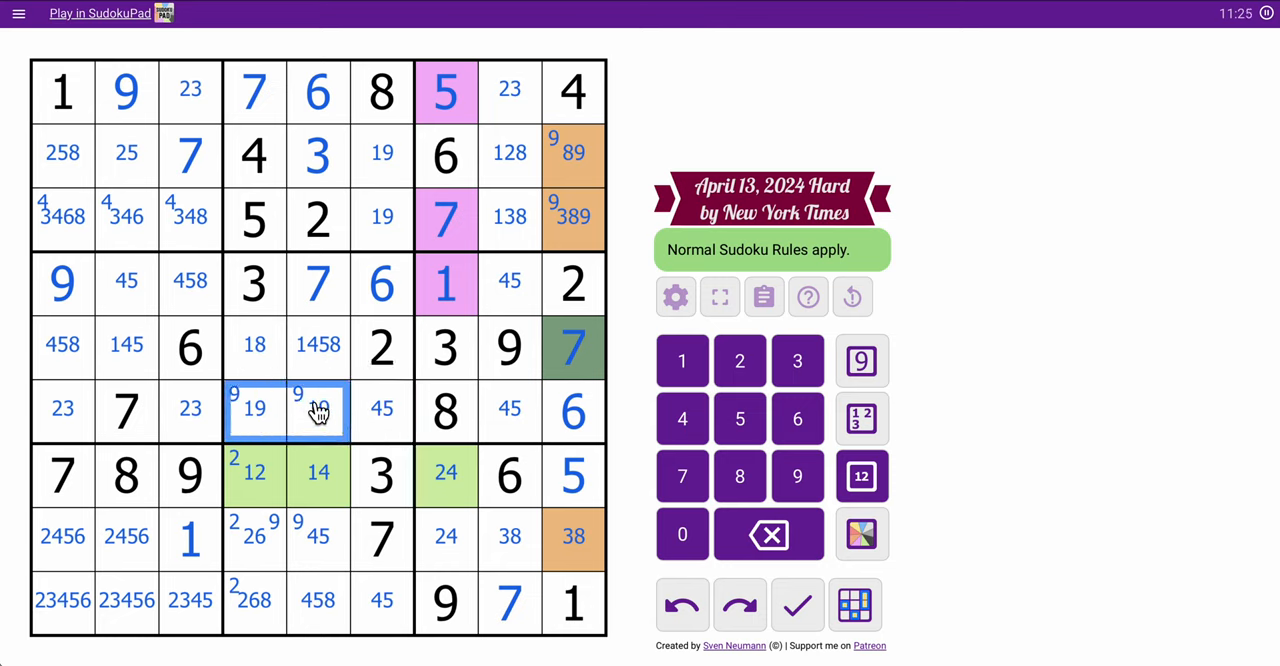
pyautogui.click(254, 344)
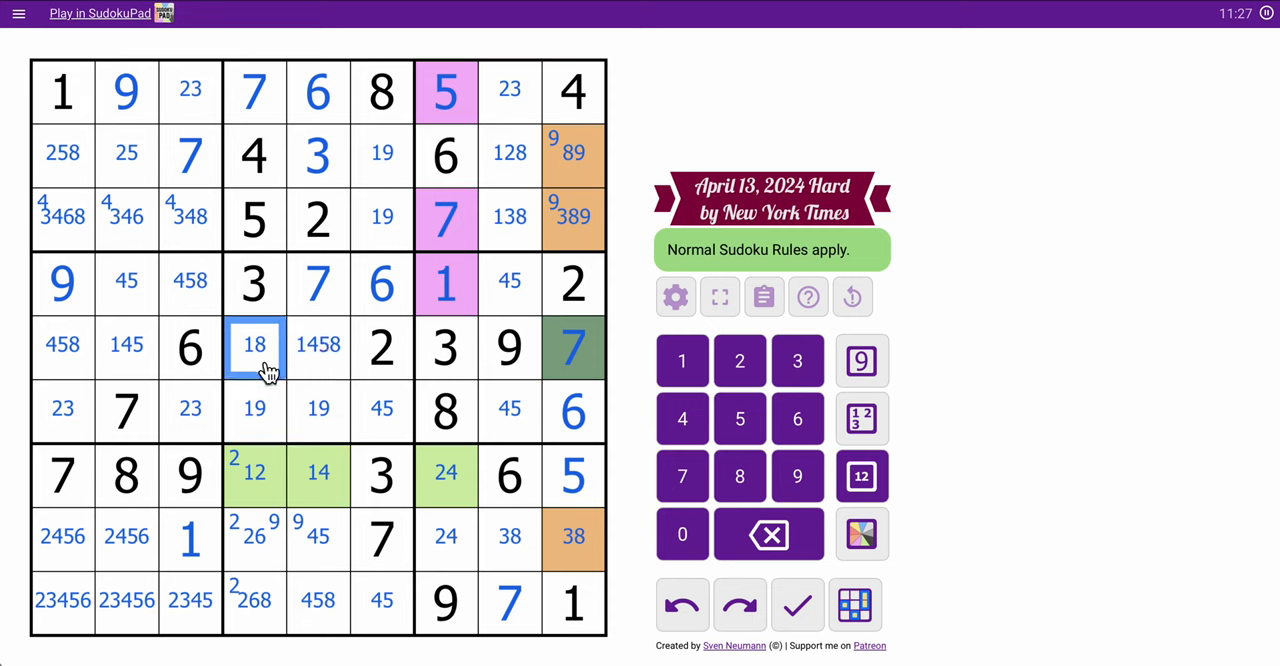
pyautogui.click(861, 361)
pyautogui.write('8')
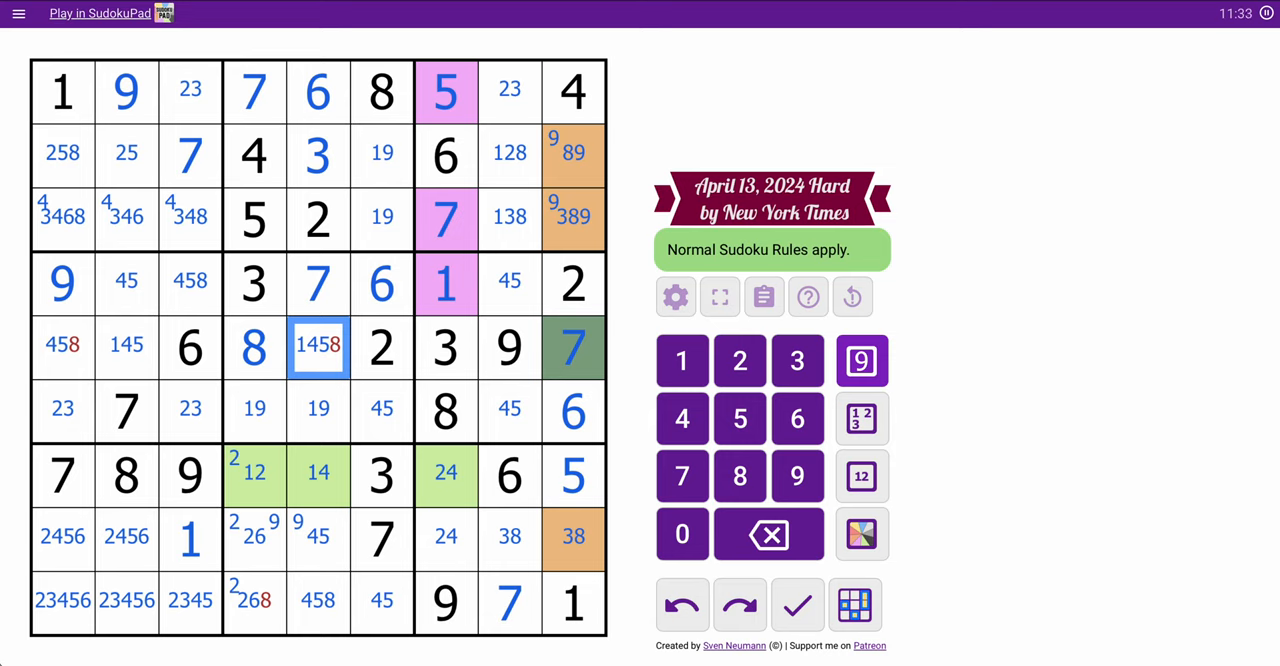
pyautogui.click(681, 360)
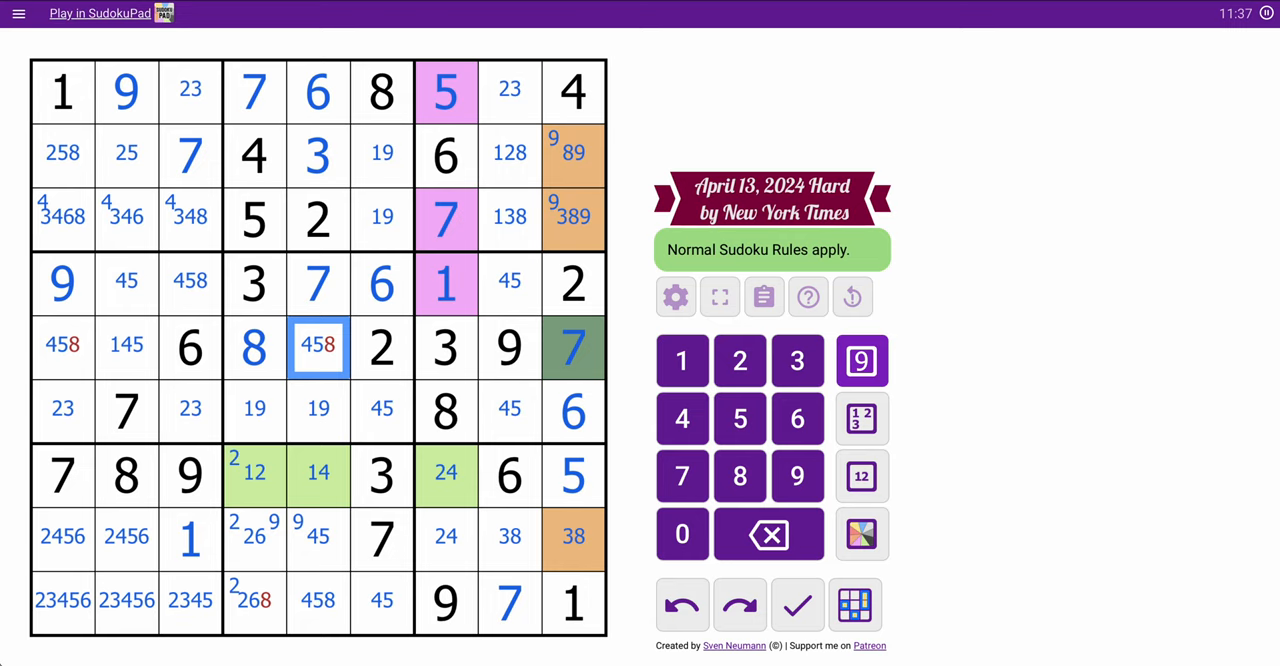
pyautogui.click(318, 346)
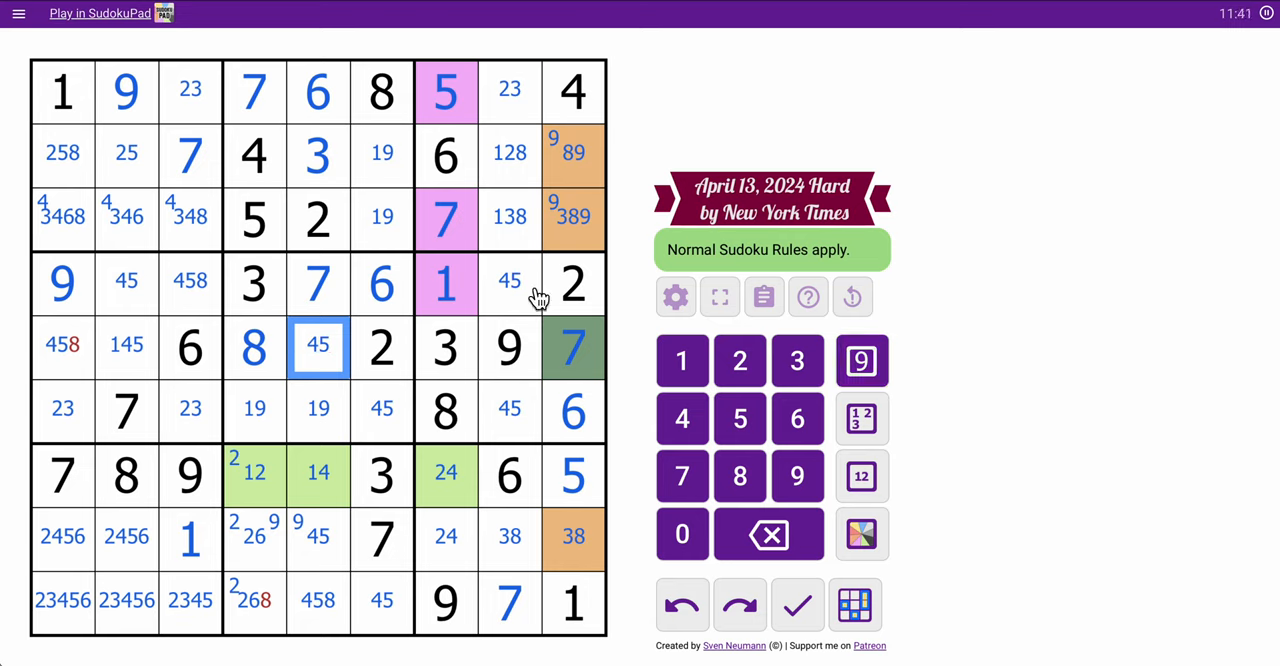
# Fill digits in column 5 of rows 7–8, including 1 at r7c5.
pyautogui.click(318, 539)
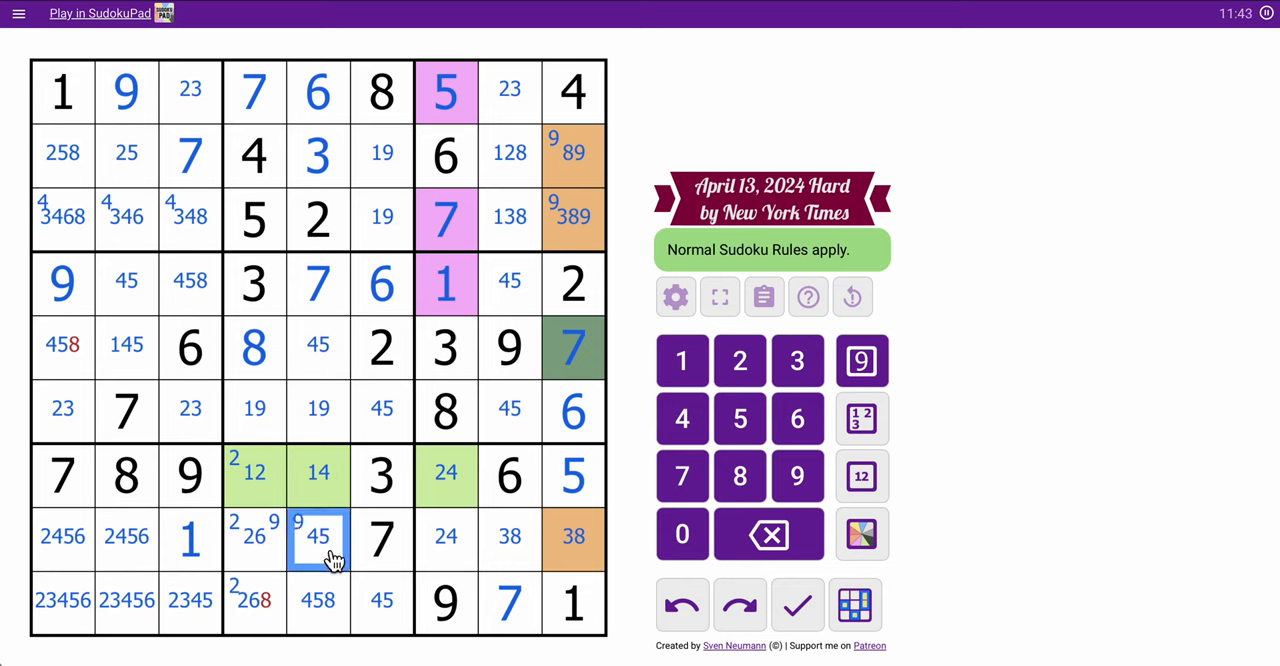
pyautogui.click(318, 473)
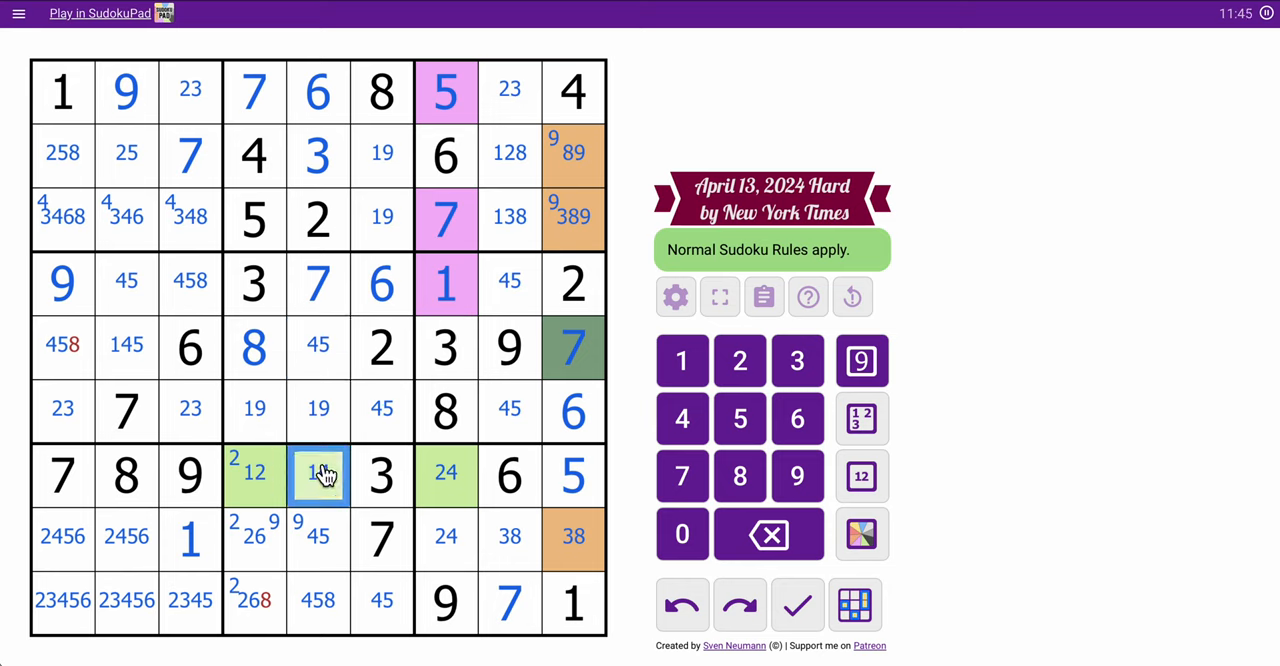
pyautogui.click(318, 475)
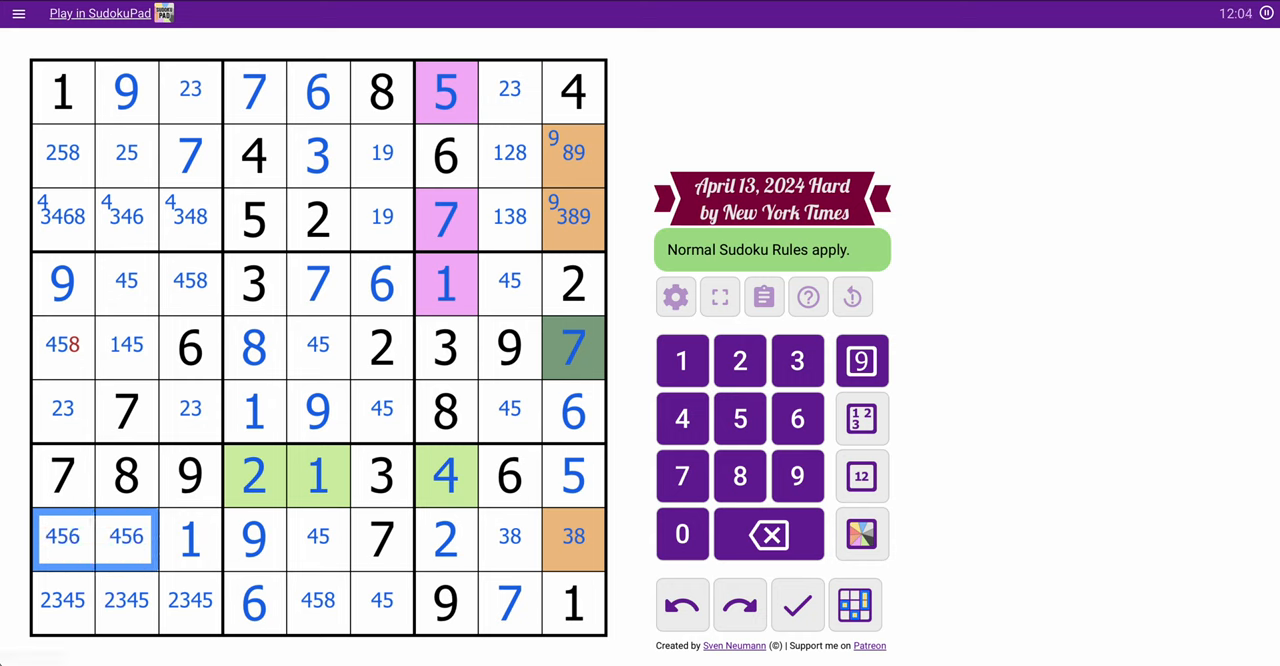
# Drop 8 from r5c1, then place 1 at r5c2 and 8 at r4c3.
pyautogui.click(62, 347)
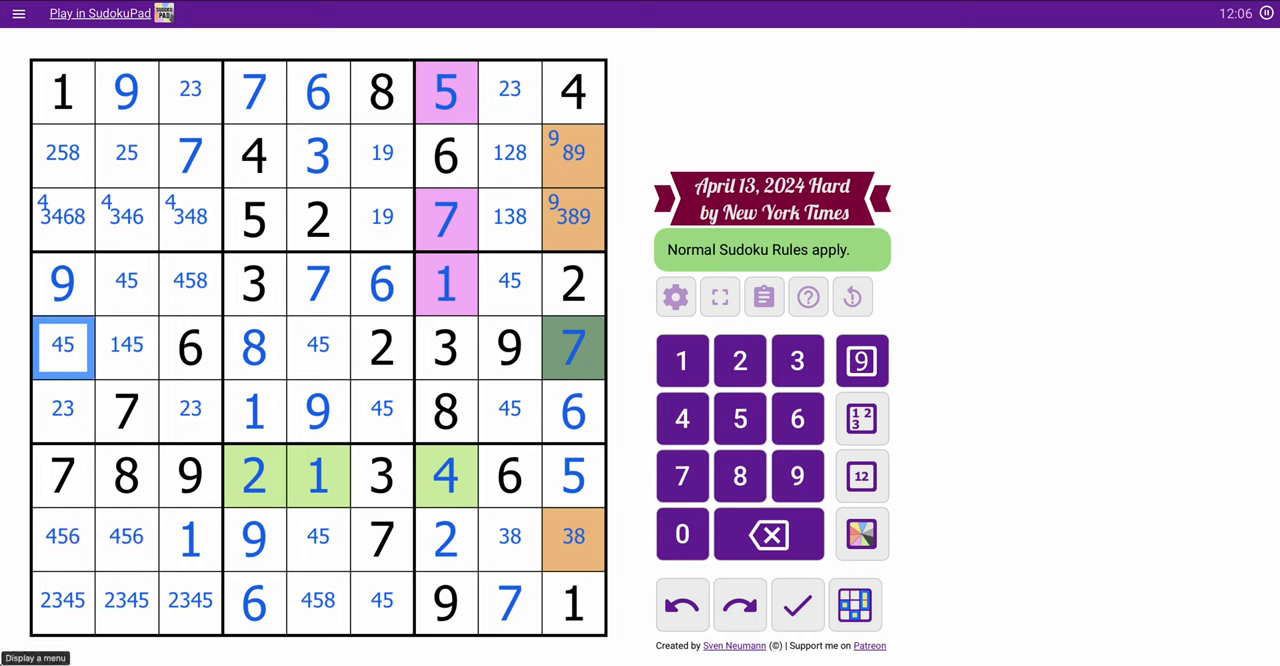
pyautogui.click(126, 346)
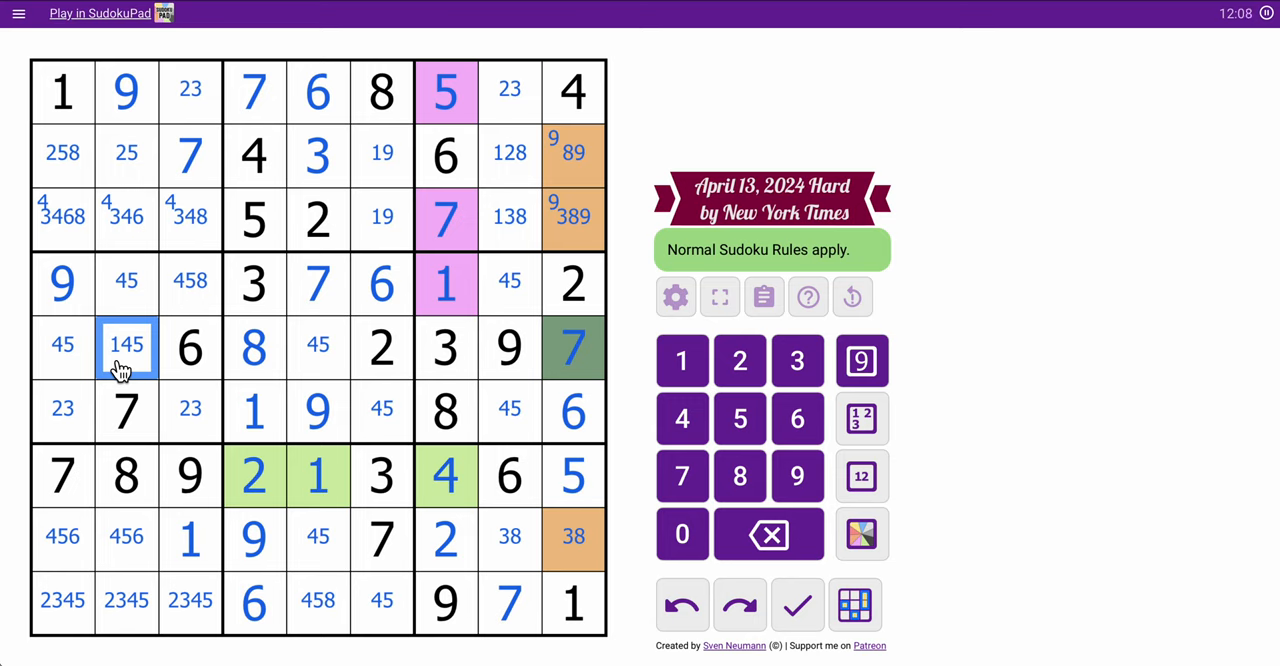
pyautogui.click(682, 360)
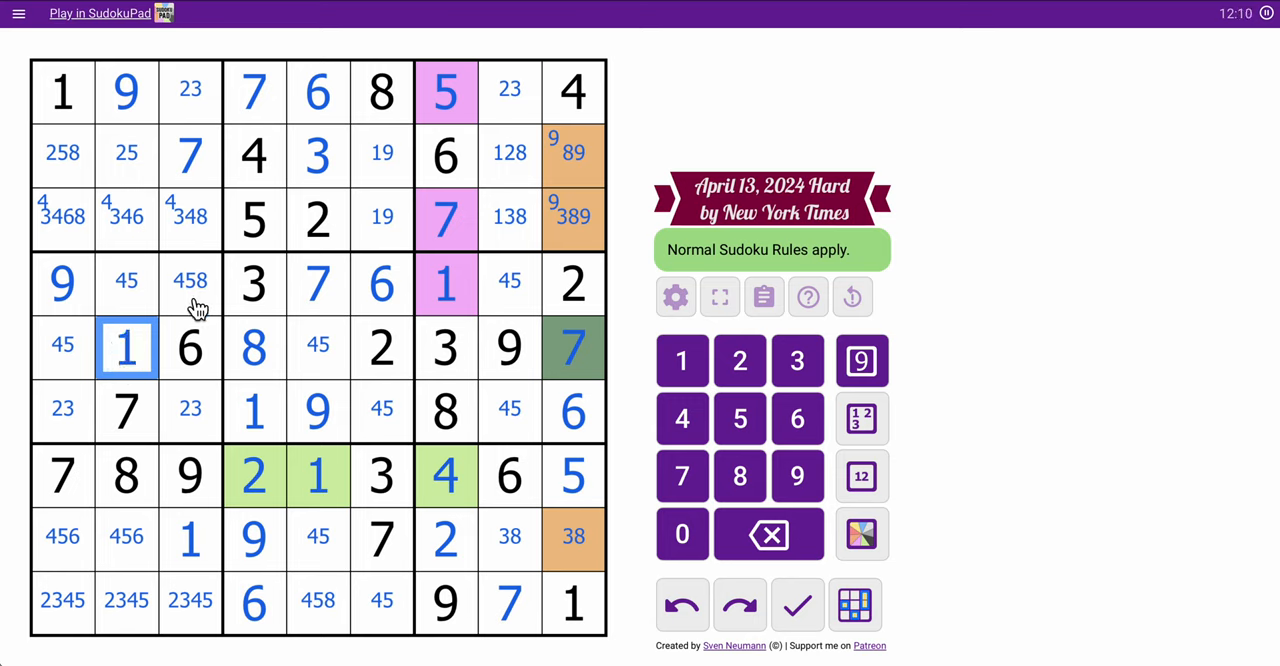
pyautogui.click(190, 283)
pyautogui.write('8')
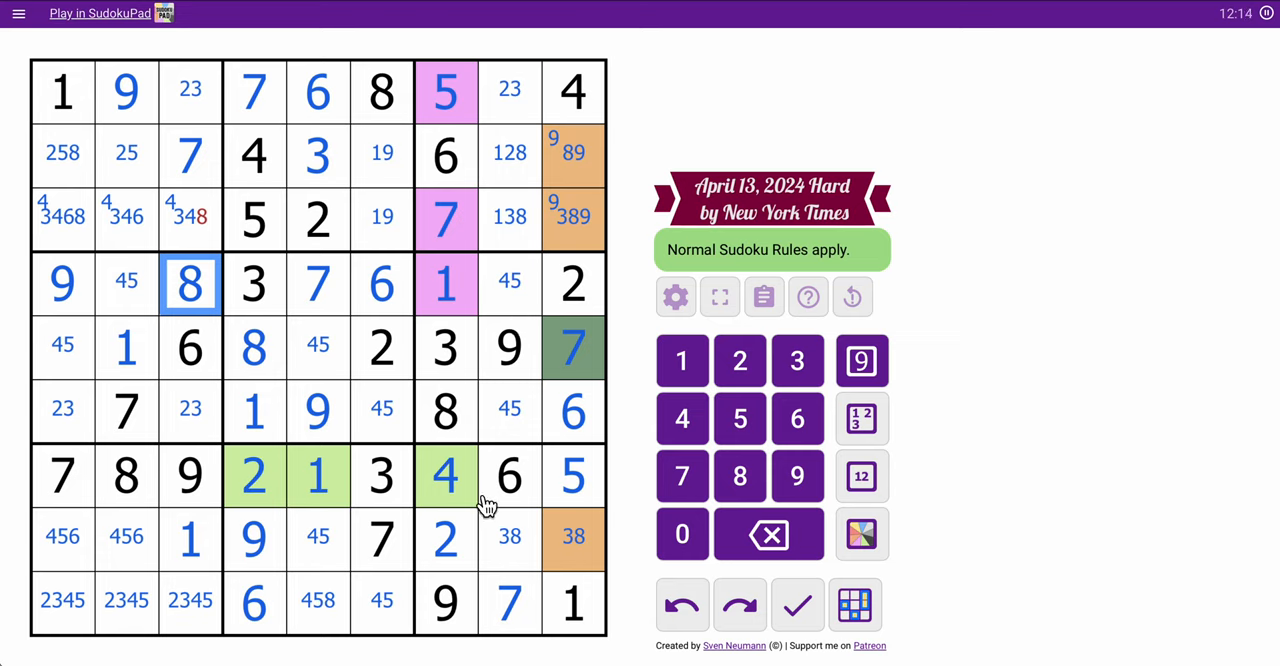
# Place 4 at r3c3 and 8 at r9c5, and remove 4 from r9c3's centre marks.
pyautogui.click(190, 217)
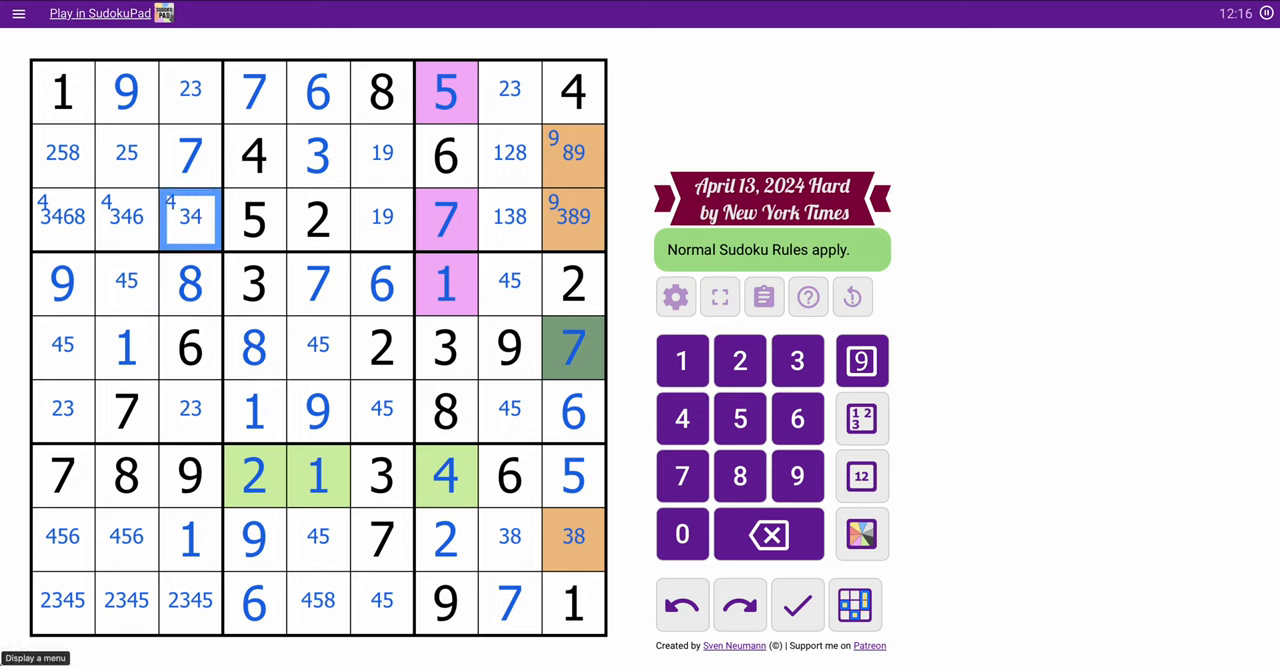
pyautogui.click(190, 91)
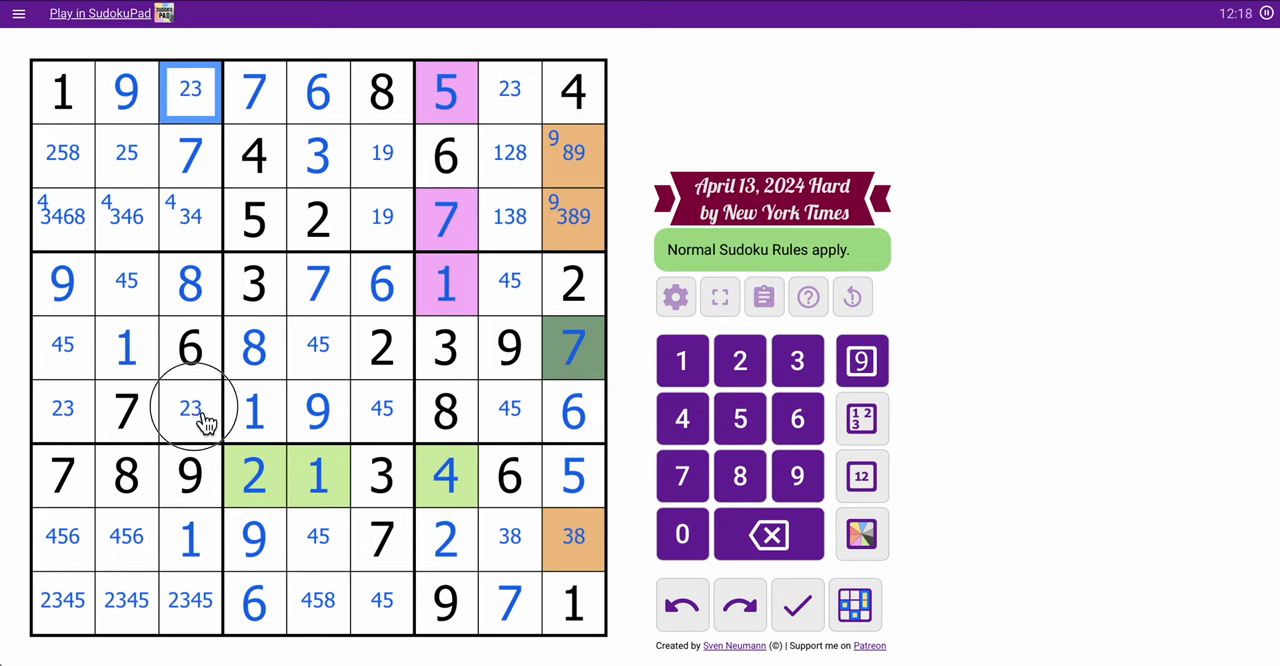
pyautogui.click(190, 218)
pyautogui.write('4')
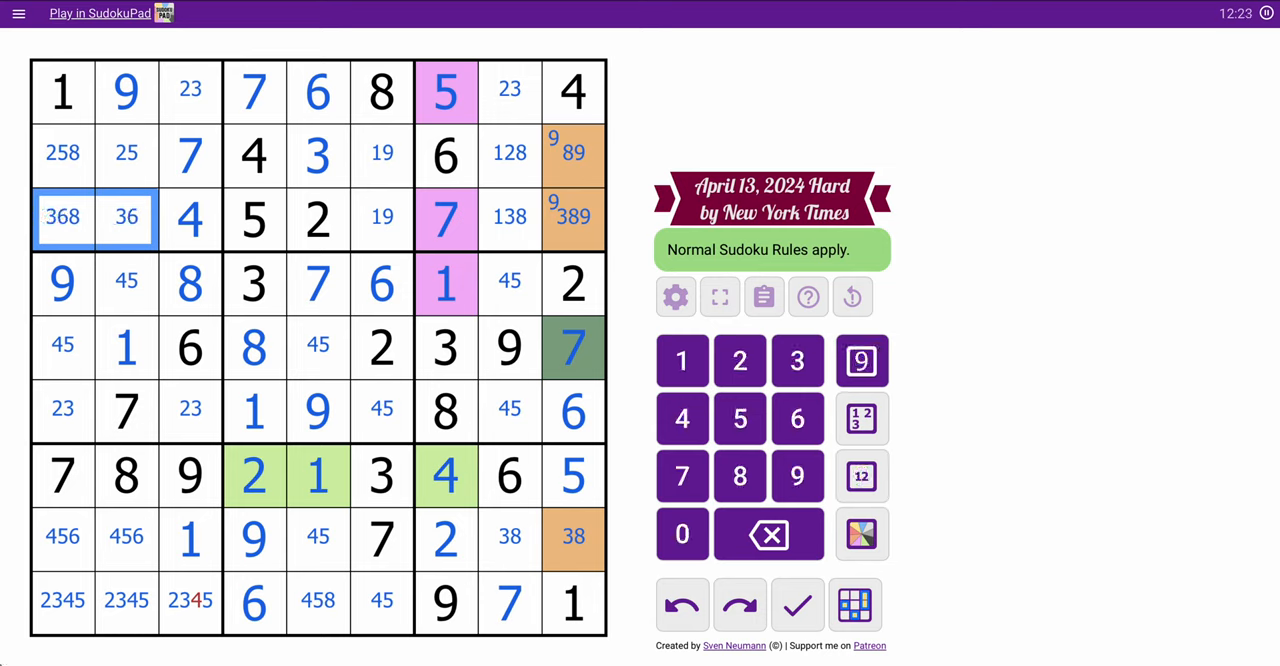
pyautogui.click(318, 538)
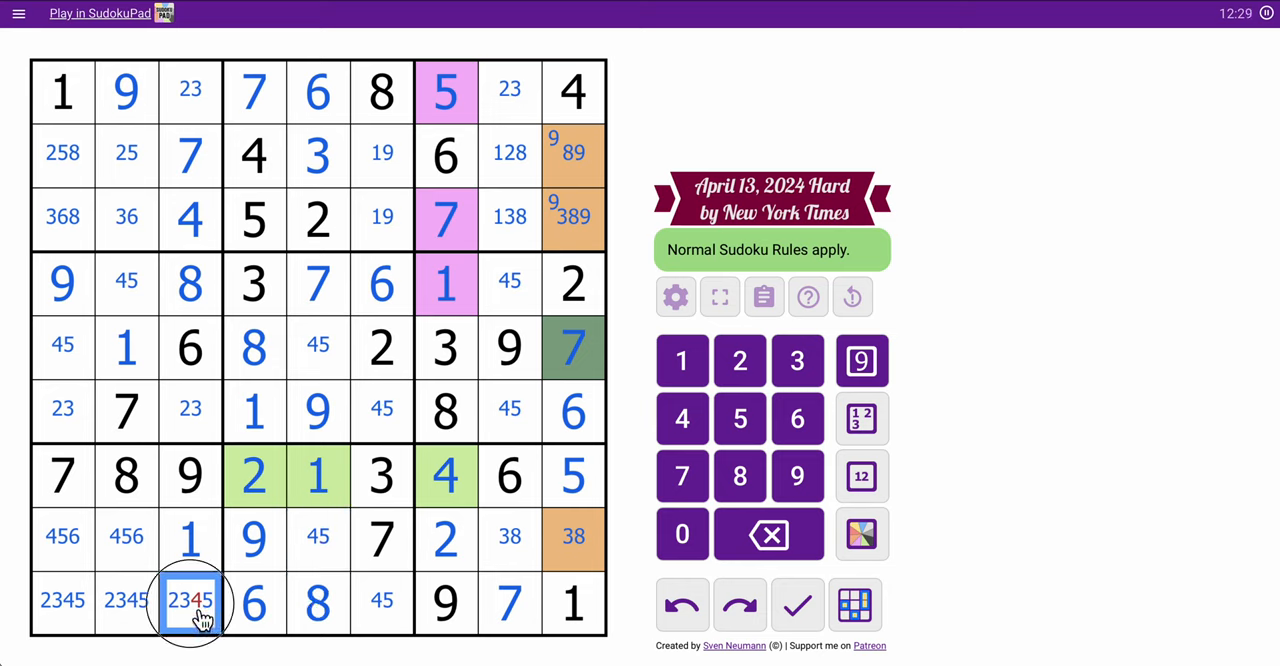
pyautogui.click(682, 418)
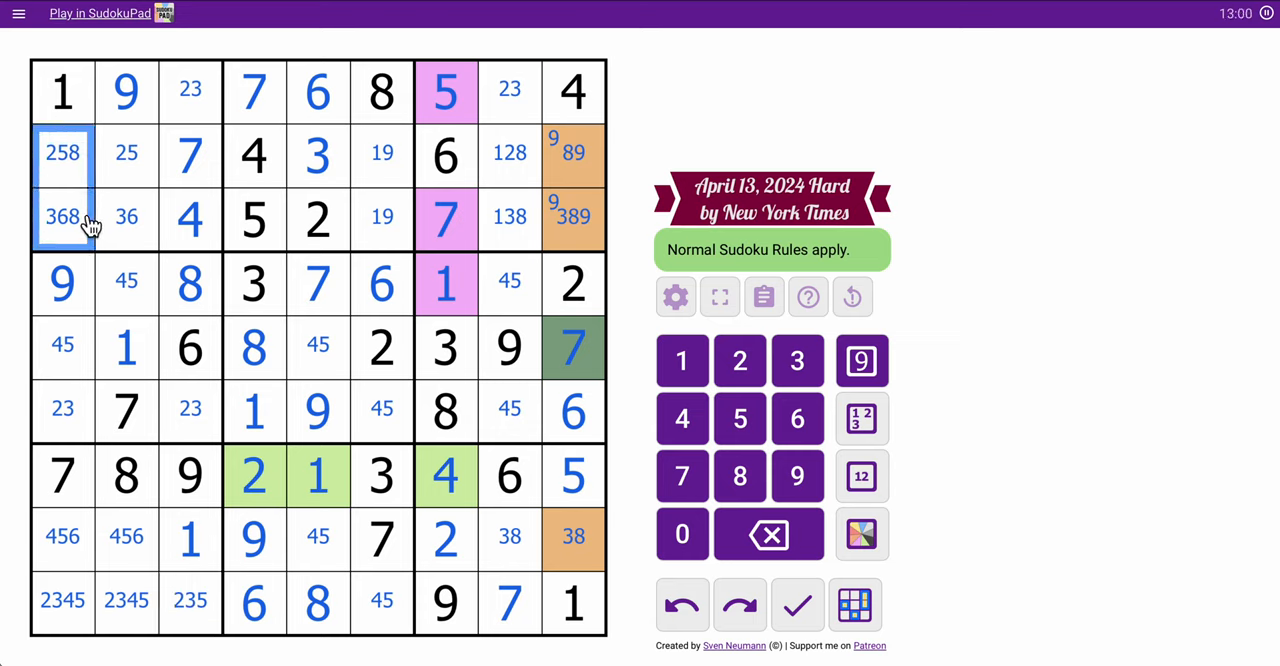
# Corner-mark 8 in r2c1 and r3c1, then place 4 at r5c5 and 5 at r5c1.
pyautogui.click(739, 476)
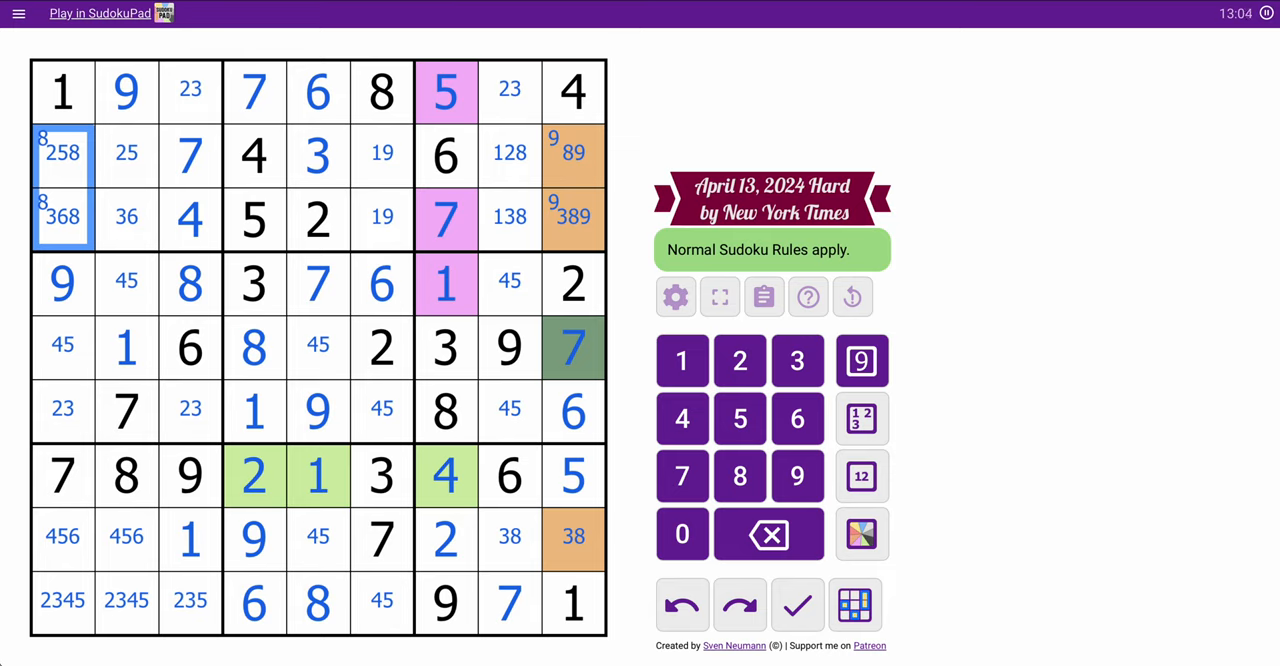
pyautogui.click(190, 347)
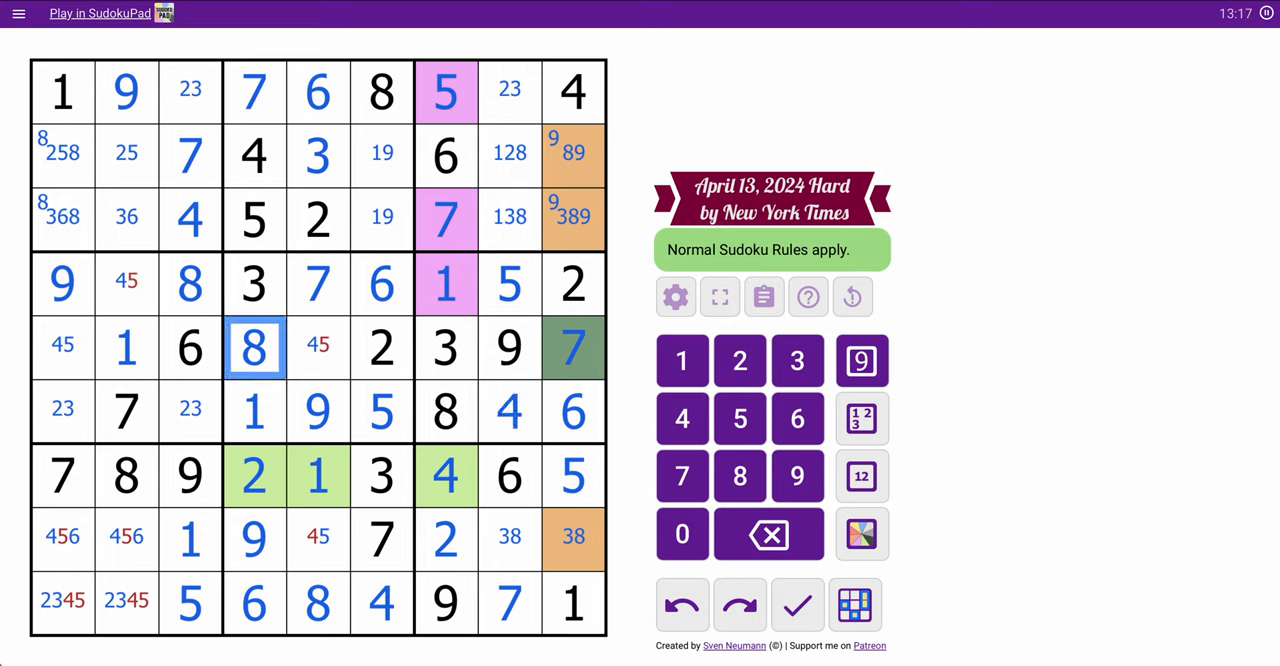
pyautogui.click(318, 538)
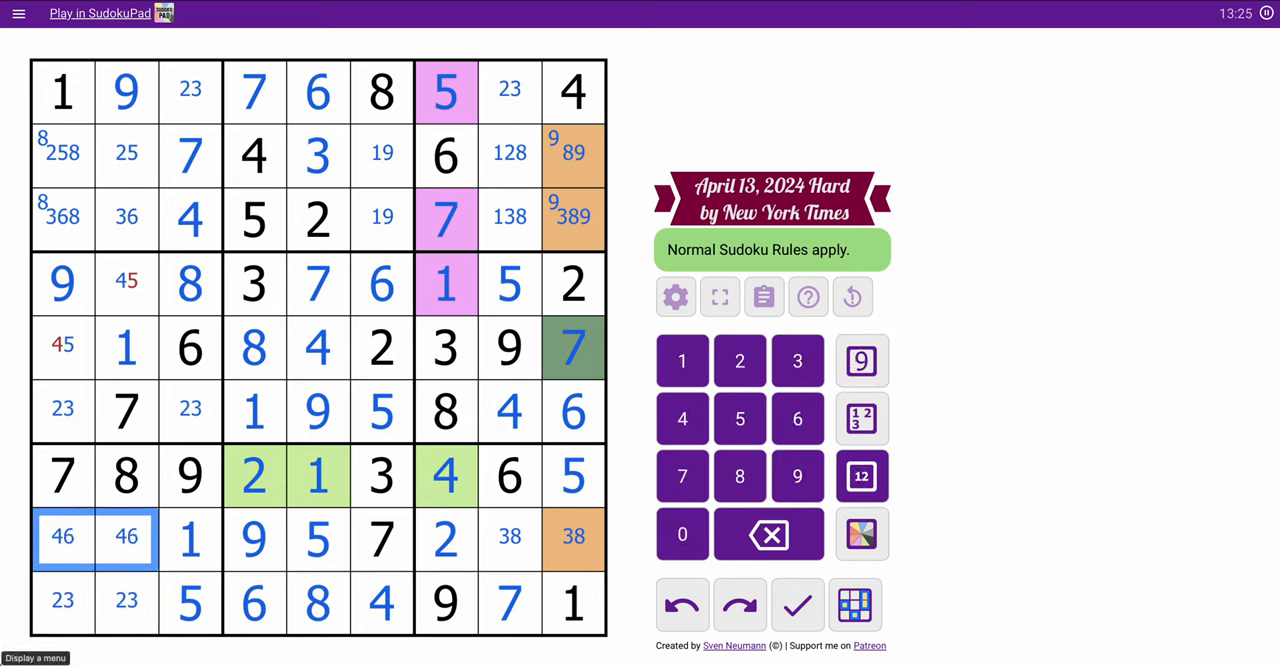
pyautogui.click(62, 347)
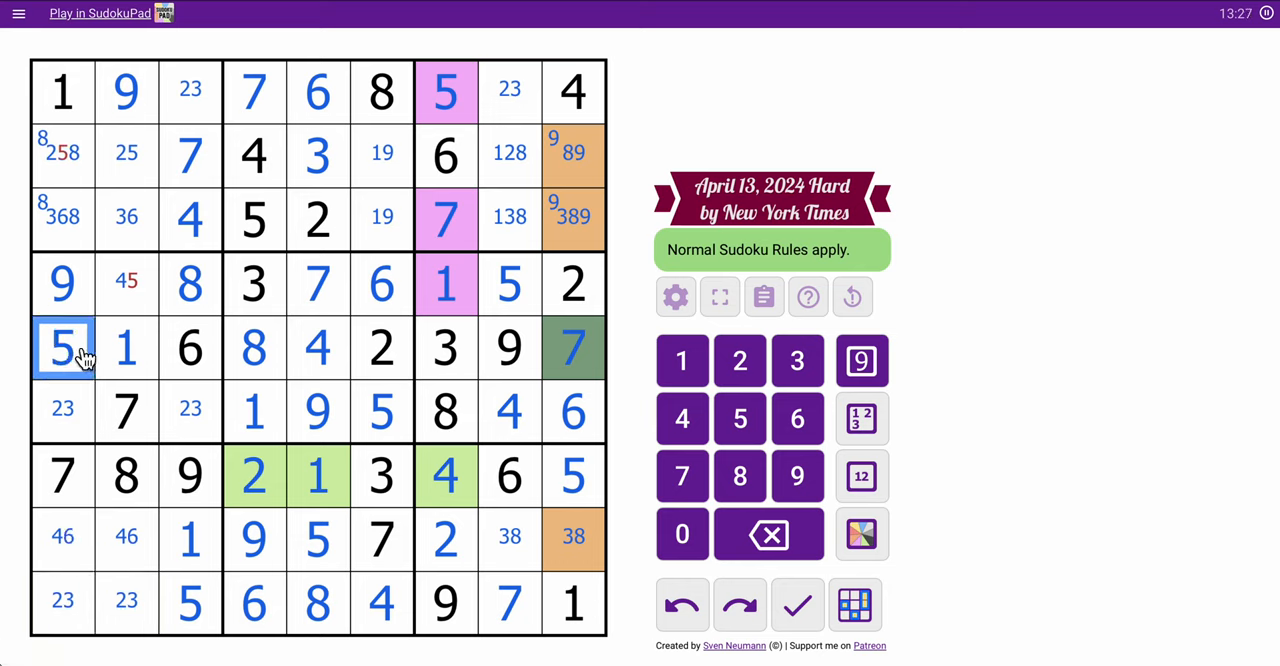
# Place 4 at r4c2, 6 at r8c2 and 4 at r8c1.
pyautogui.click(126, 154)
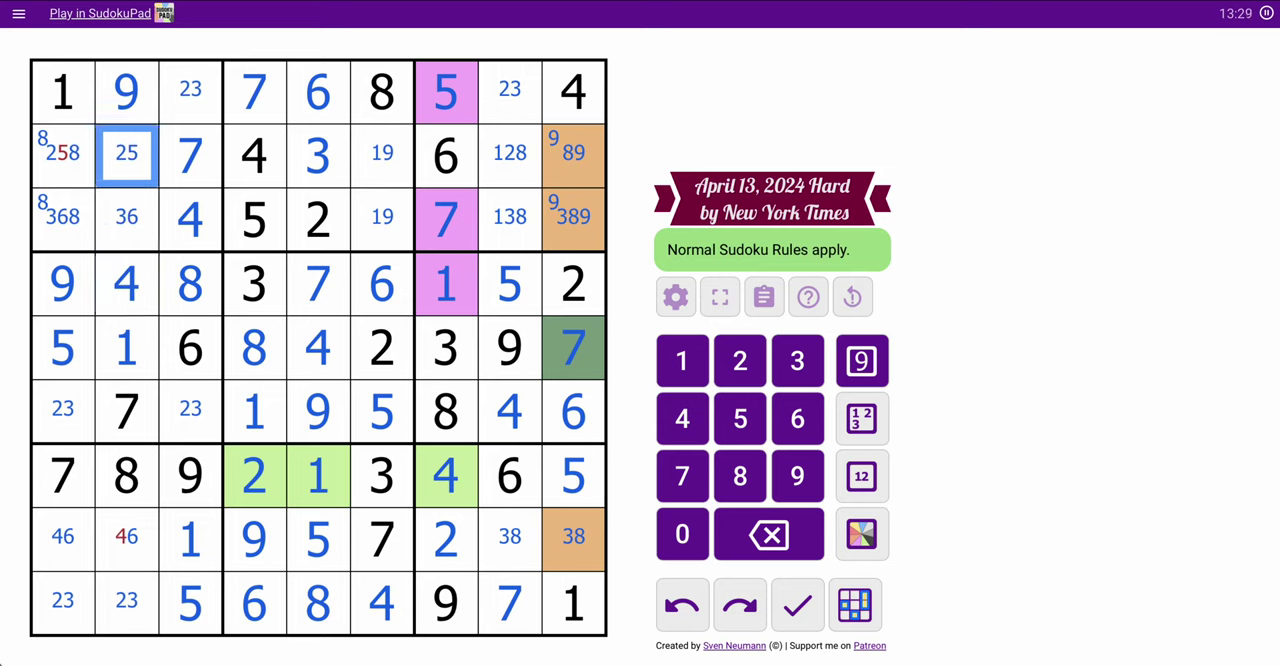
pyautogui.click(62, 155)
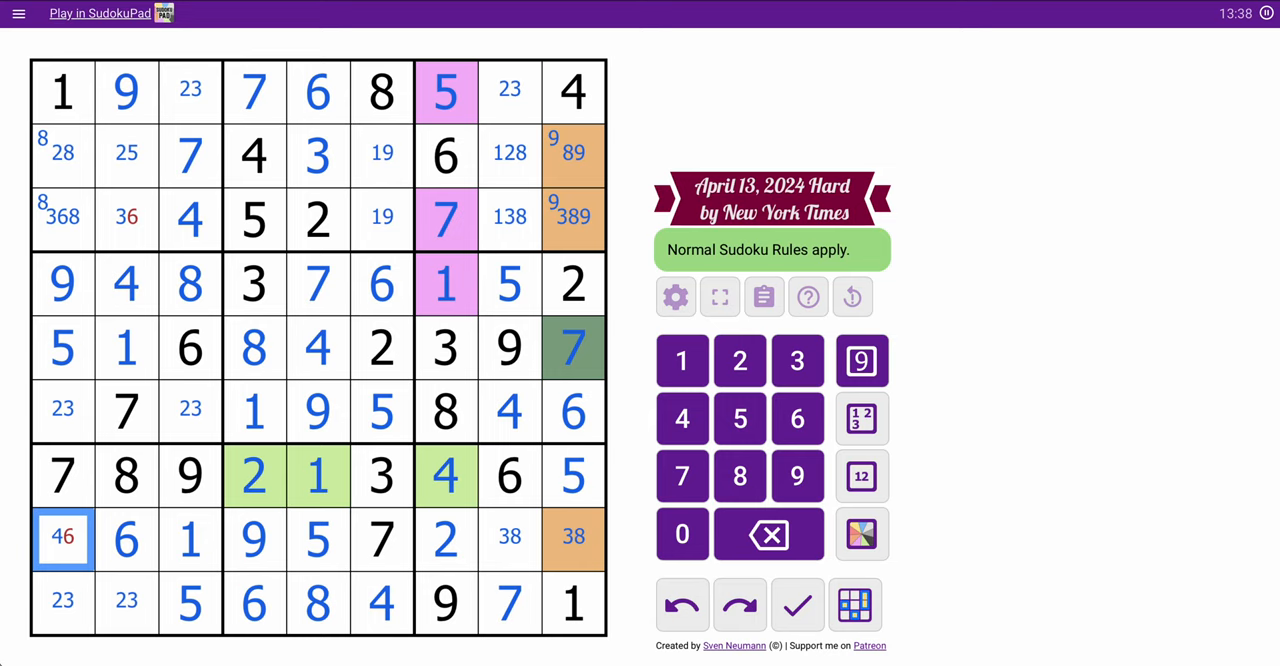
pyautogui.click(127, 218)
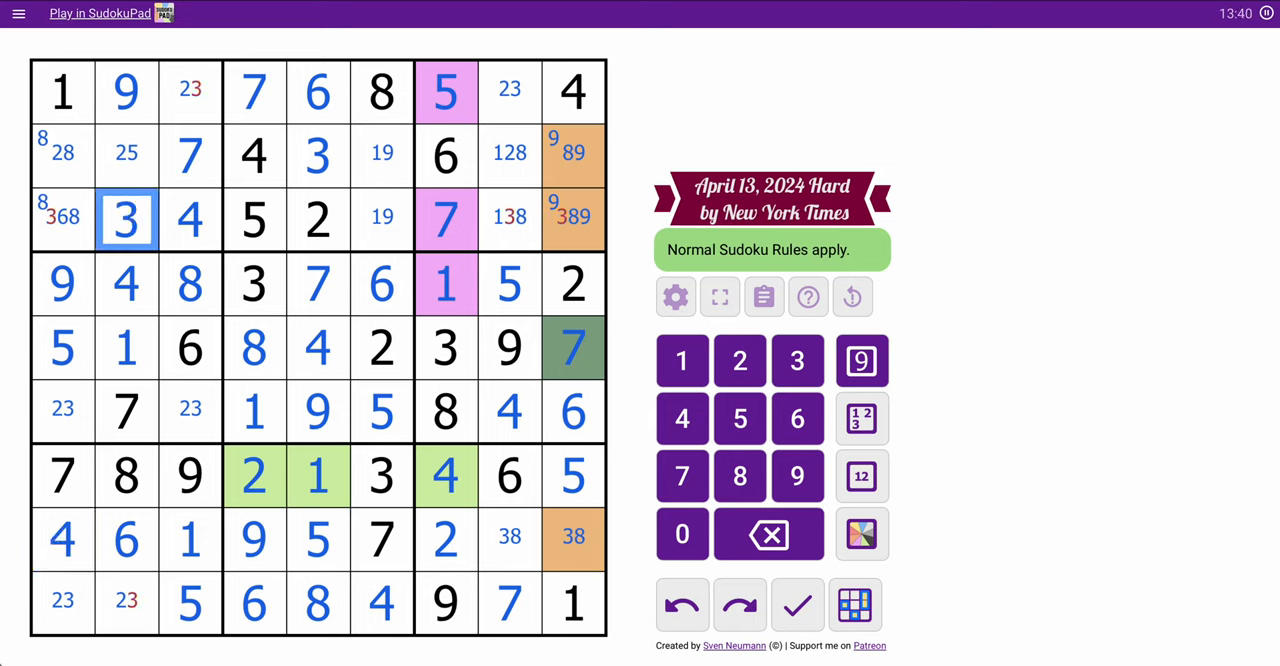
pyautogui.click(190, 90)
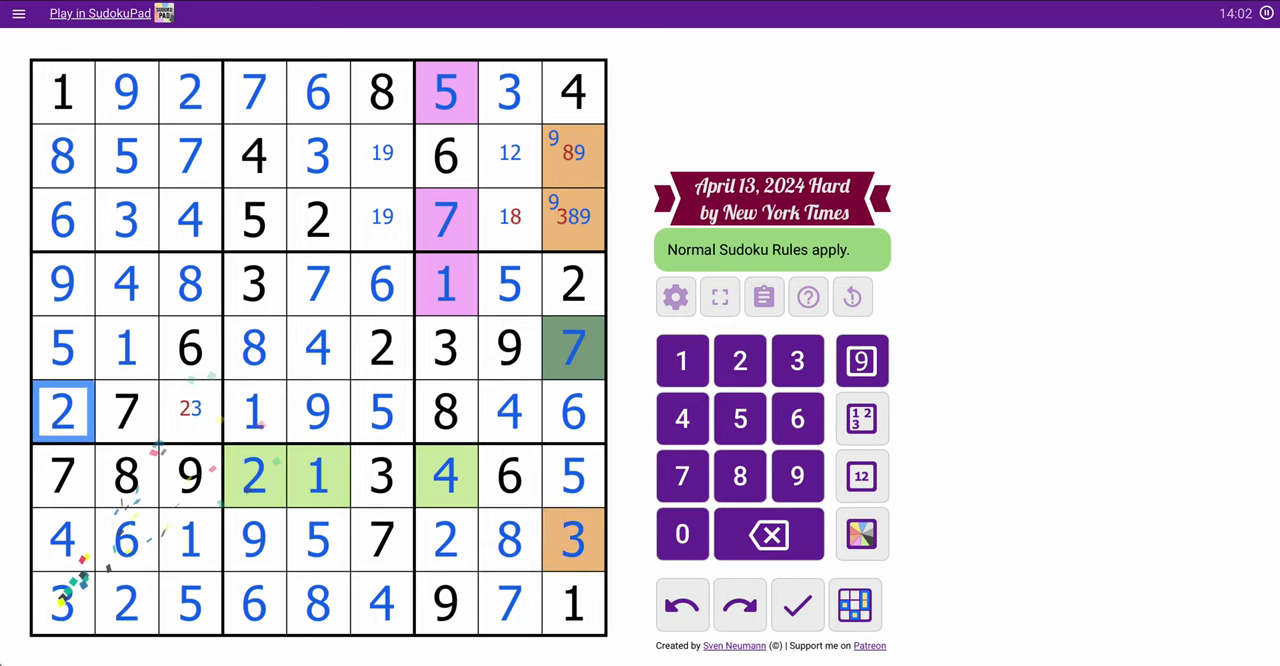
# Place 3 in R6C3 and the final digits, then dismiss the 'Yey, Congrats!' message.
pyautogui.click(318, 411)
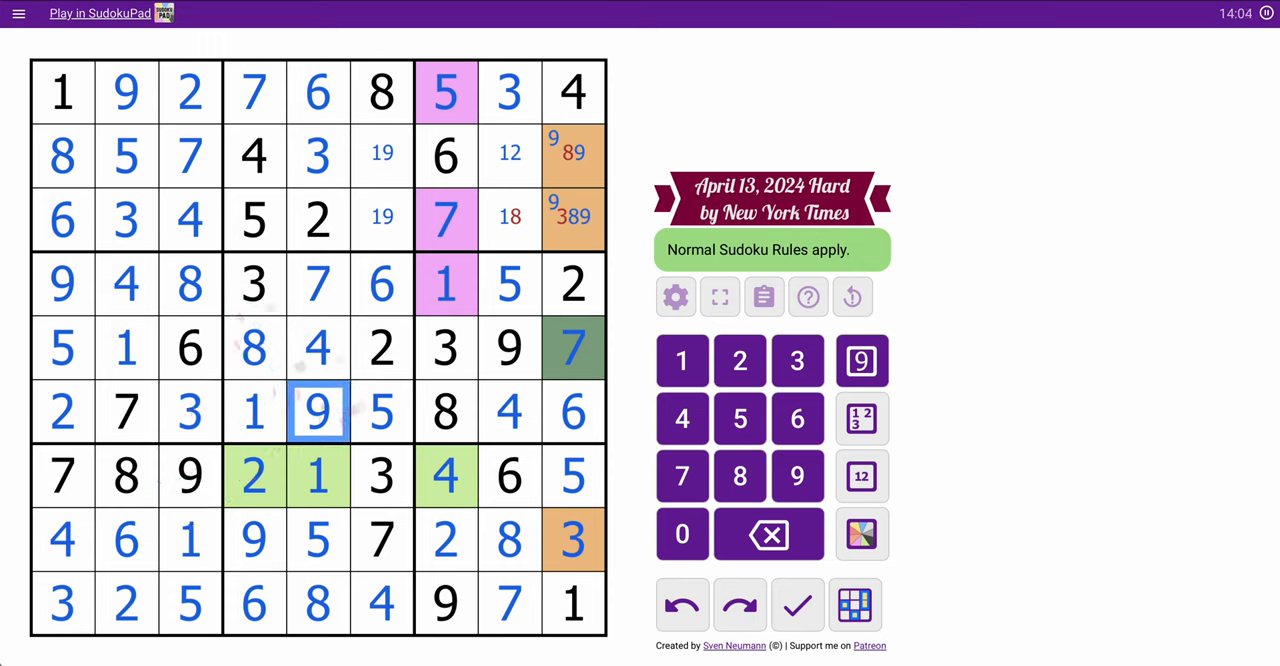
pyautogui.click(509, 218)
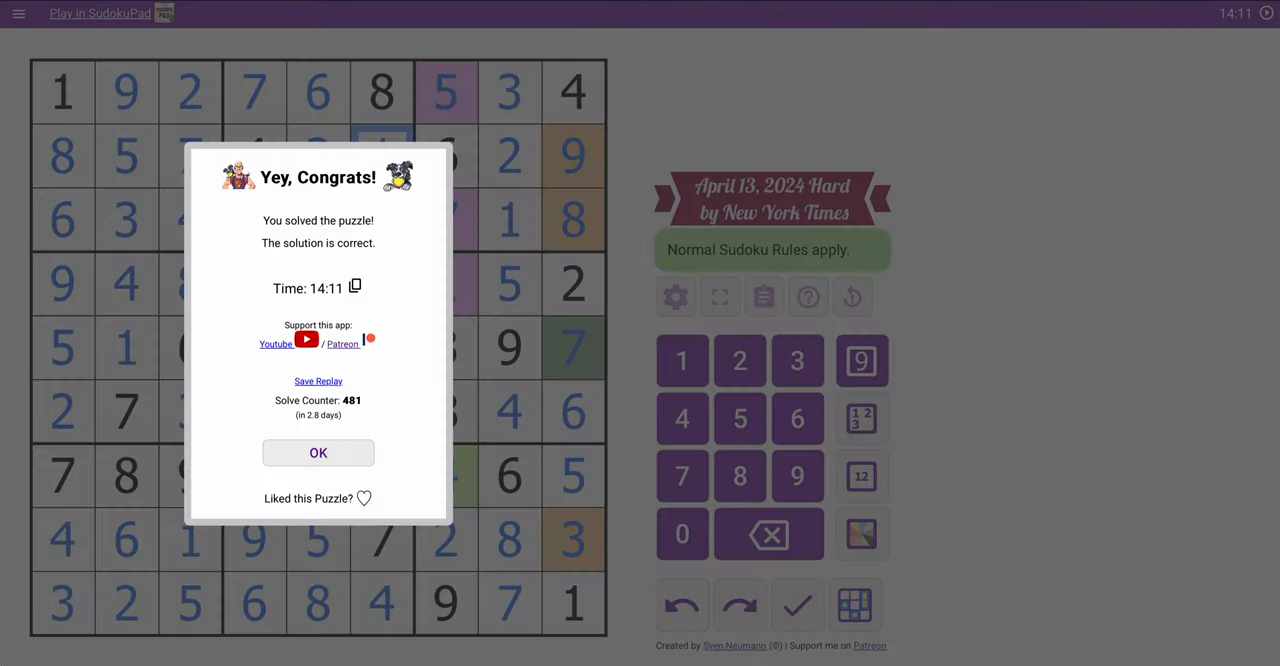
pyautogui.click(318, 452)
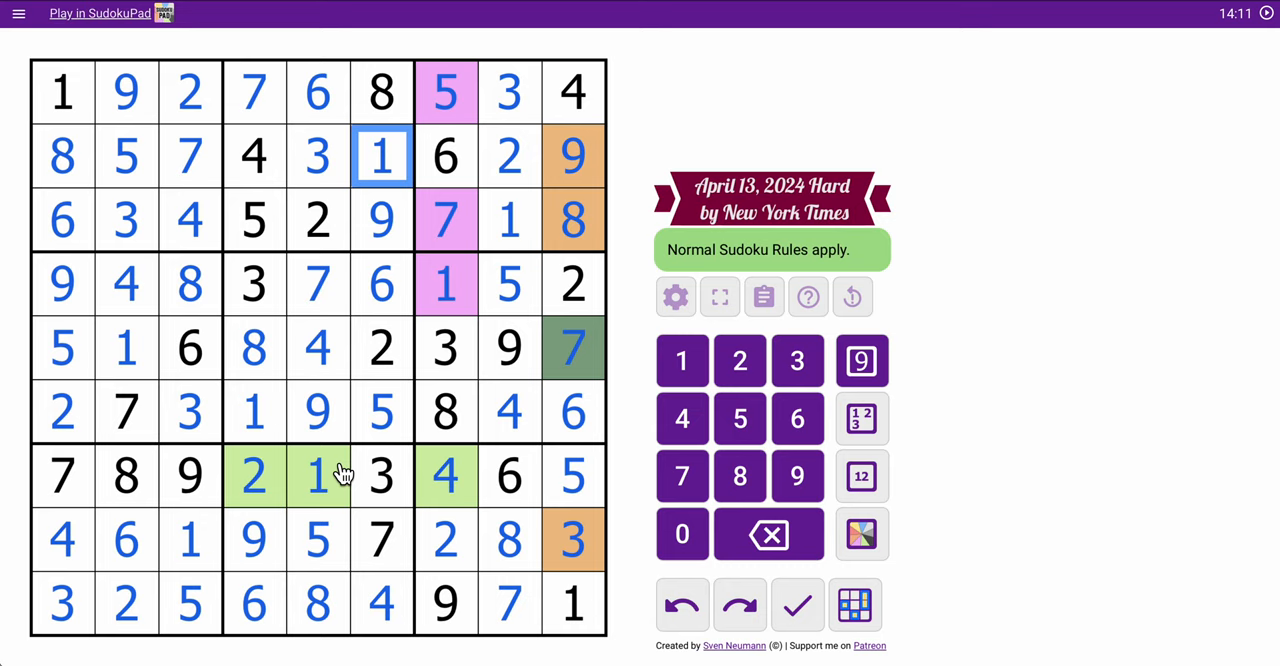